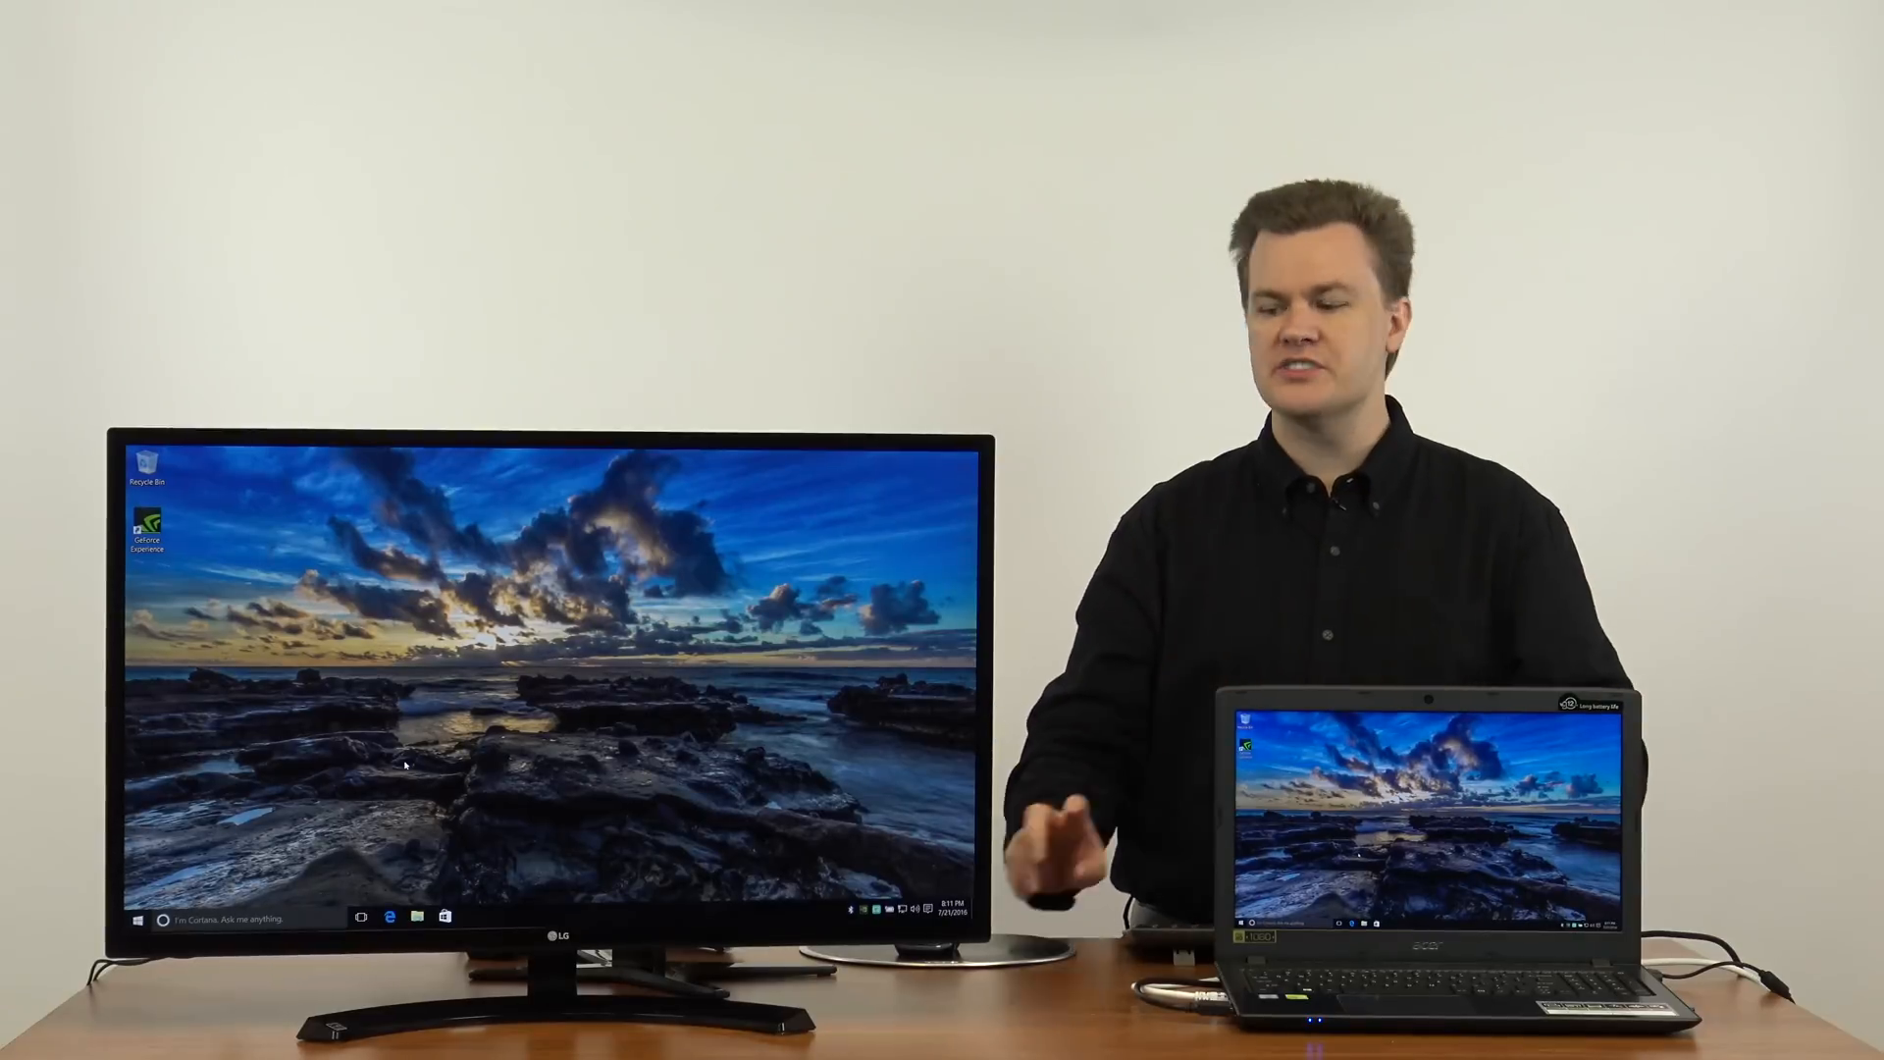
# Step: Launch Microsoft Edge from the taskbar onto its start page with news feed and weather
pyautogui.click(399, 916)
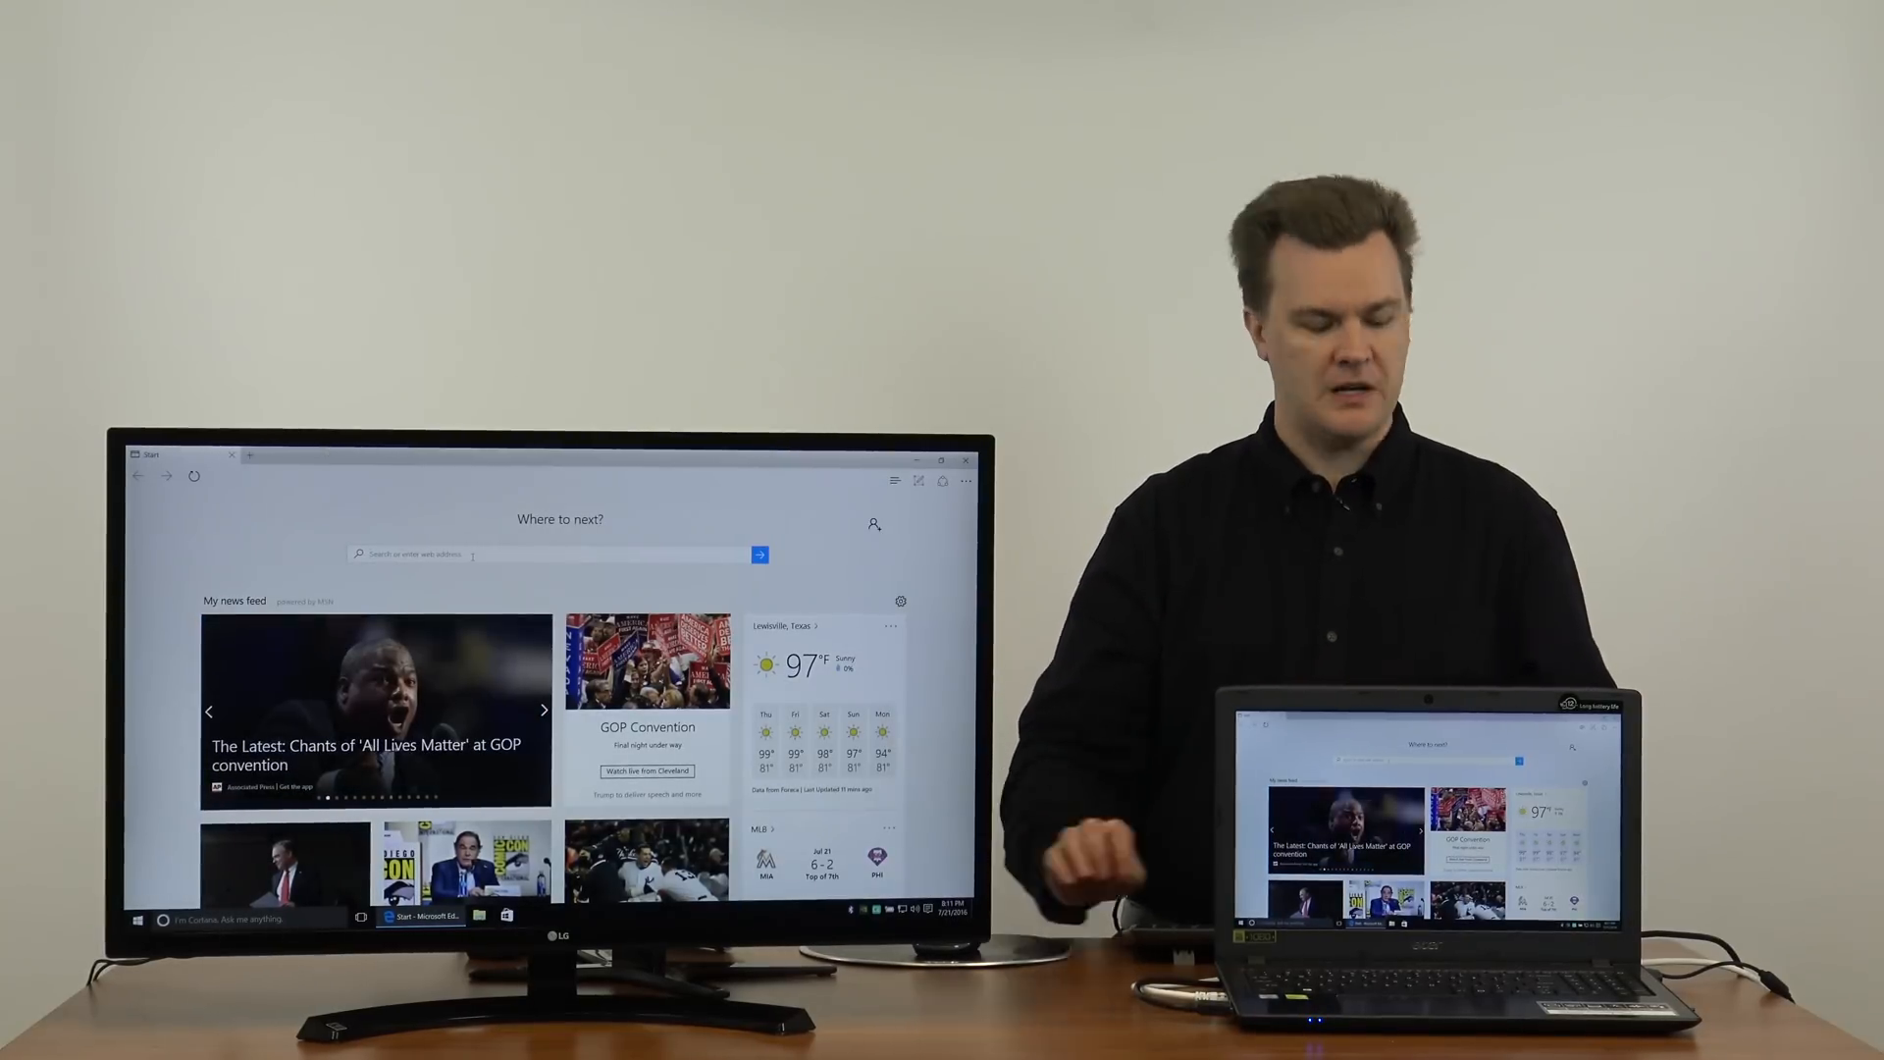
# Step: Search for chrome, download Chrome for Windows and accept its terms to start installing
pyautogui.write('chrome/browser/desktop/index.html')
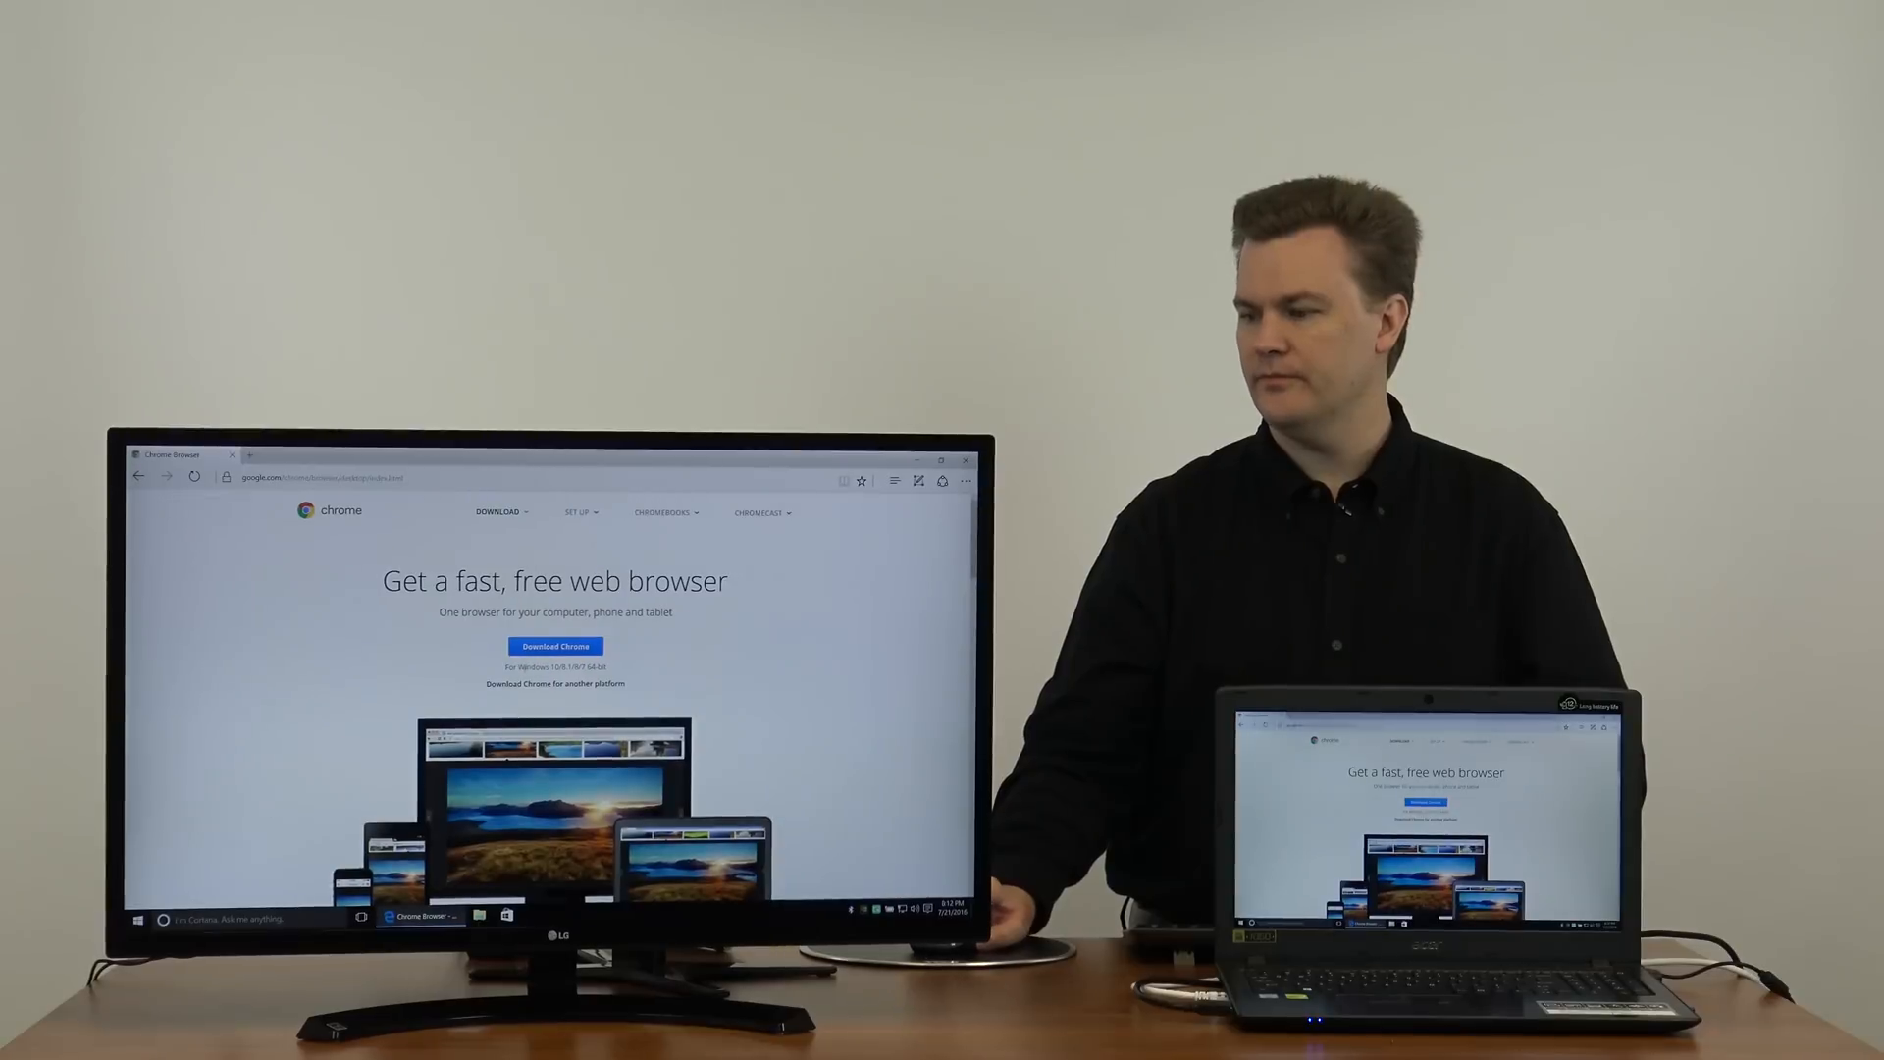
pyautogui.click(553, 646)
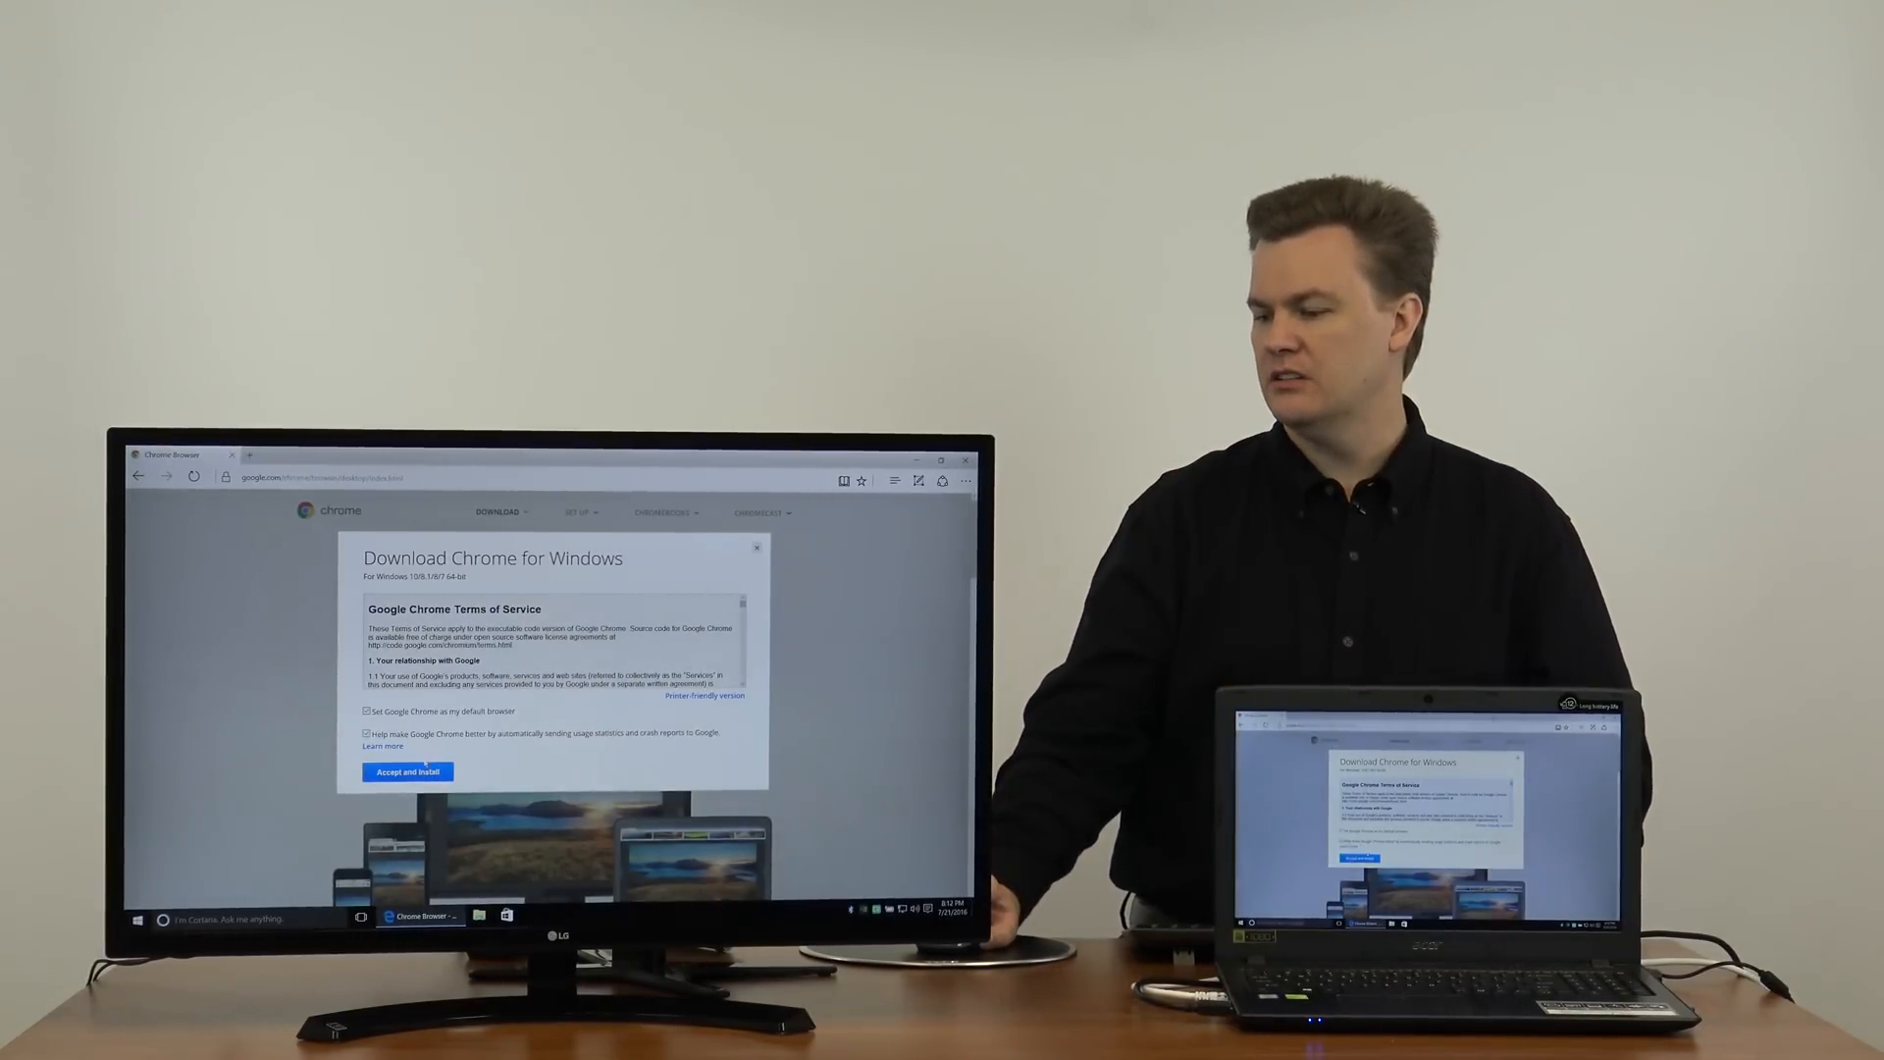
pyautogui.click(408, 771)
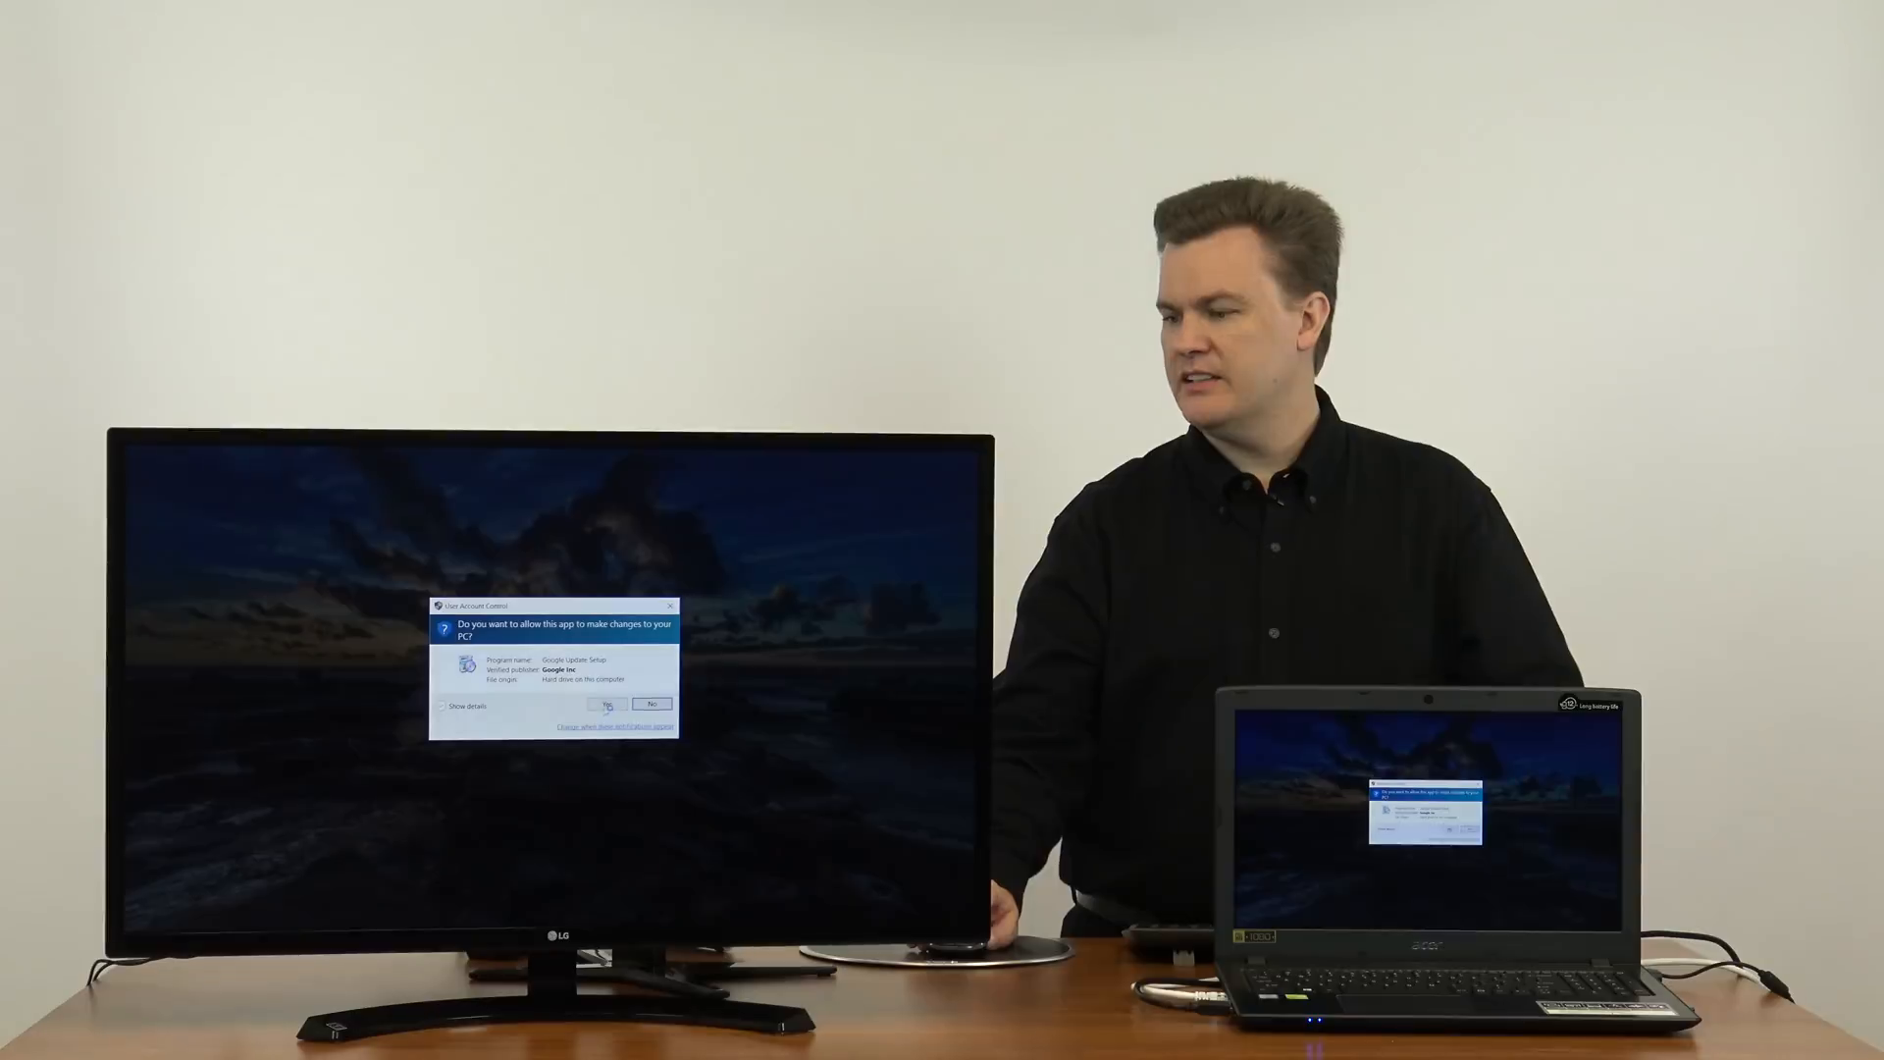
# Step: Allow the Chrome installer in the UAC prompt so Chrome installs and launches
pyautogui.click(609, 702)
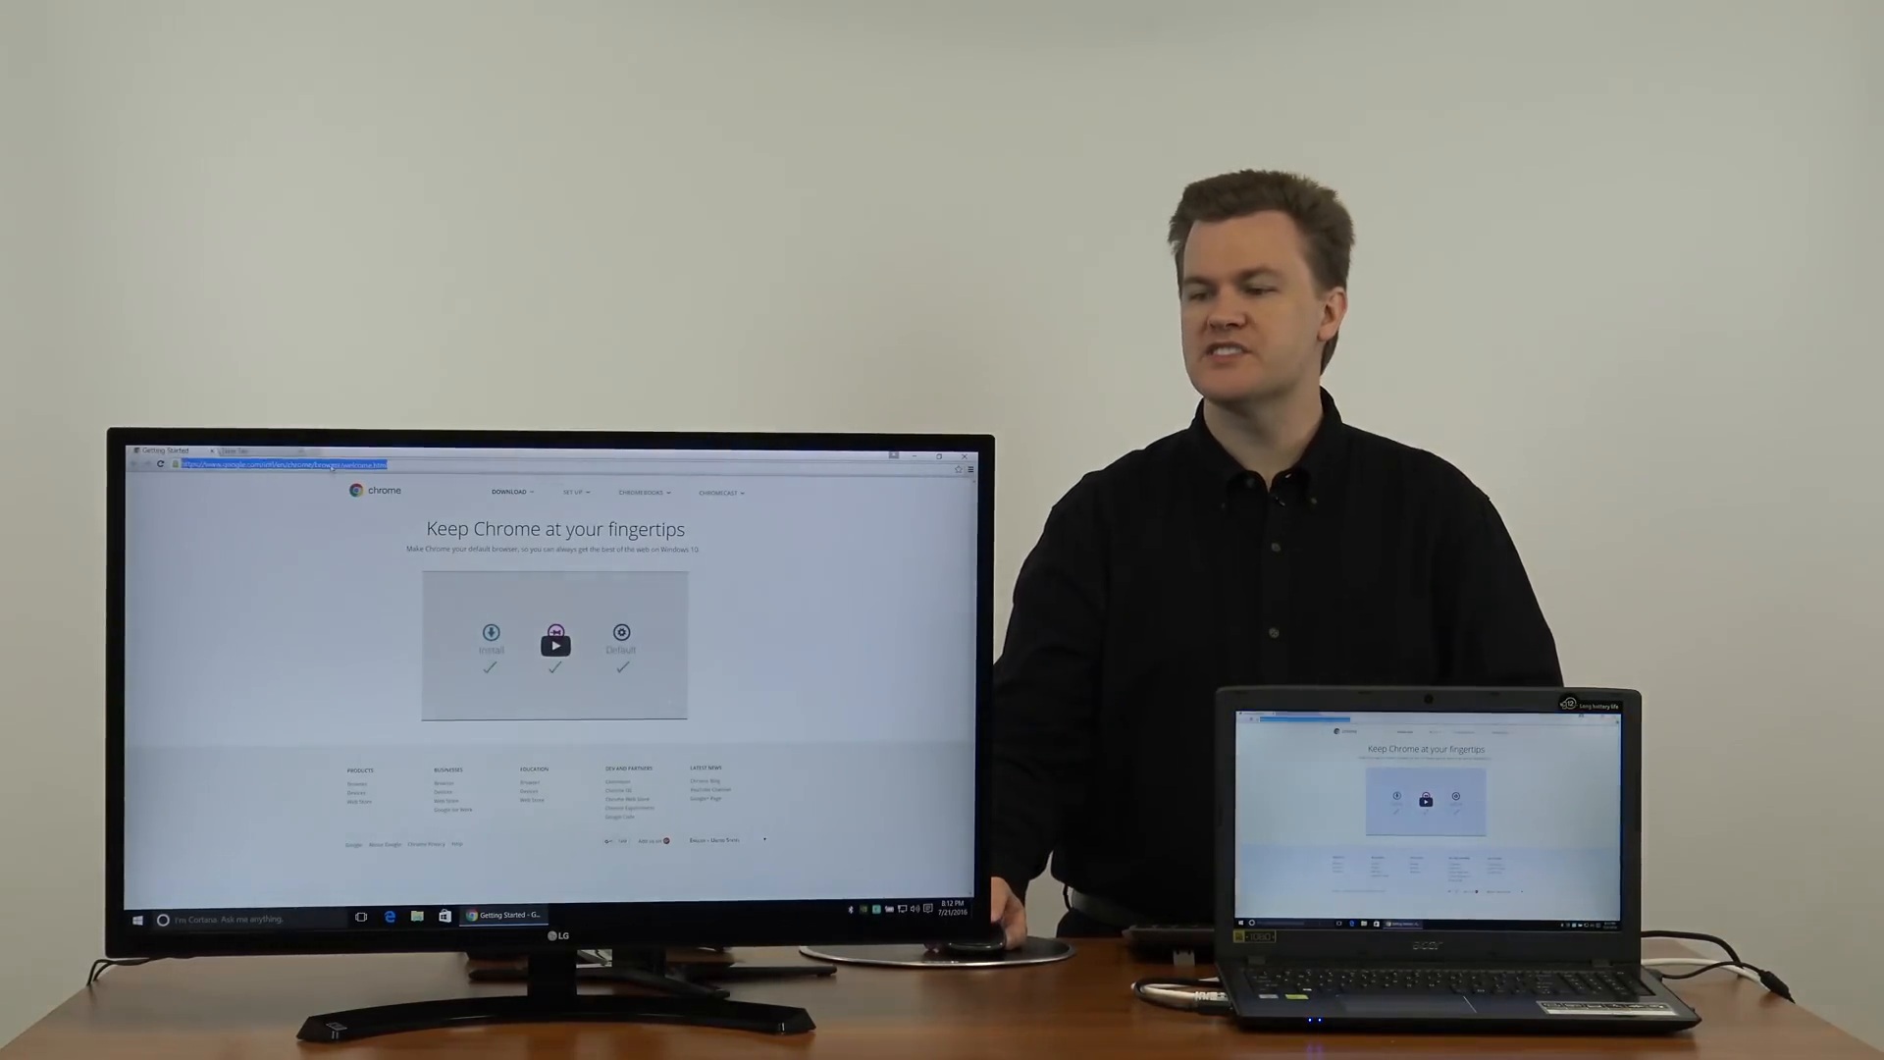
# Step: Search fire in Chrome and download the Firefox installer to open Firefox Setup
pyautogui.write('firefox/new/')
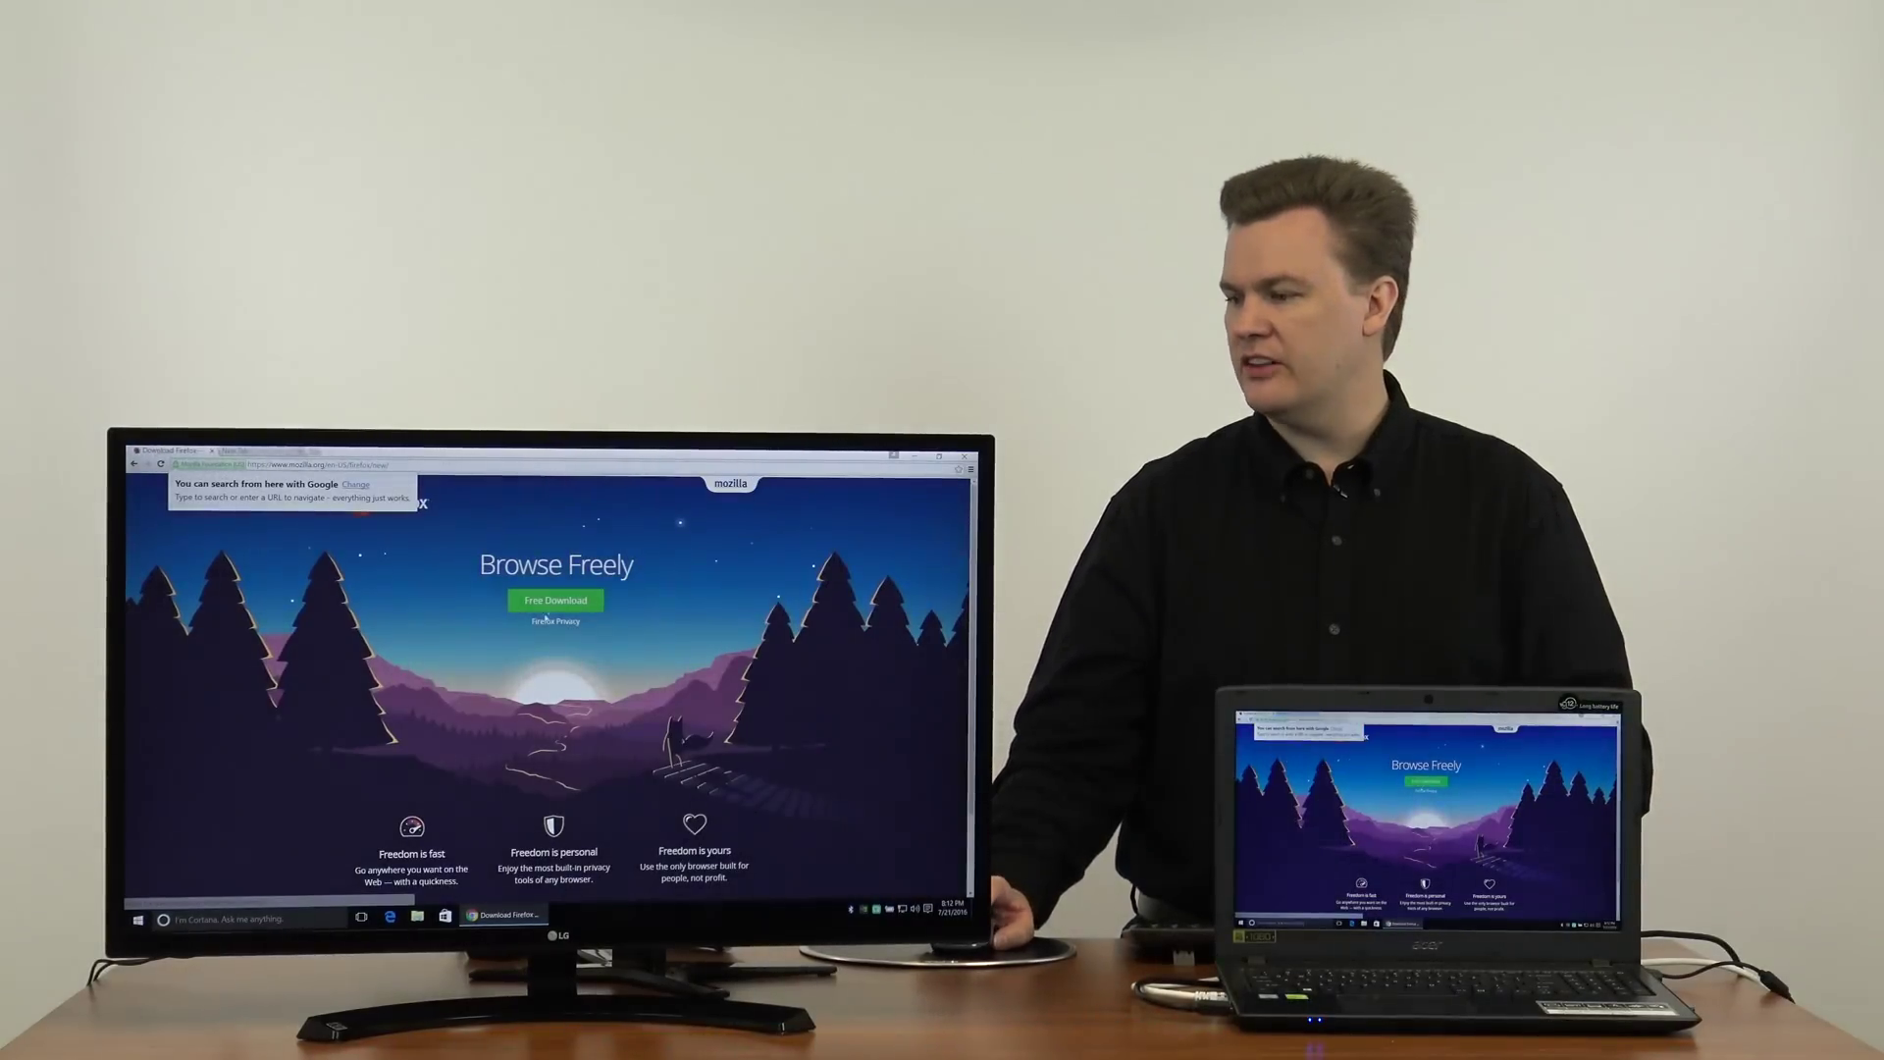
pyautogui.click(553, 600)
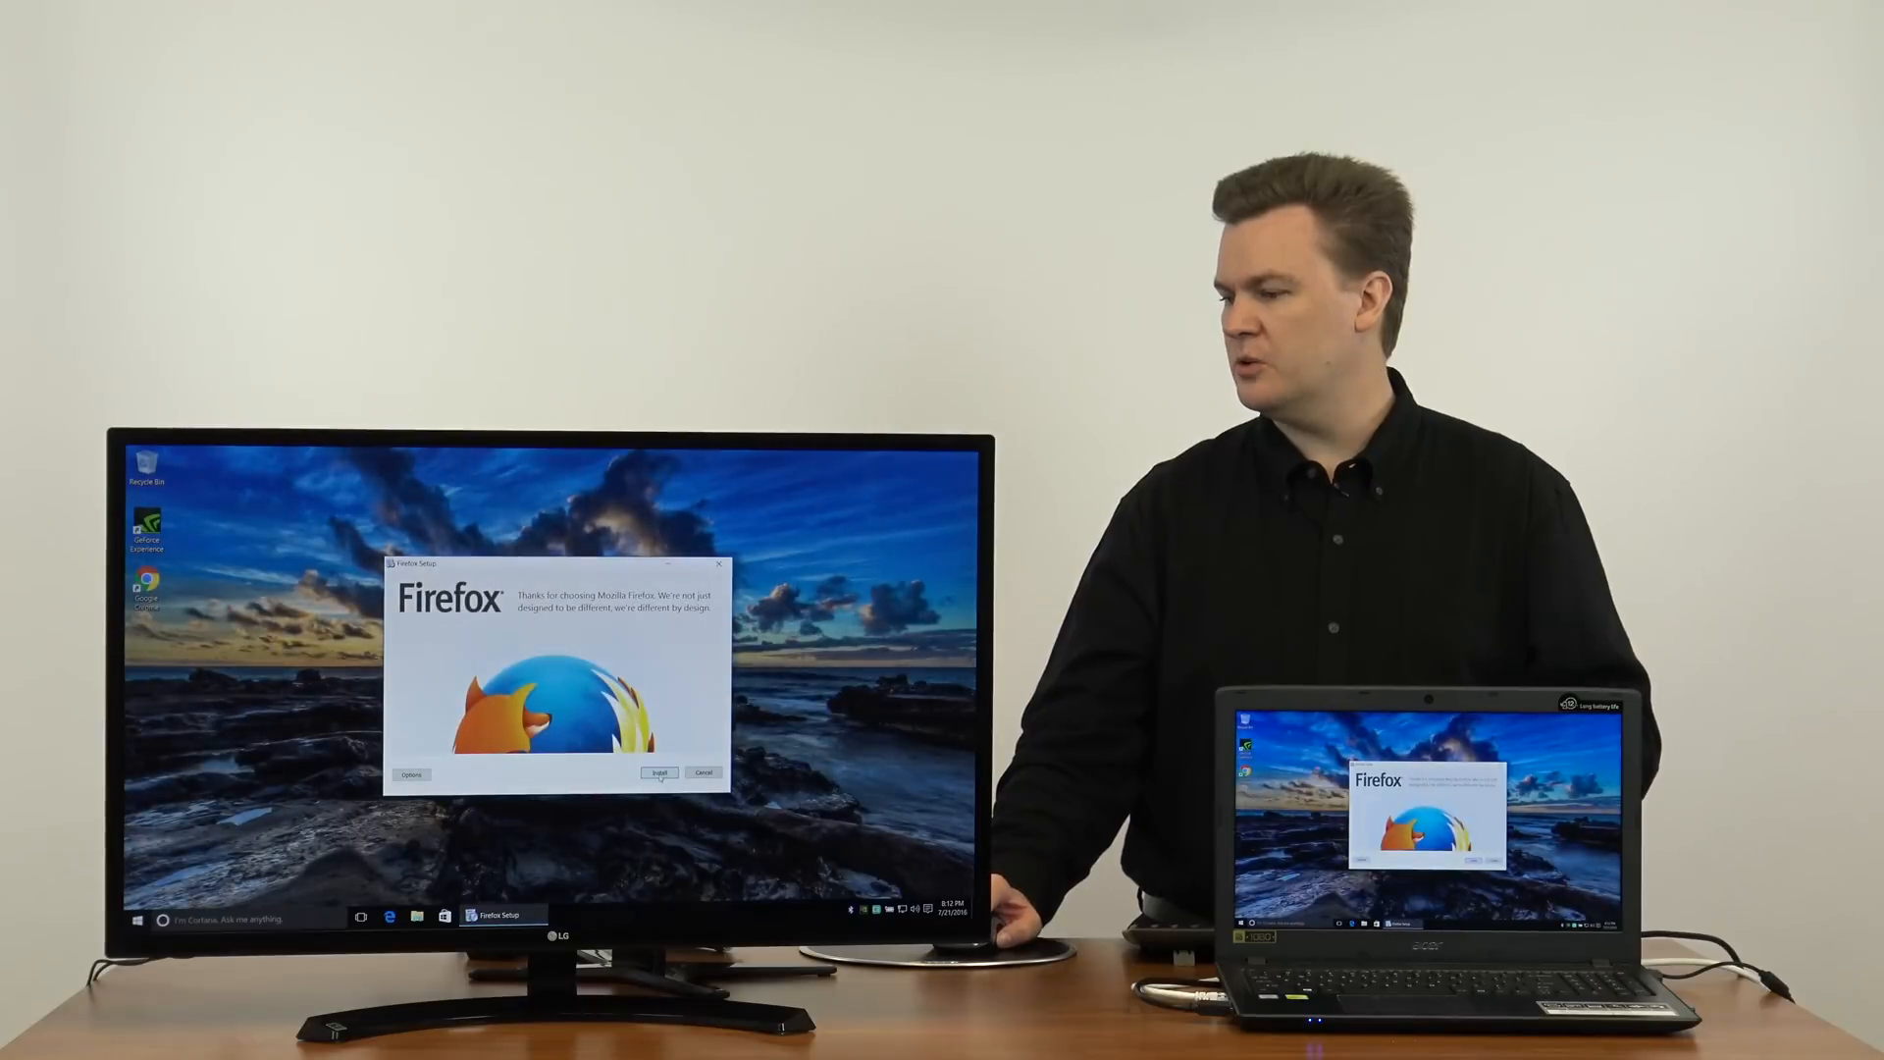
# Step: Install Firefox with default settings, then close its window and all three tabs
pyautogui.click(659, 774)
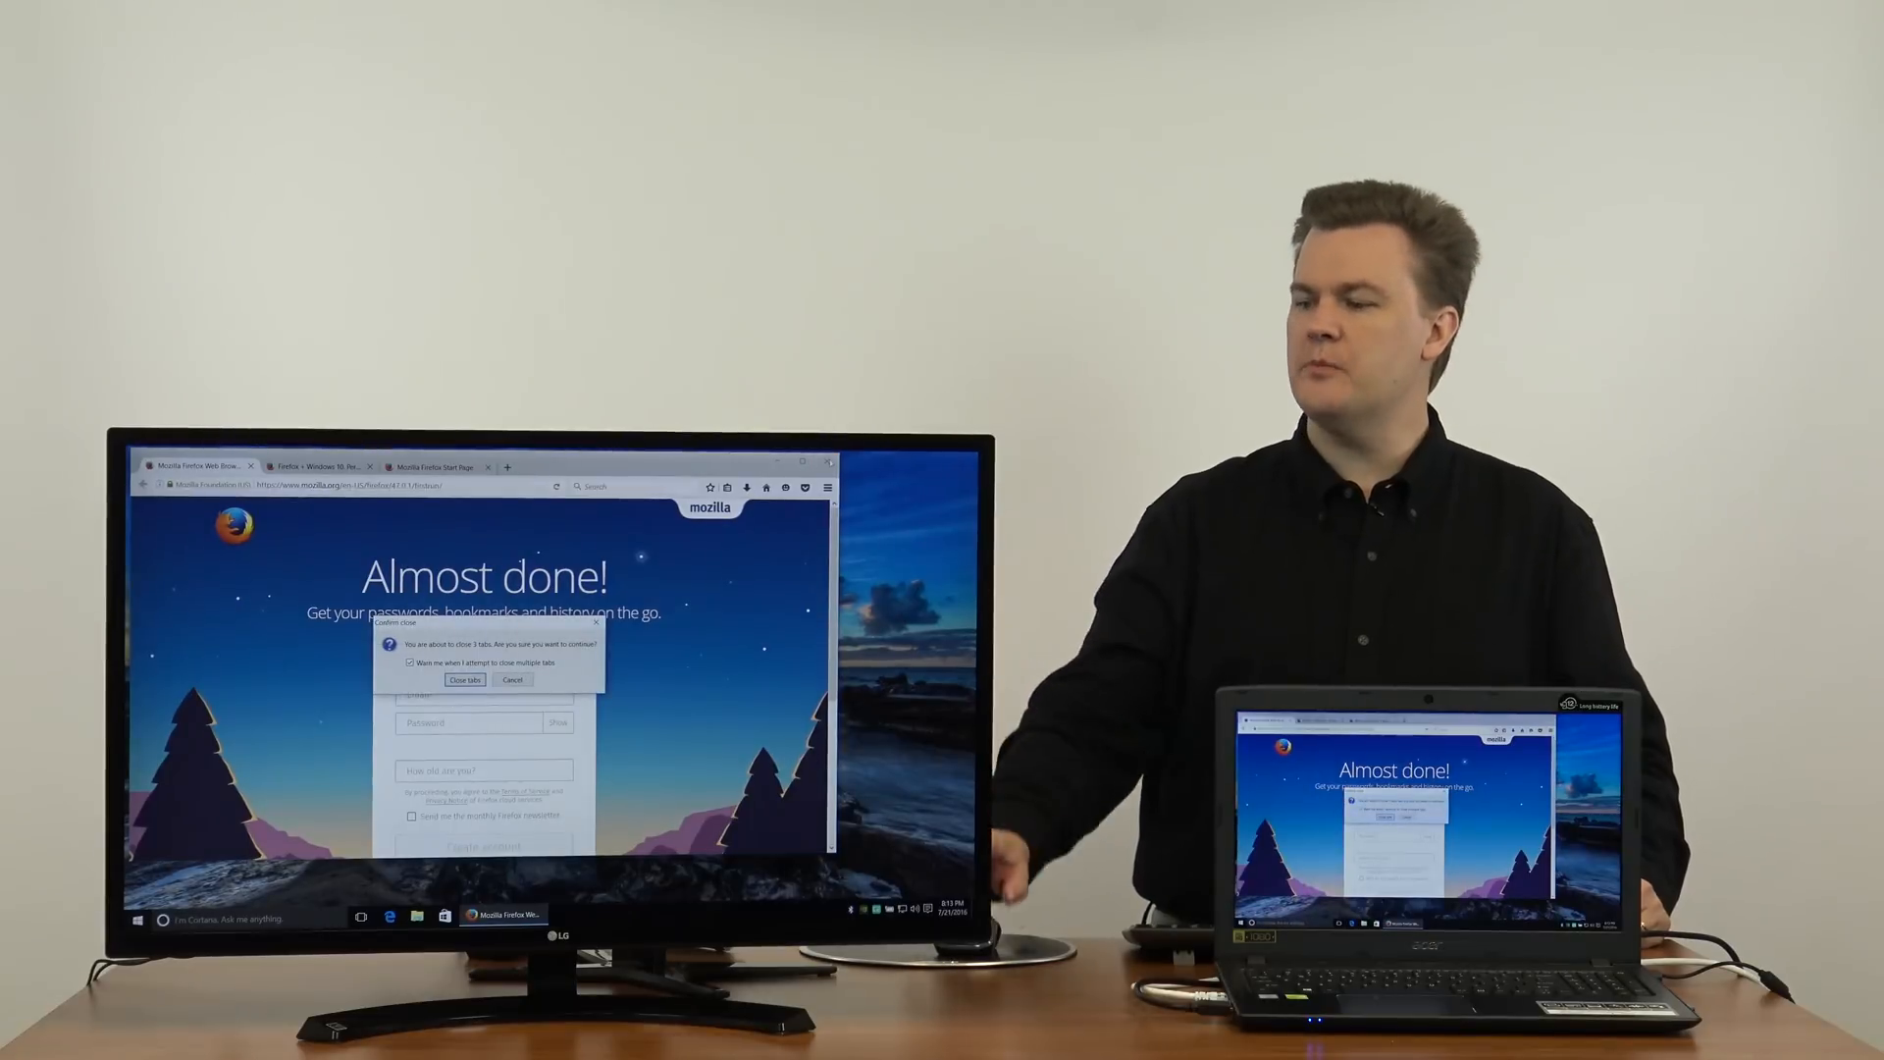
pyautogui.click(464, 679)
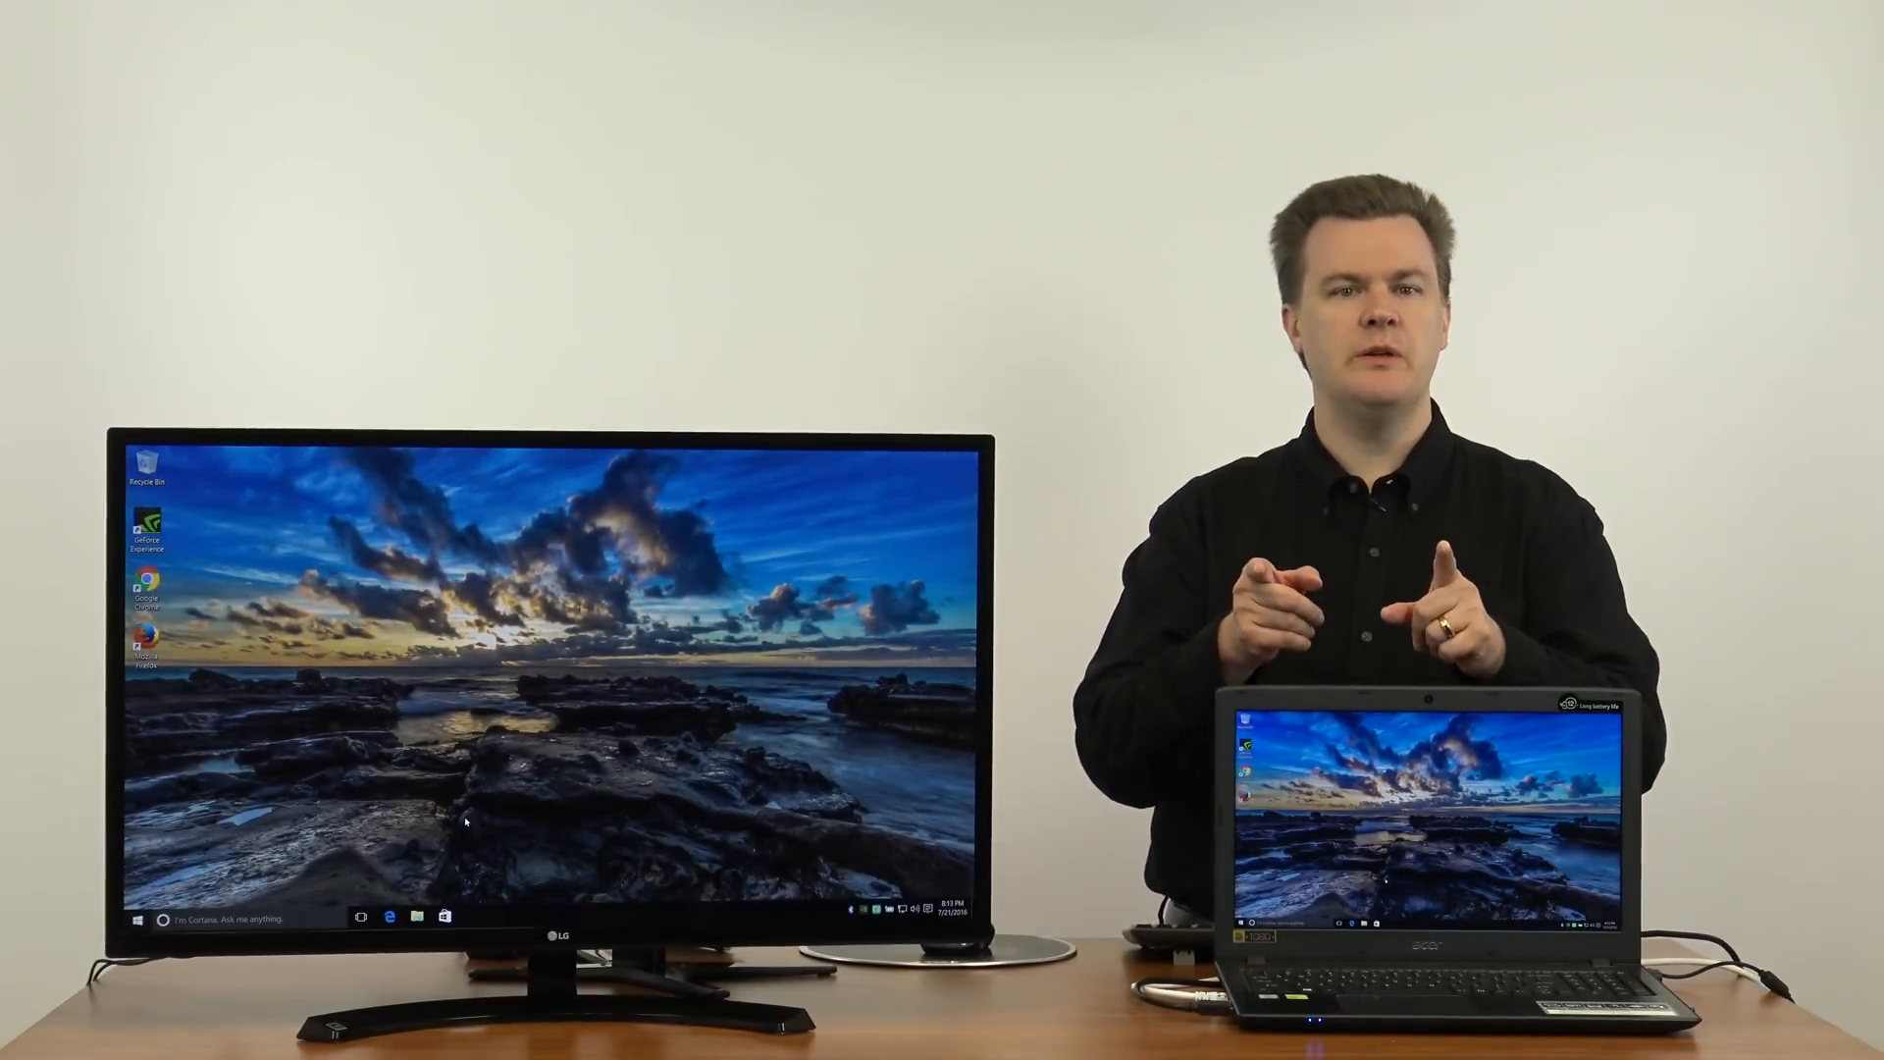
# Step: Restart the computer from the Start menu's power options and return to the desktop
pyautogui.click(137, 918)
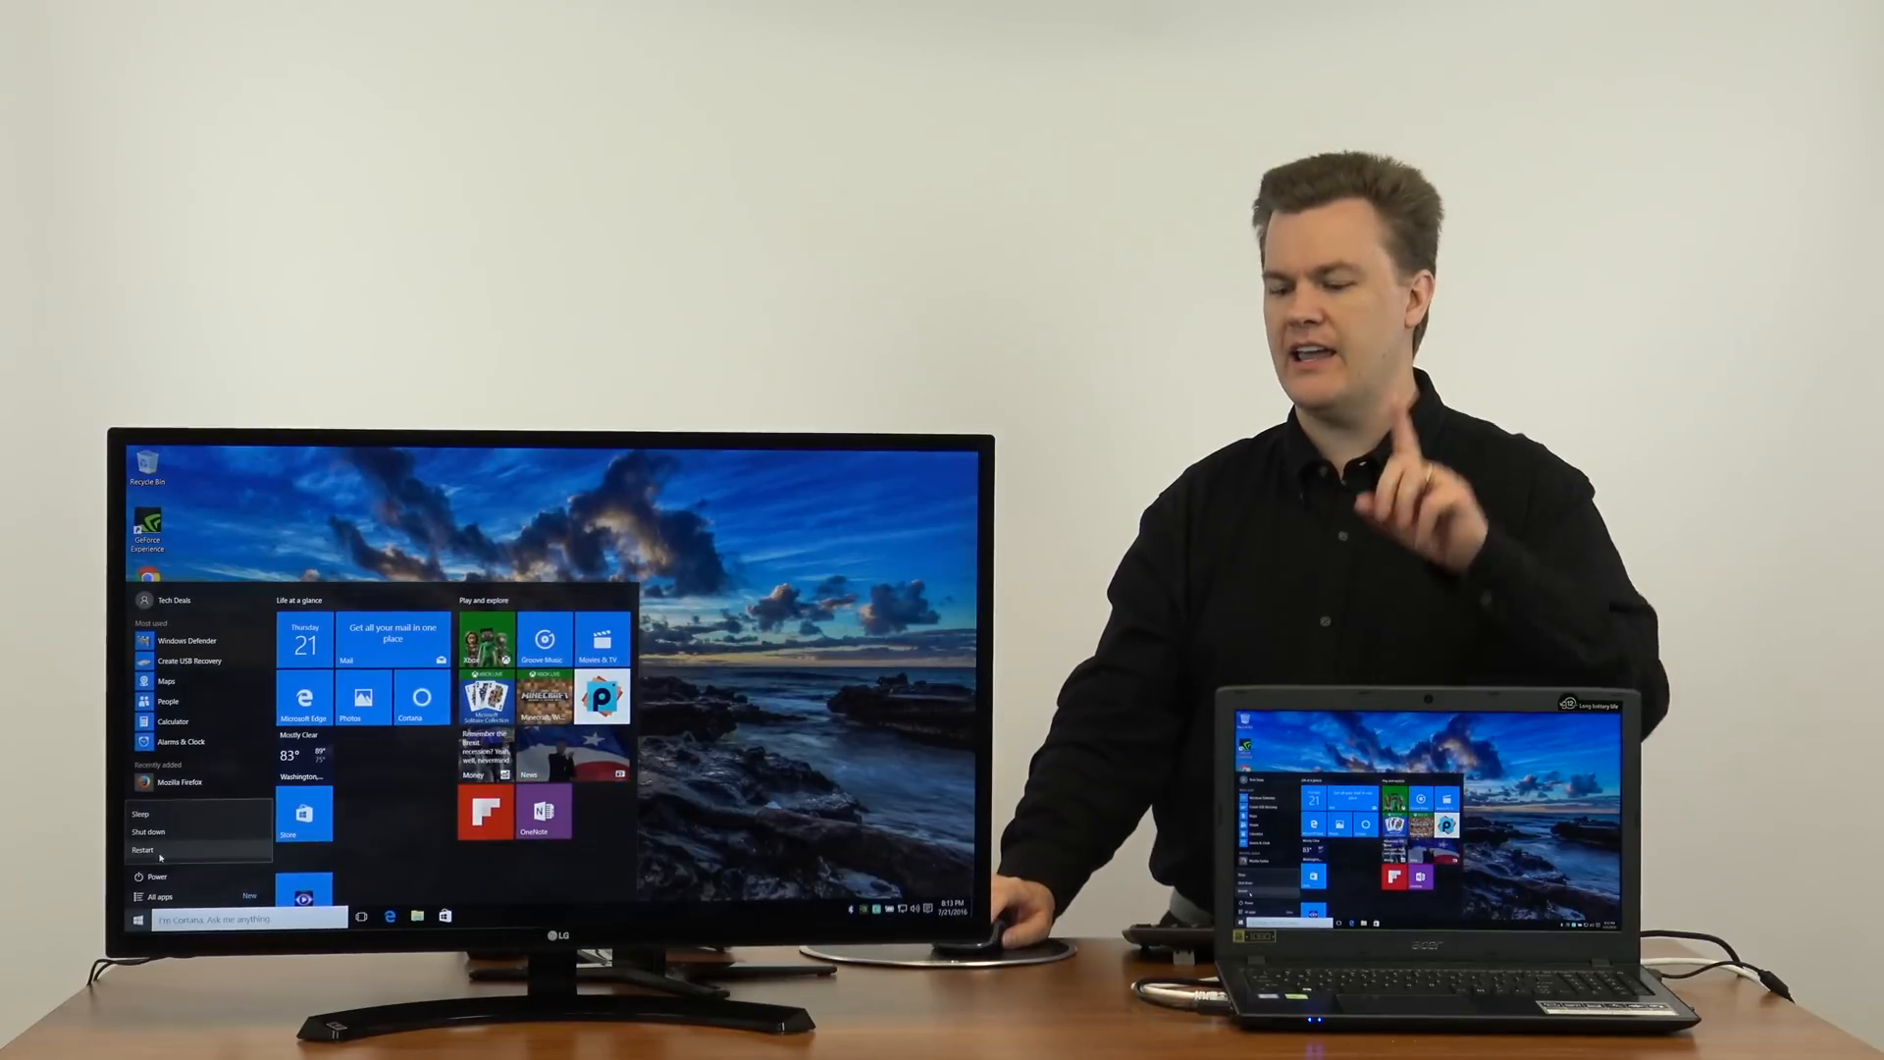
pyautogui.click(142, 850)
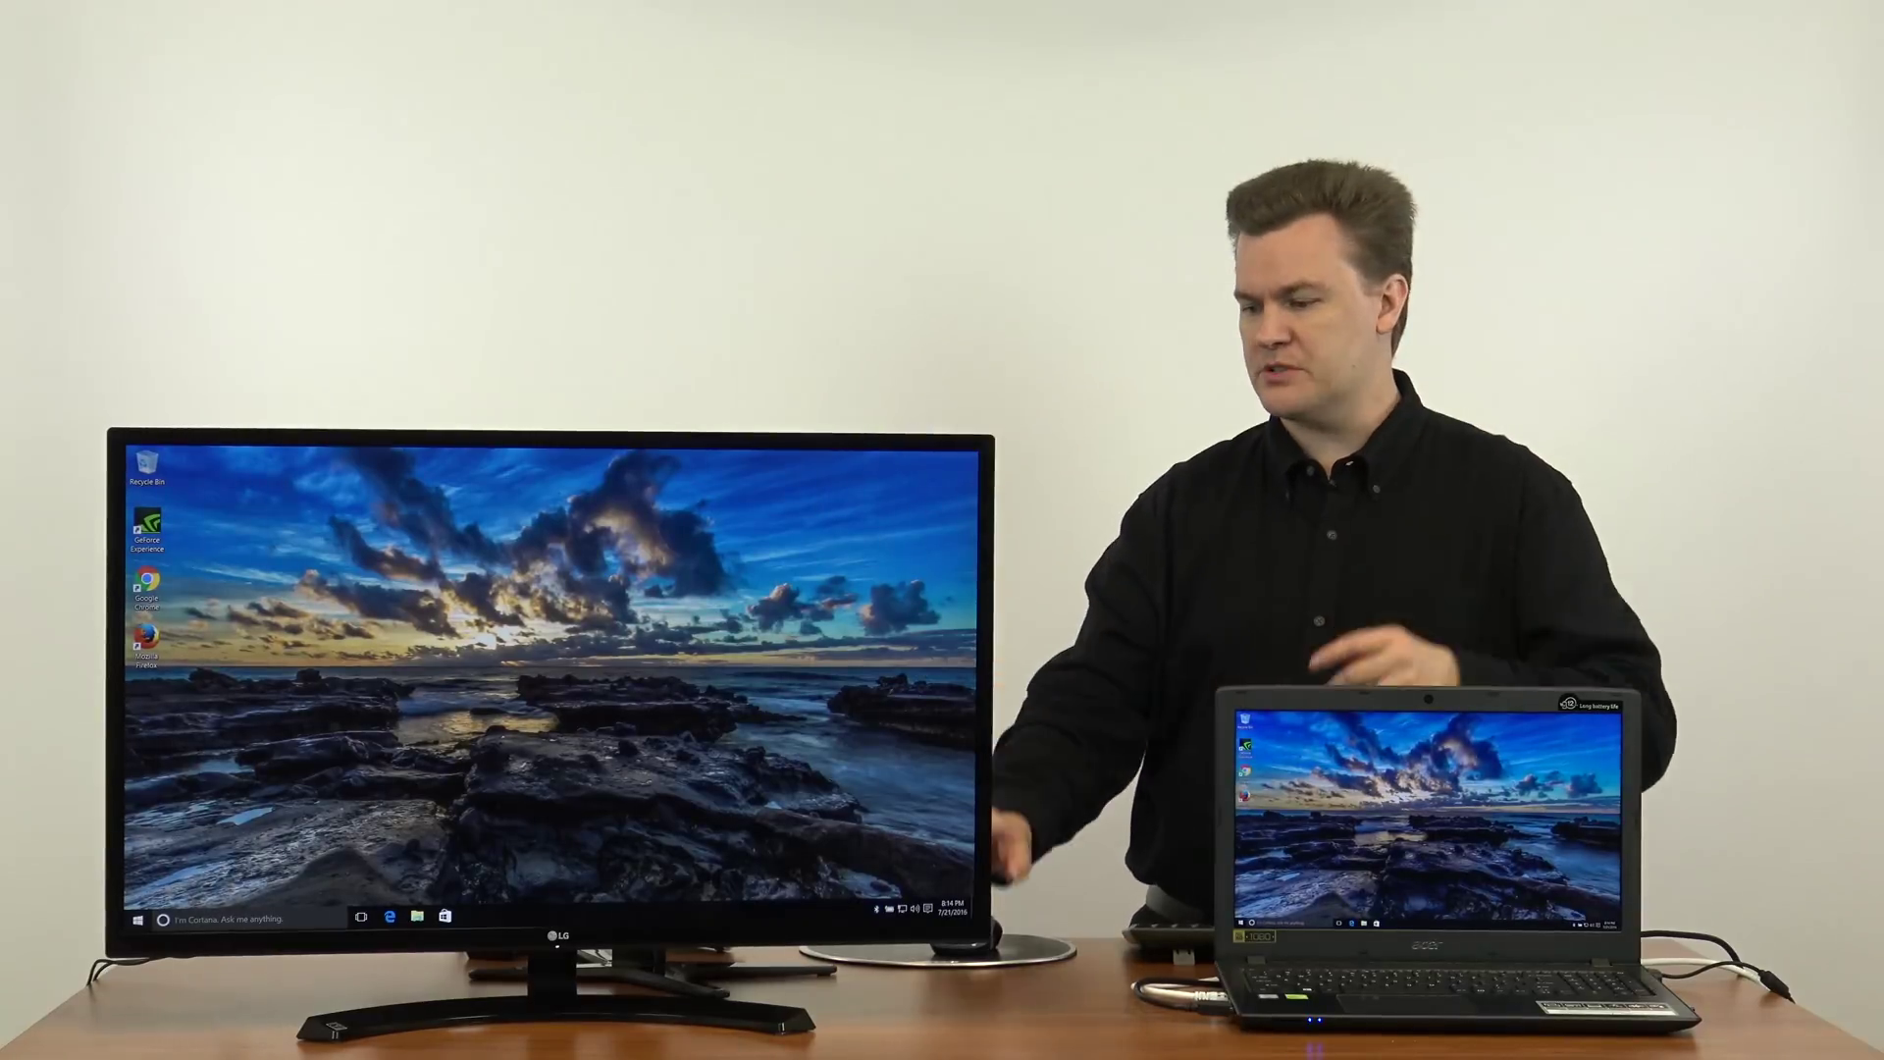
# Step: Launch Edge from the taskbar and get Bing search results for youtube
pyautogui.click(394, 919)
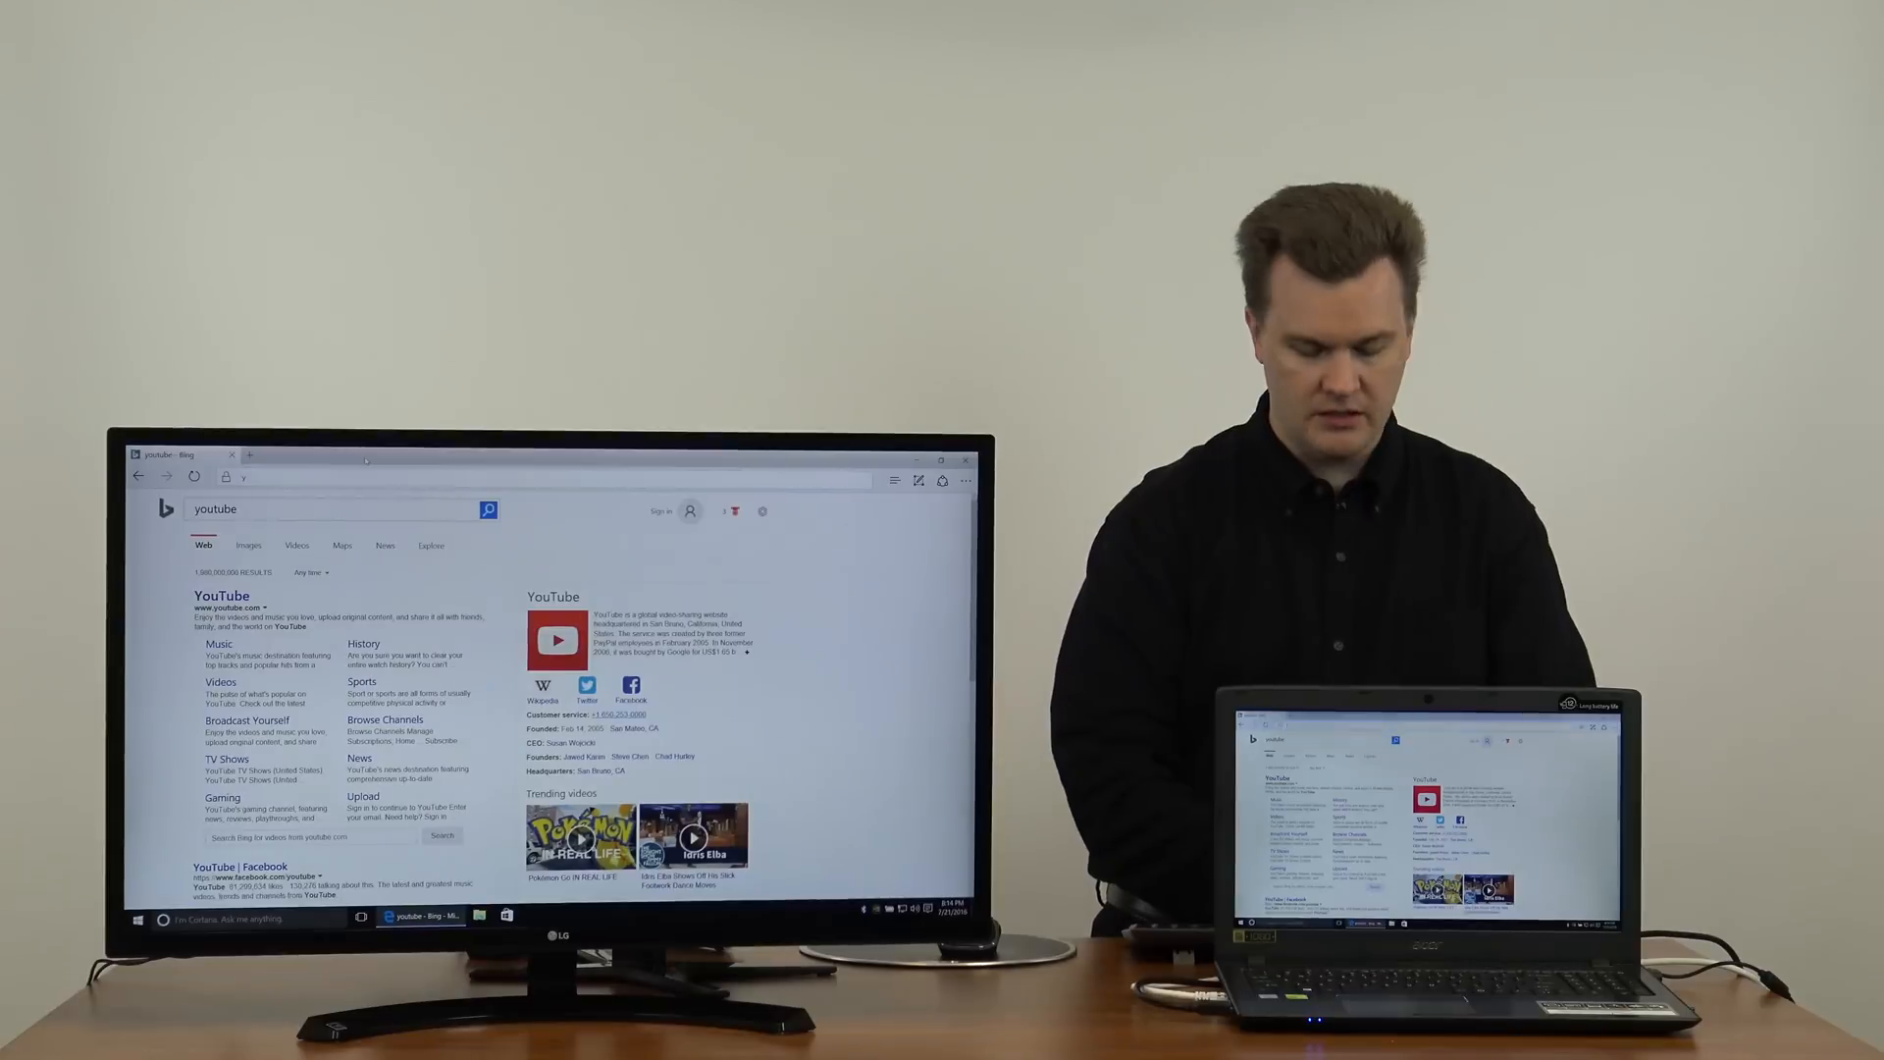
# Step: Enter the youtube.com/c/ channel URL and view the channel's uploaded GTX gaming videos
pyautogui.click(314, 508)
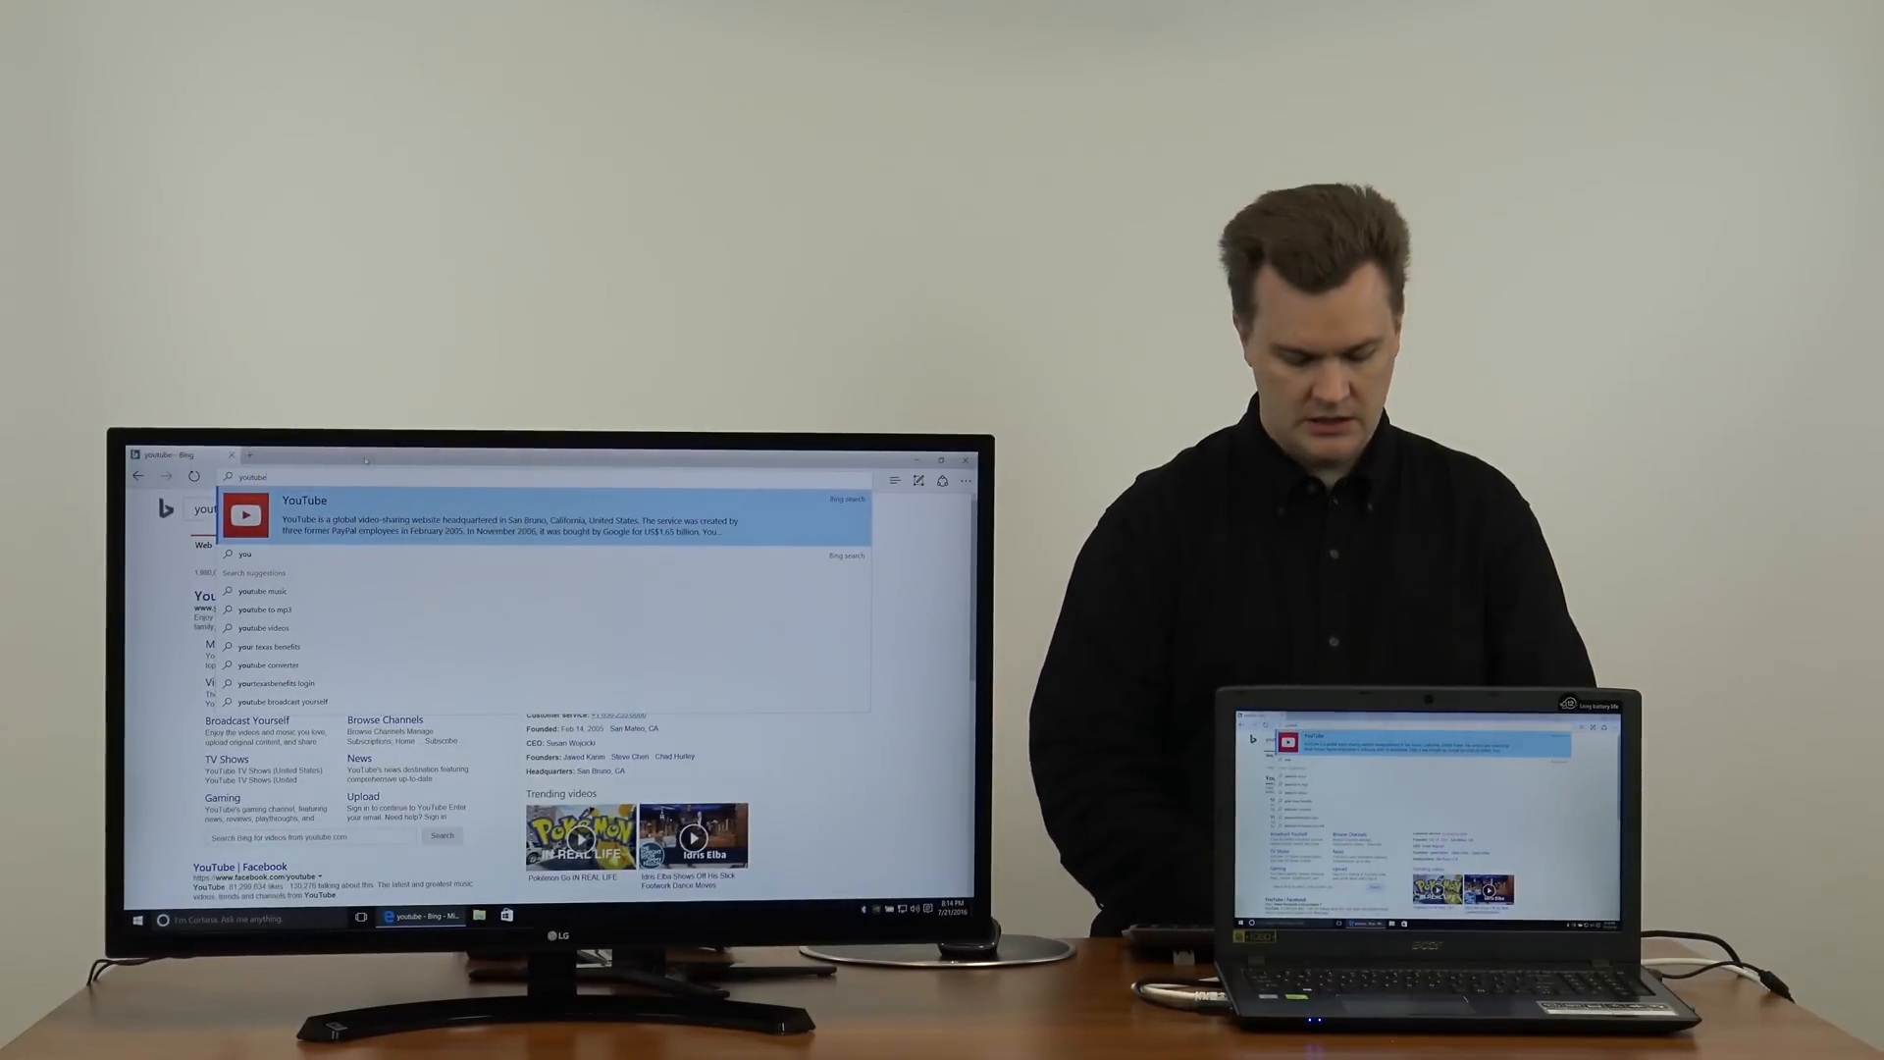
pyautogui.write('youtube.com/c/')
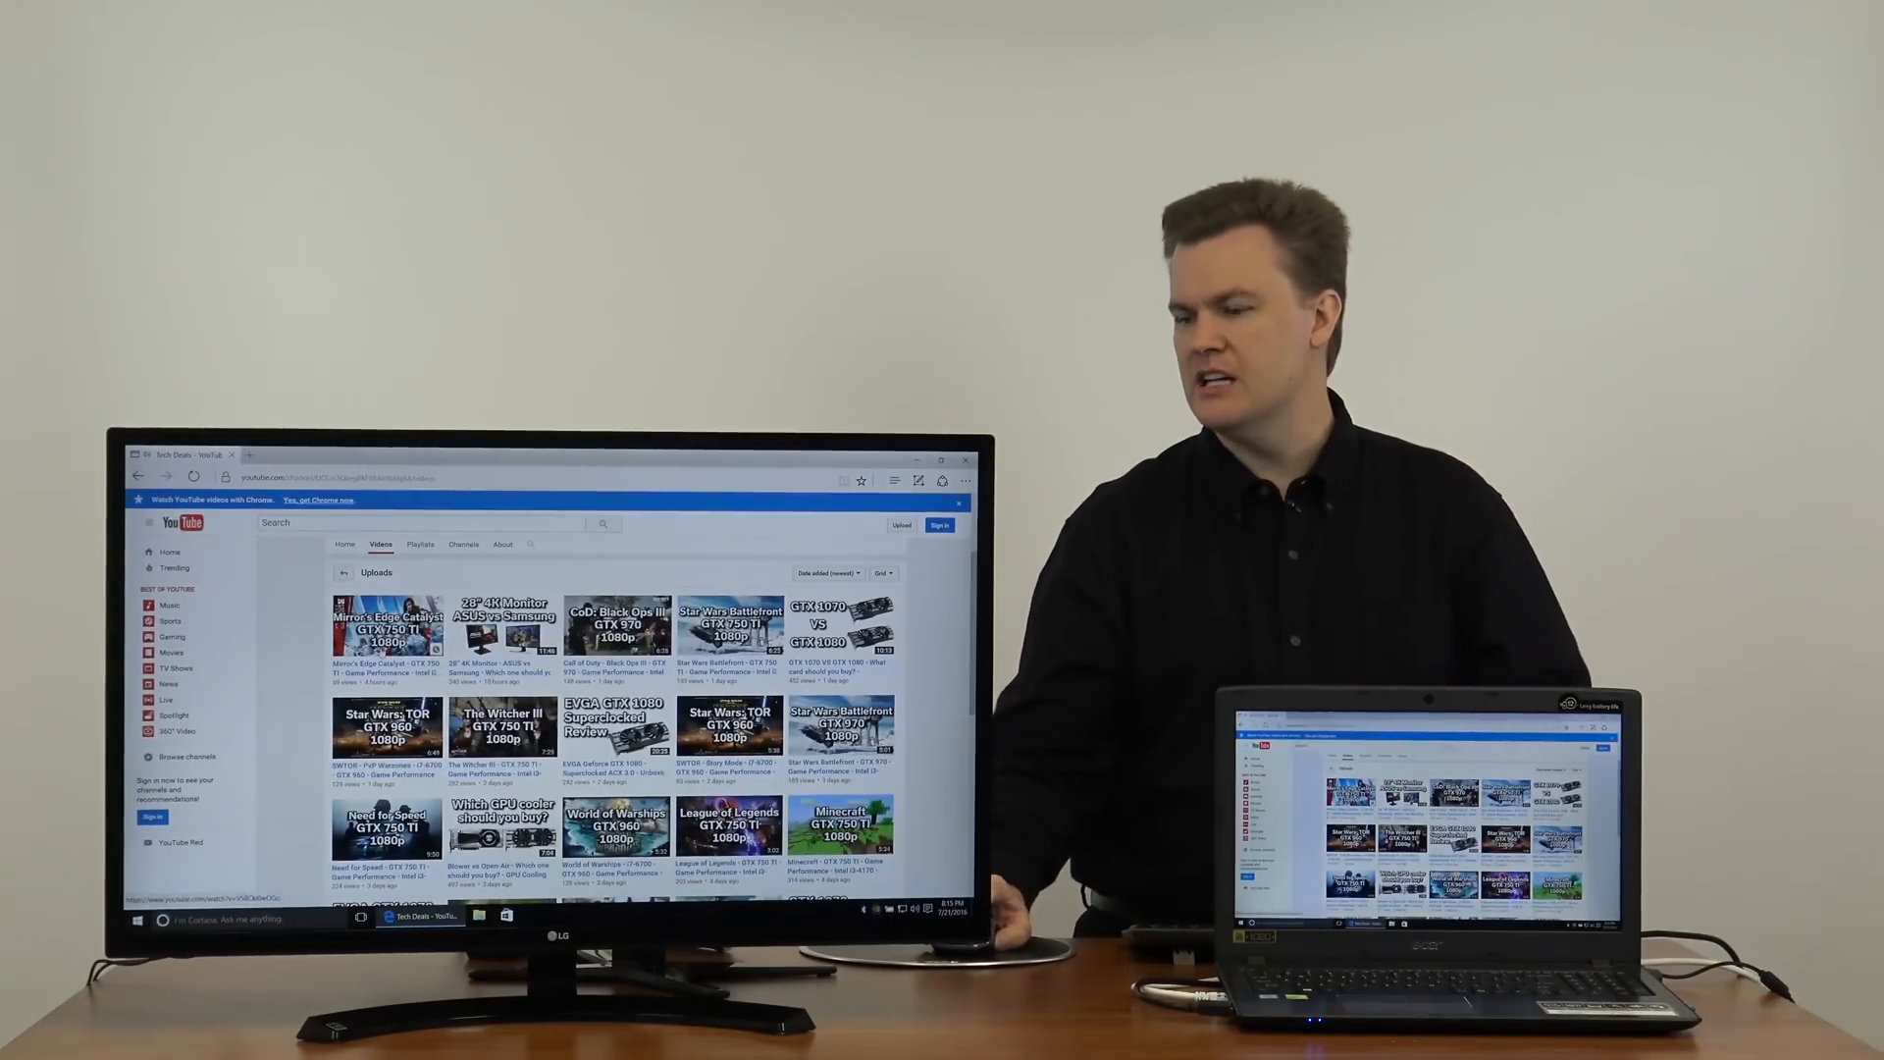
# Step: Open channel videos in new tabs and play the EVGA GeForce GTX 1080 unboxing video
pyautogui.rightClick(384, 628)
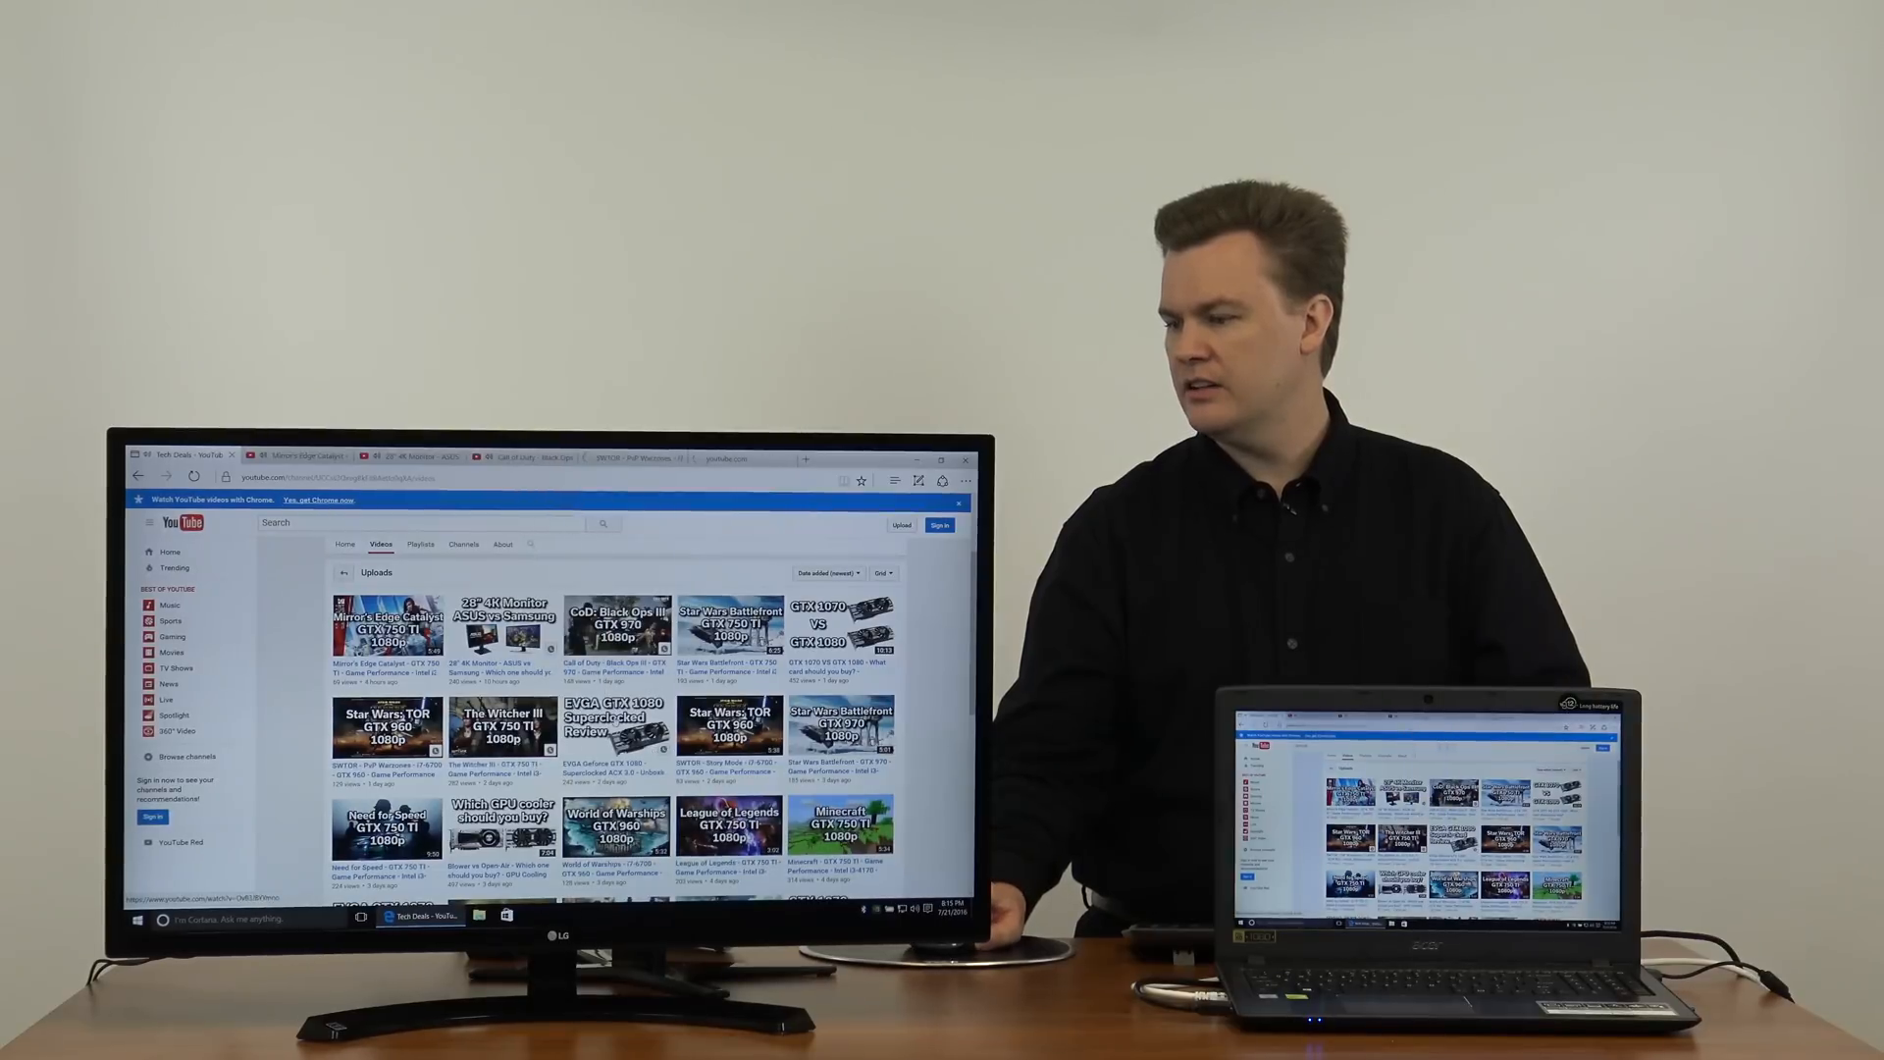
pyautogui.click(617, 726)
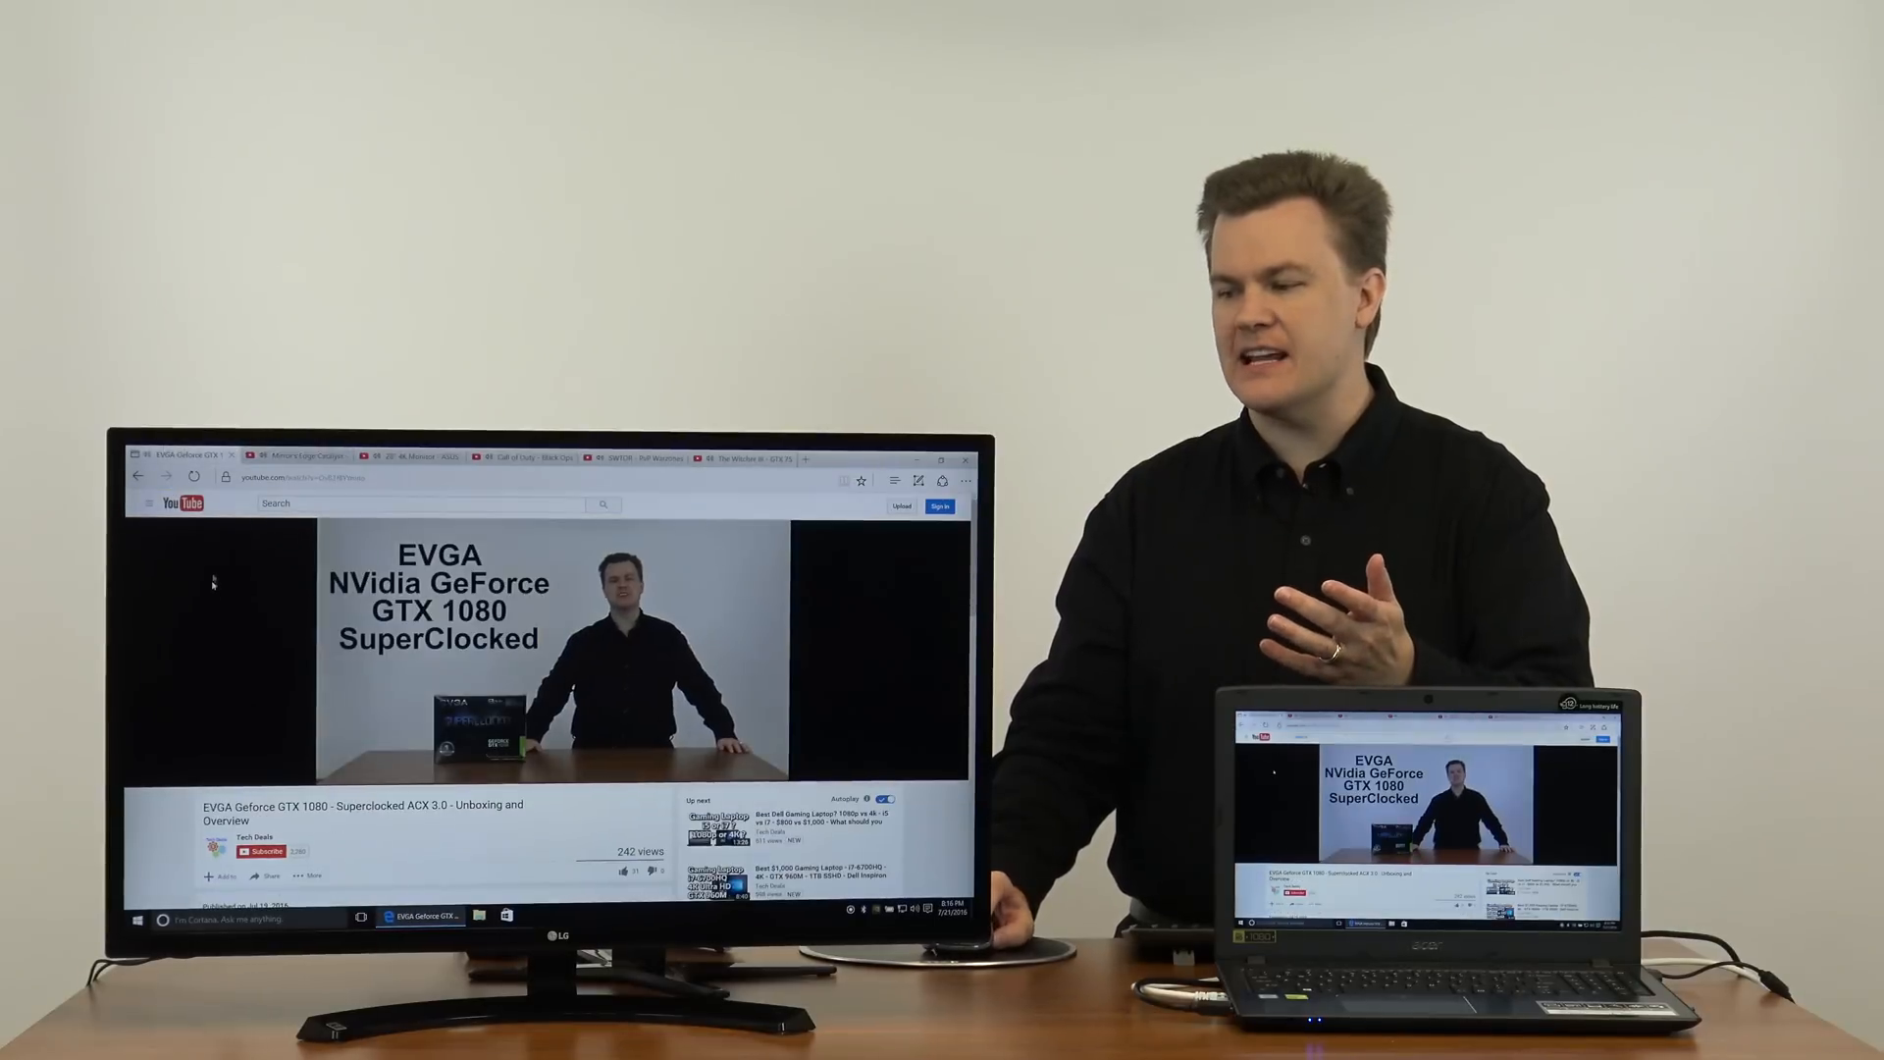
# Step: Switch to the 28" 4K Monitor ASUS vs Samsung video tab and play it
pyautogui.click(631, 458)
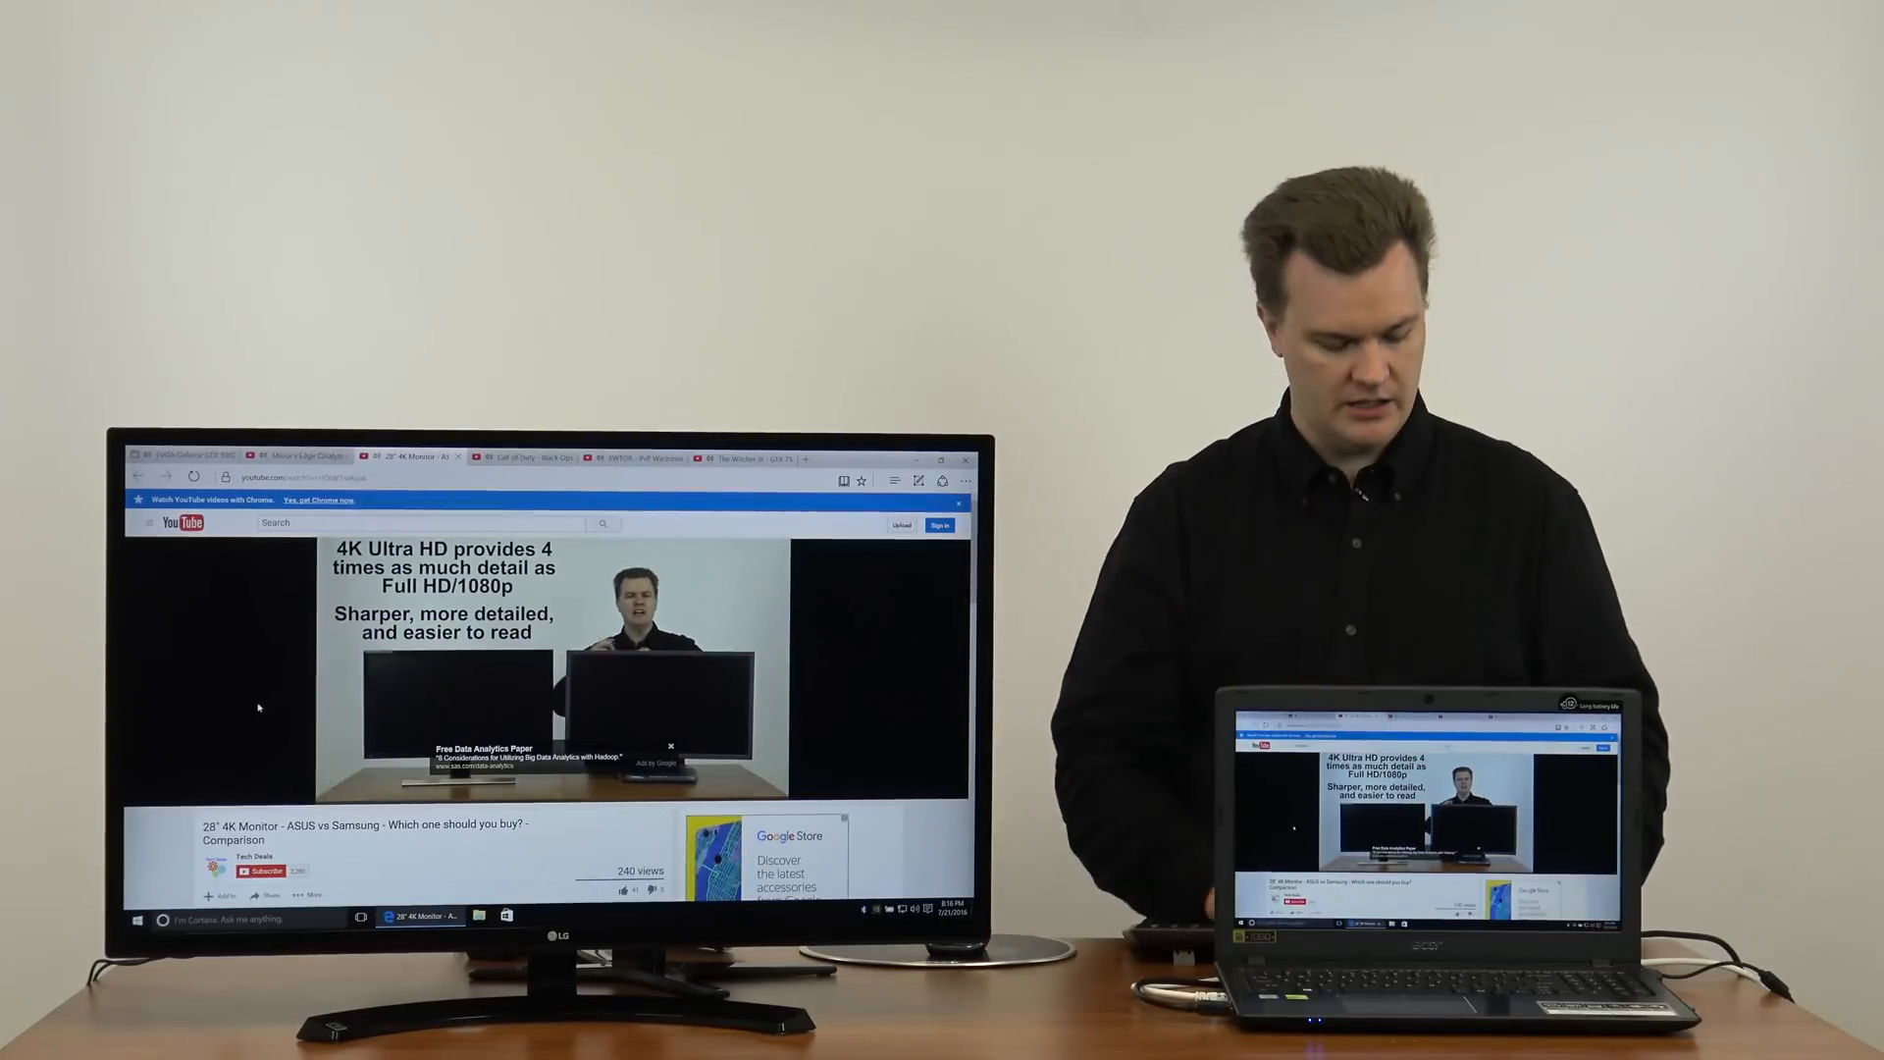
pyautogui.click(149, 918)
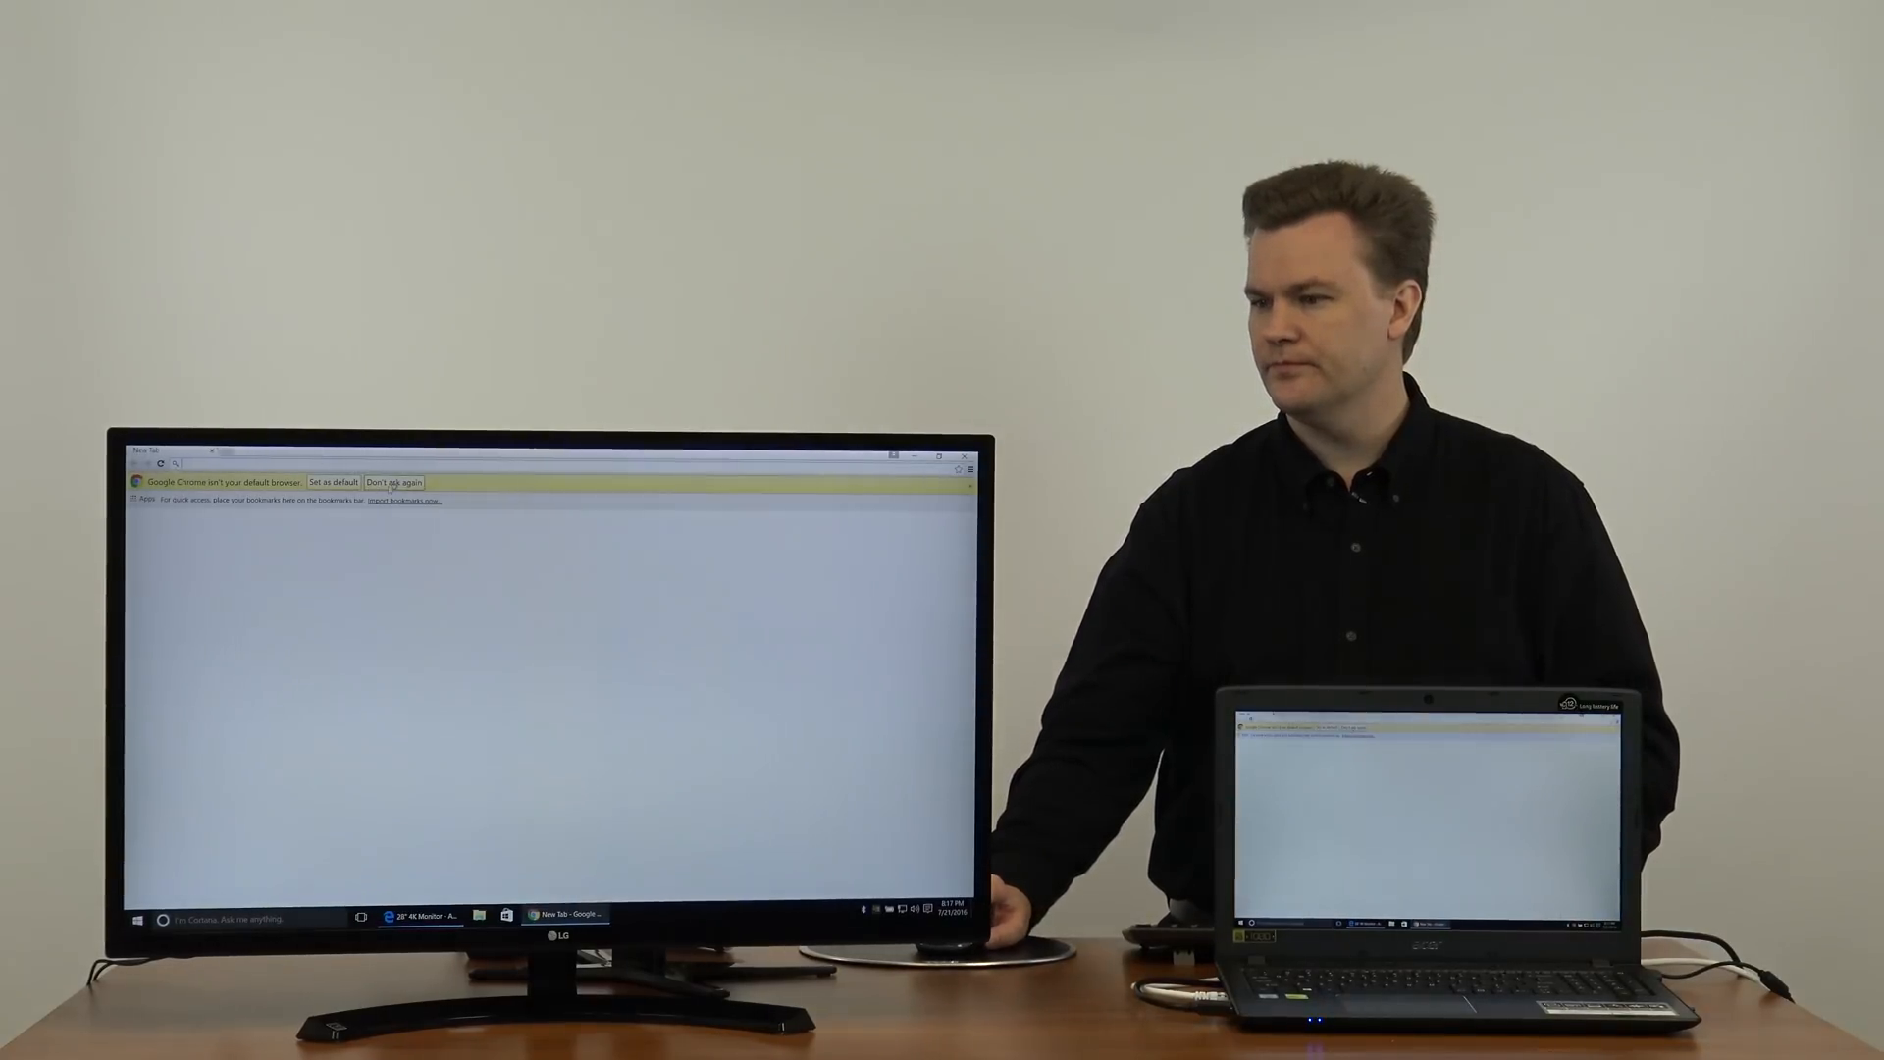
# Step: Load amazon.com from the new tab's address bar
pyautogui.click(392, 482)
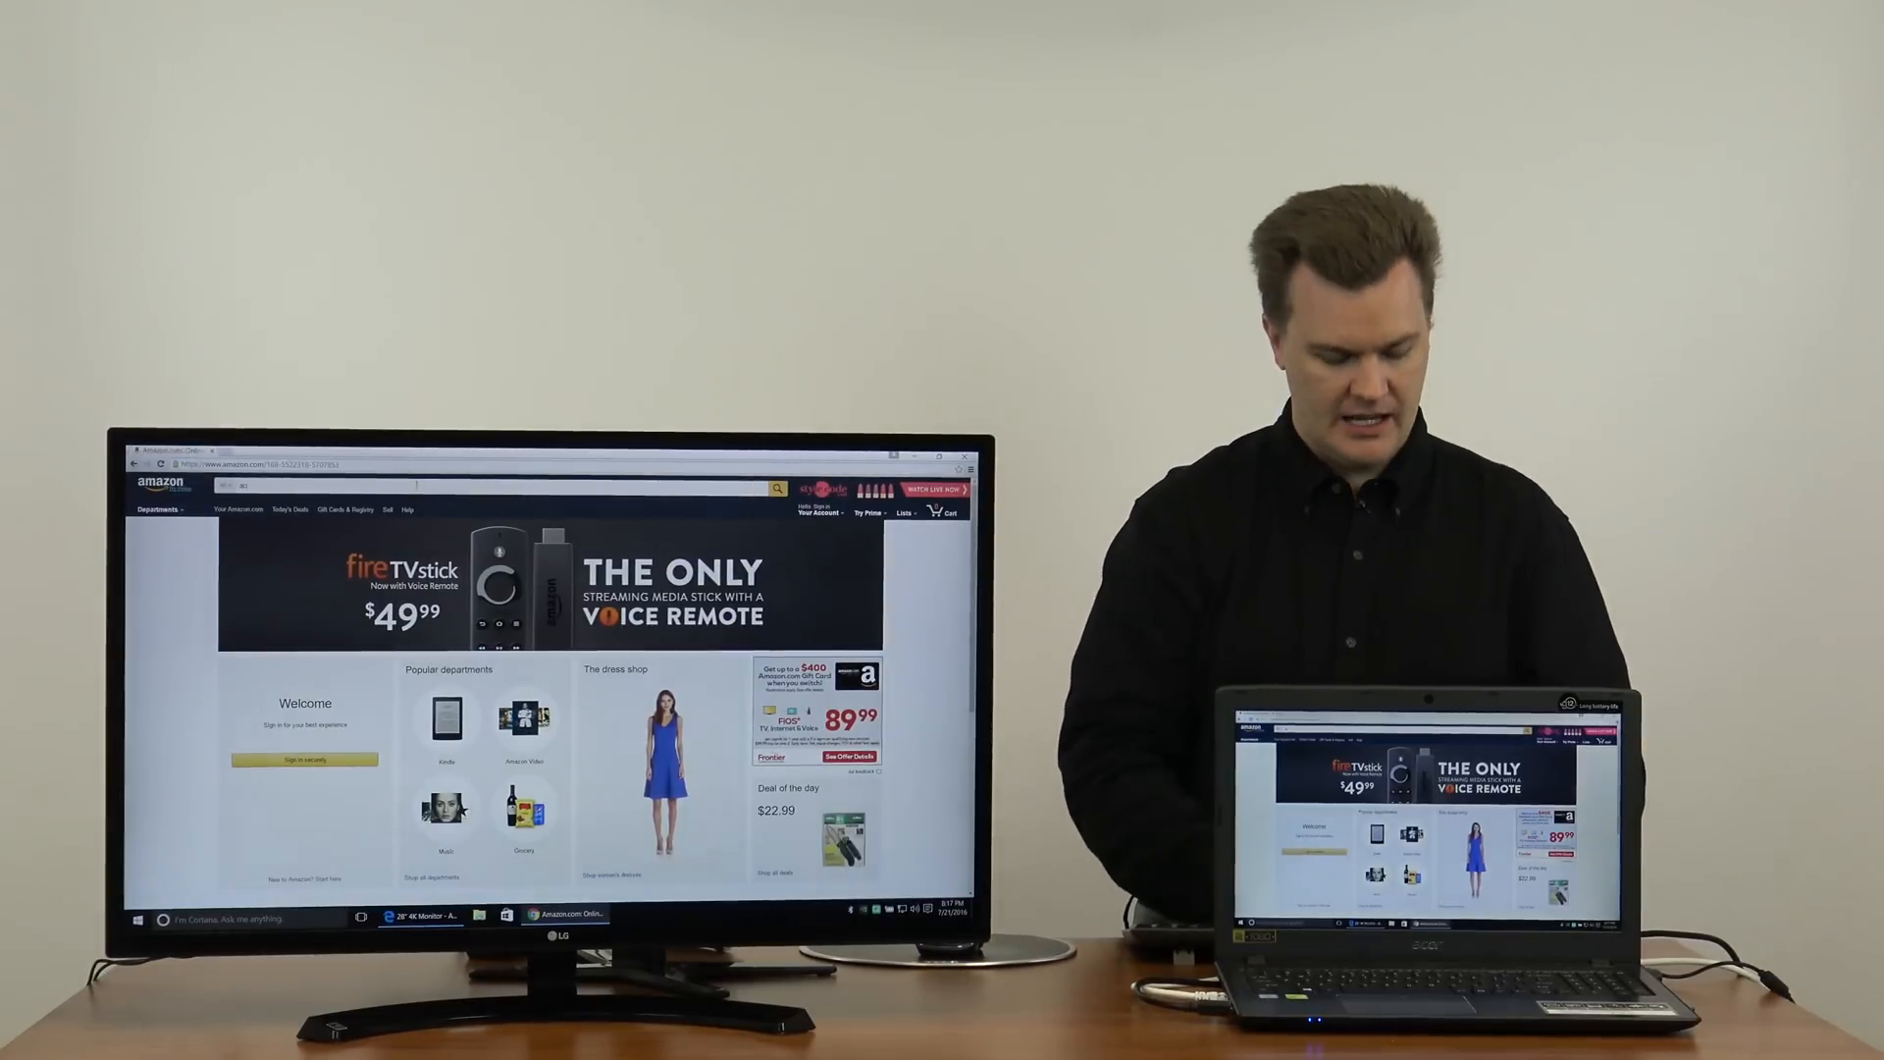
# Step: Search Amazon for 'acer aspire e 15' and browse down the laptop's product page details
pyautogui.write('acer aspire')
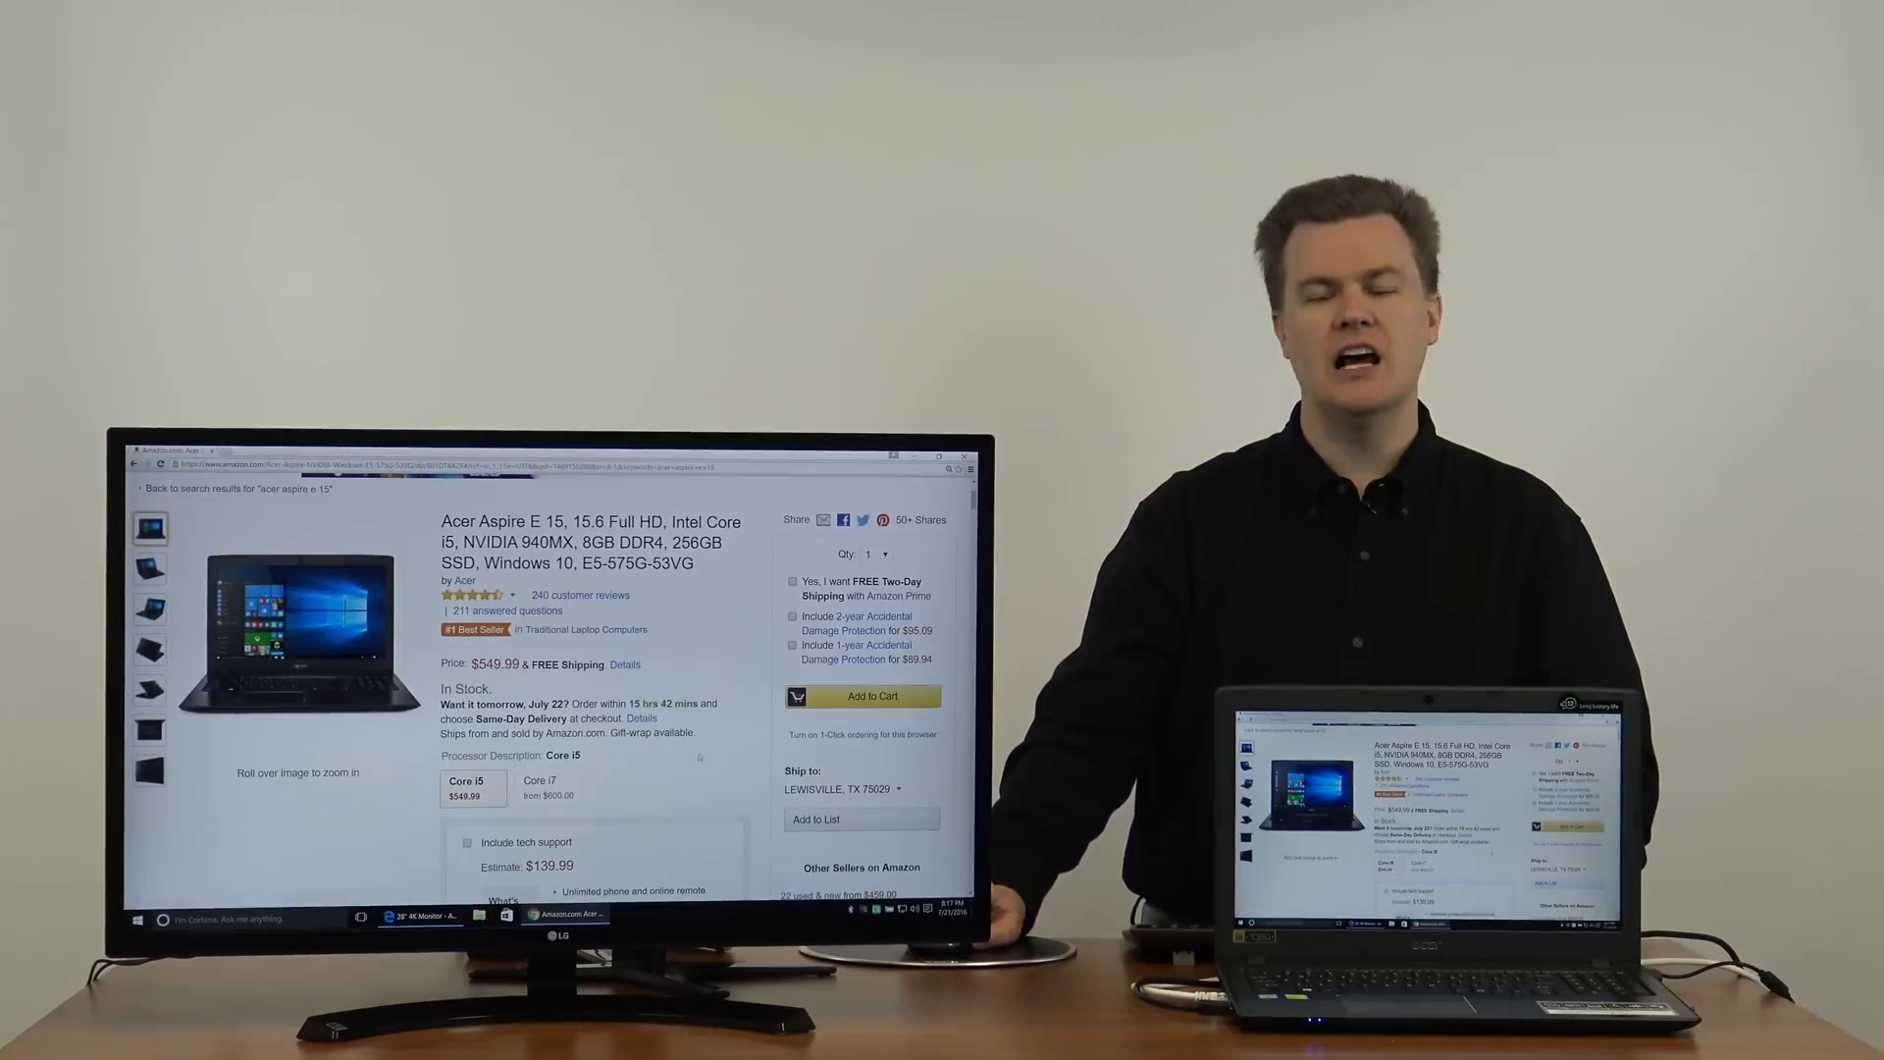
pyautogui.scroll(-3)
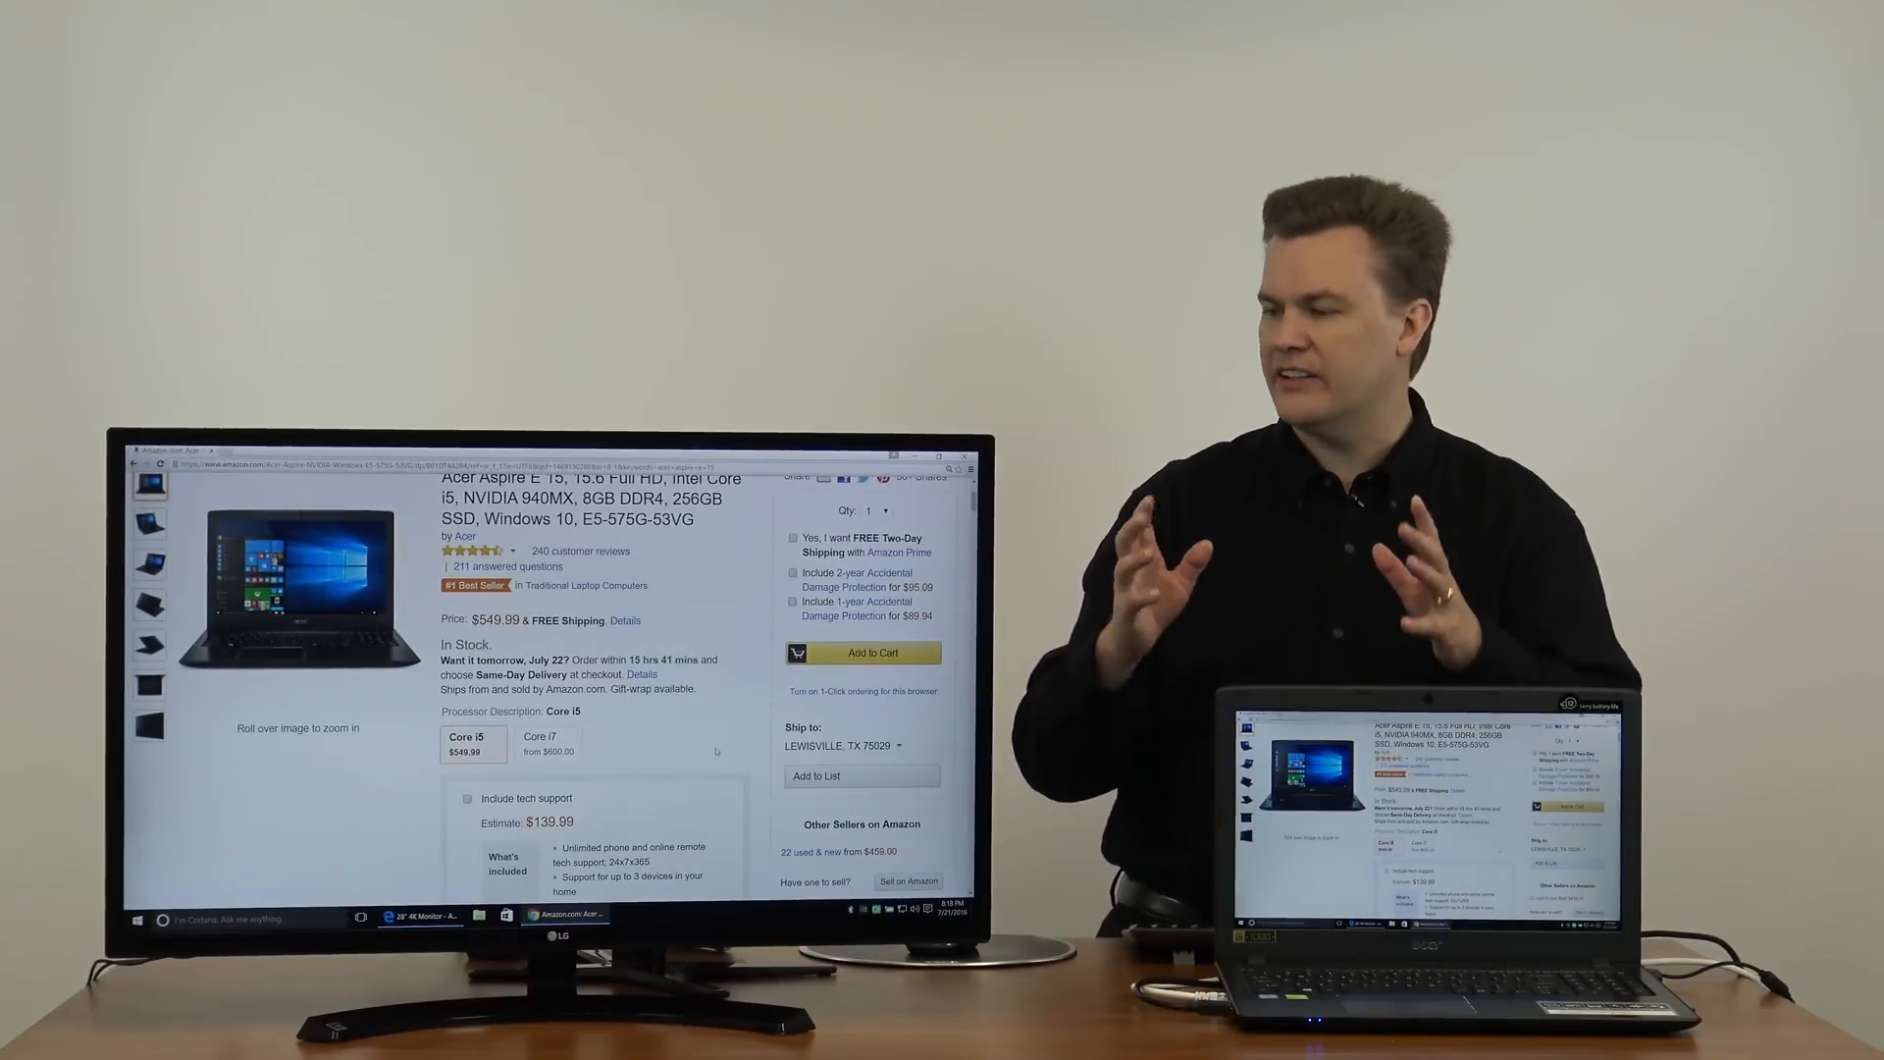
pyautogui.scroll(-3)
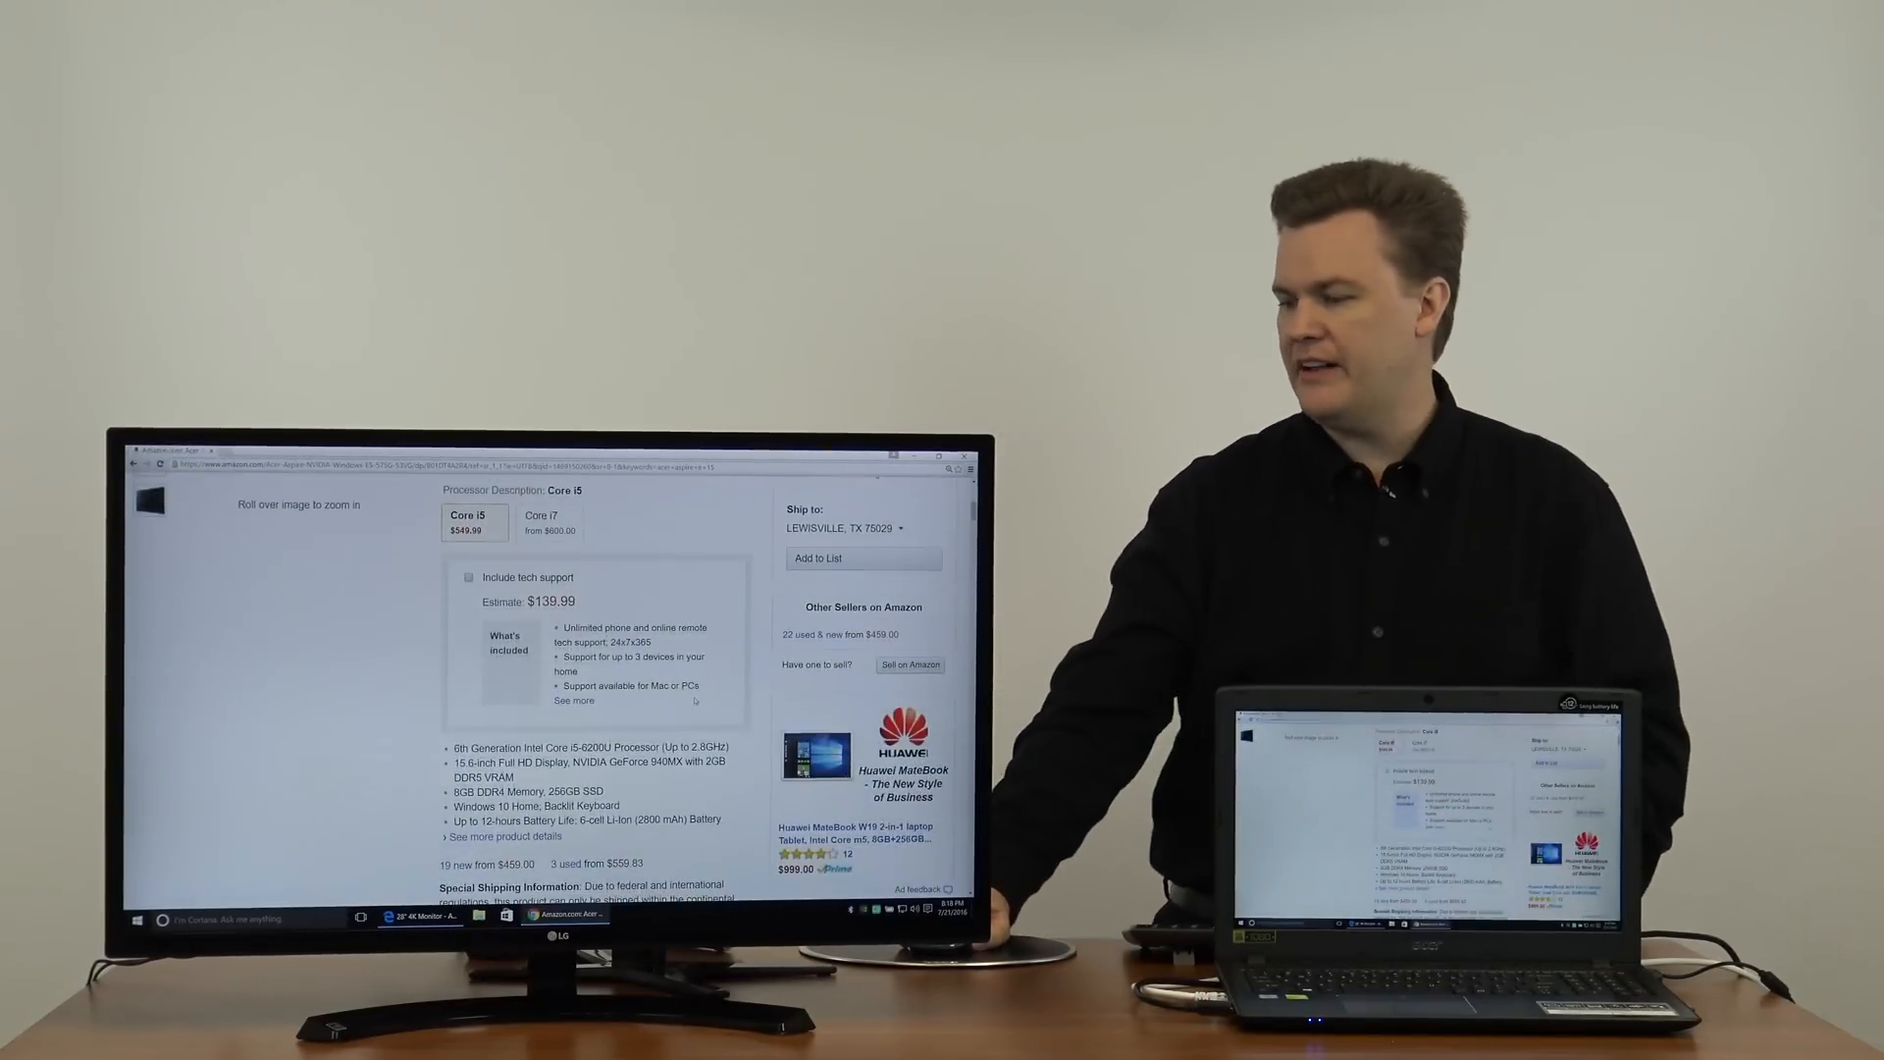
pyautogui.scroll(-3)
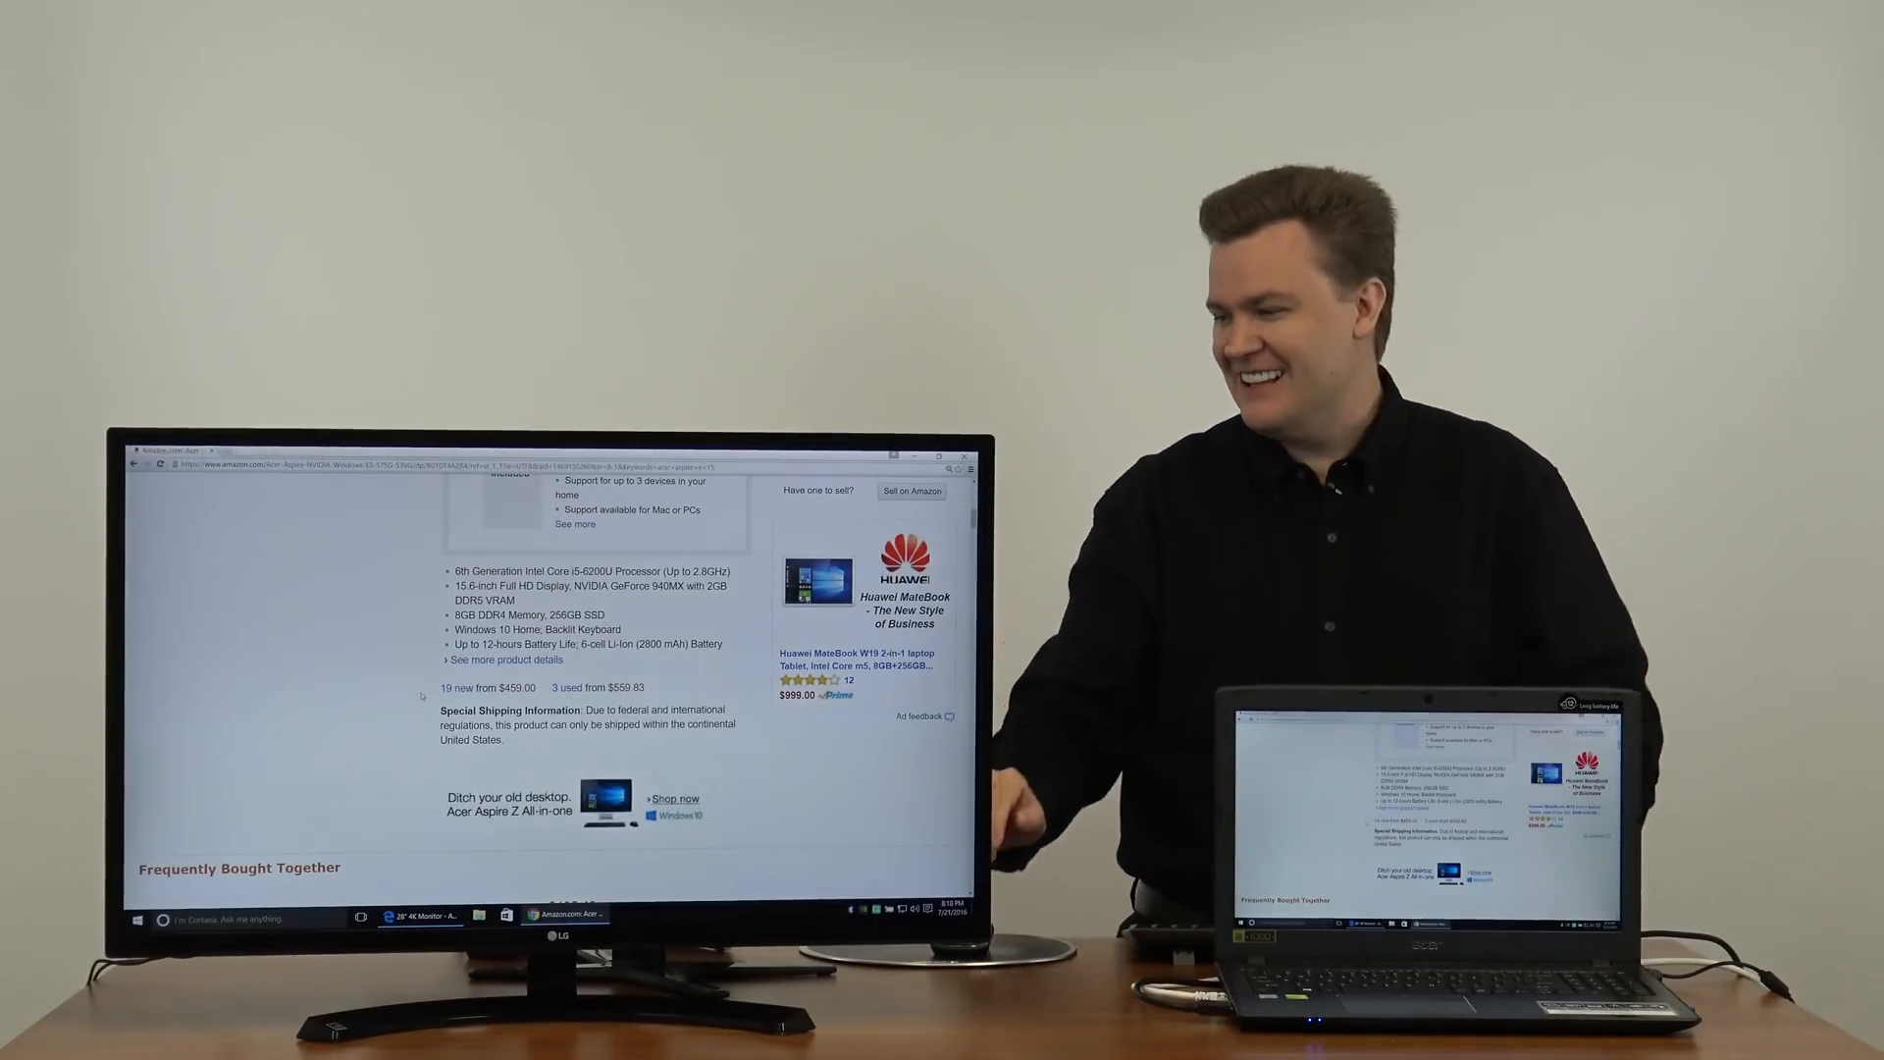
pyautogui.scroll(-3)
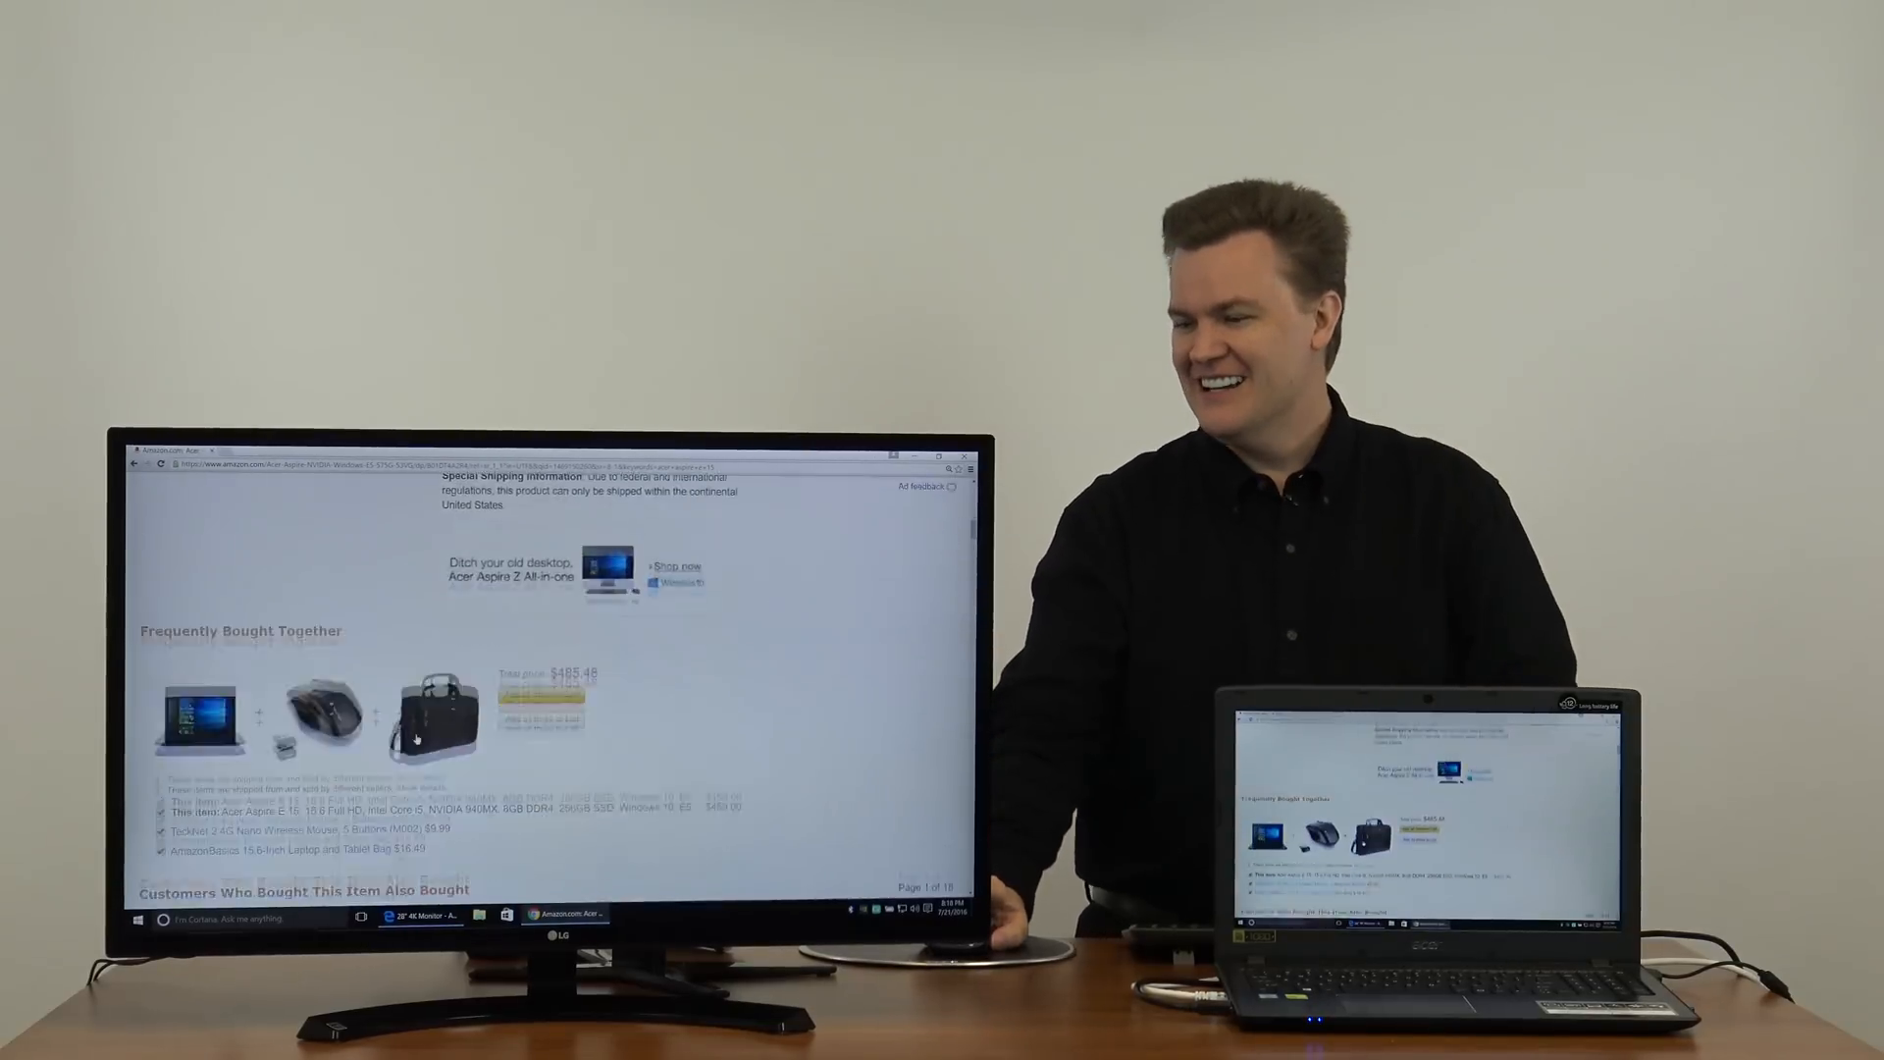
pyautogui.scroll(-3)
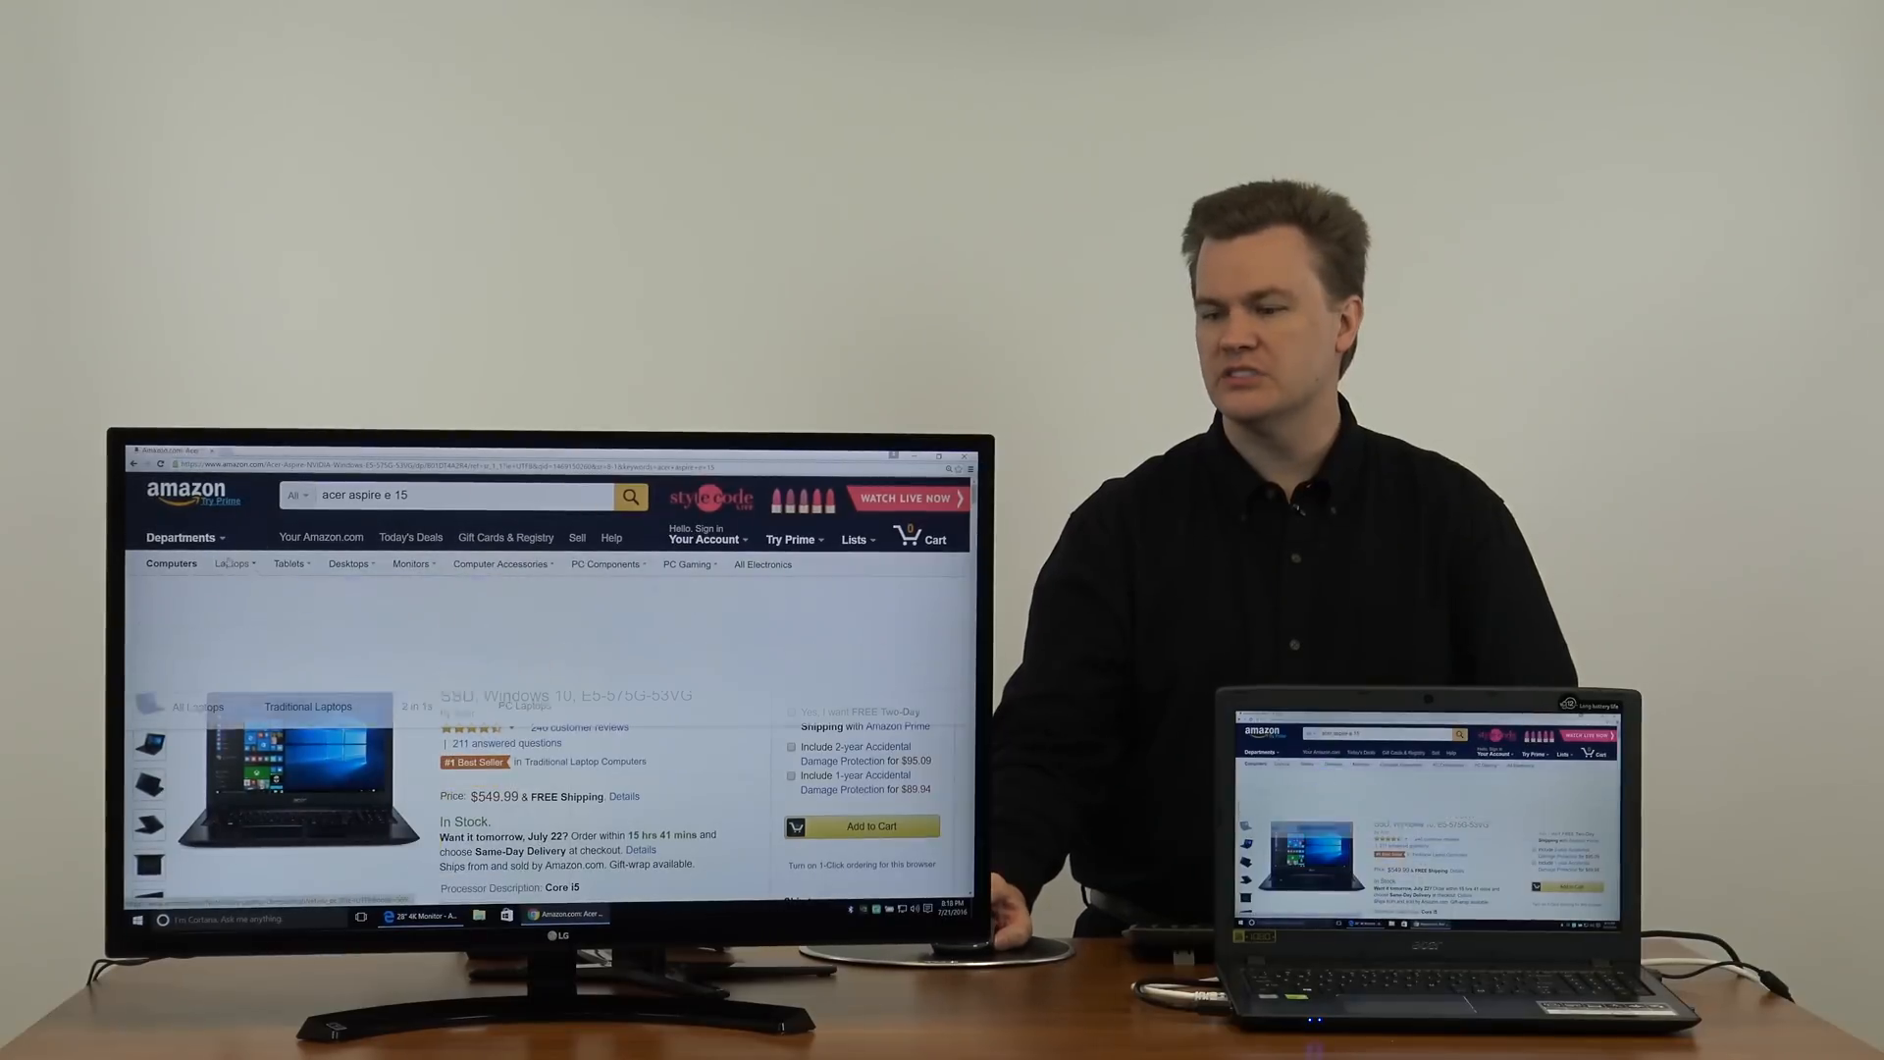
# Step: Open Amazon computer category links in new tabs and browse the Computer Accessories tab
pyautogui.rightClick(286, 564)
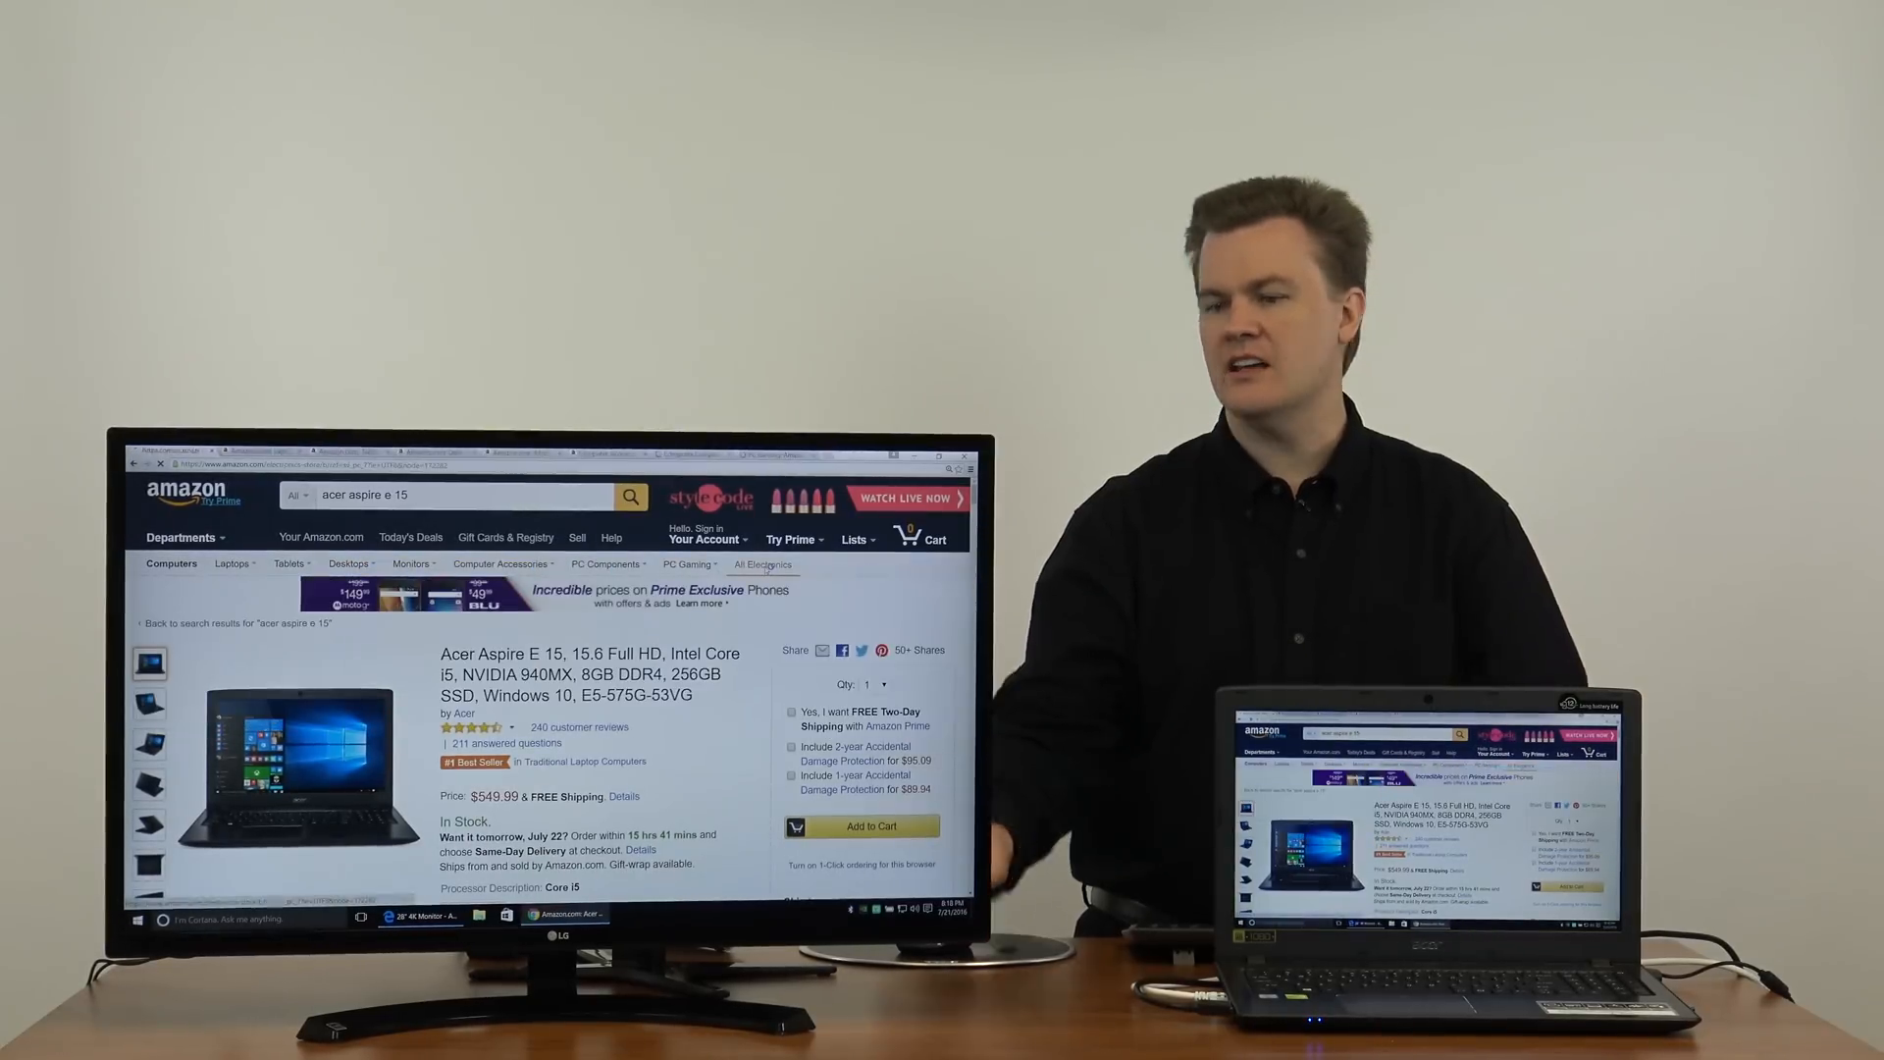
pyautogui.click(761, 565)
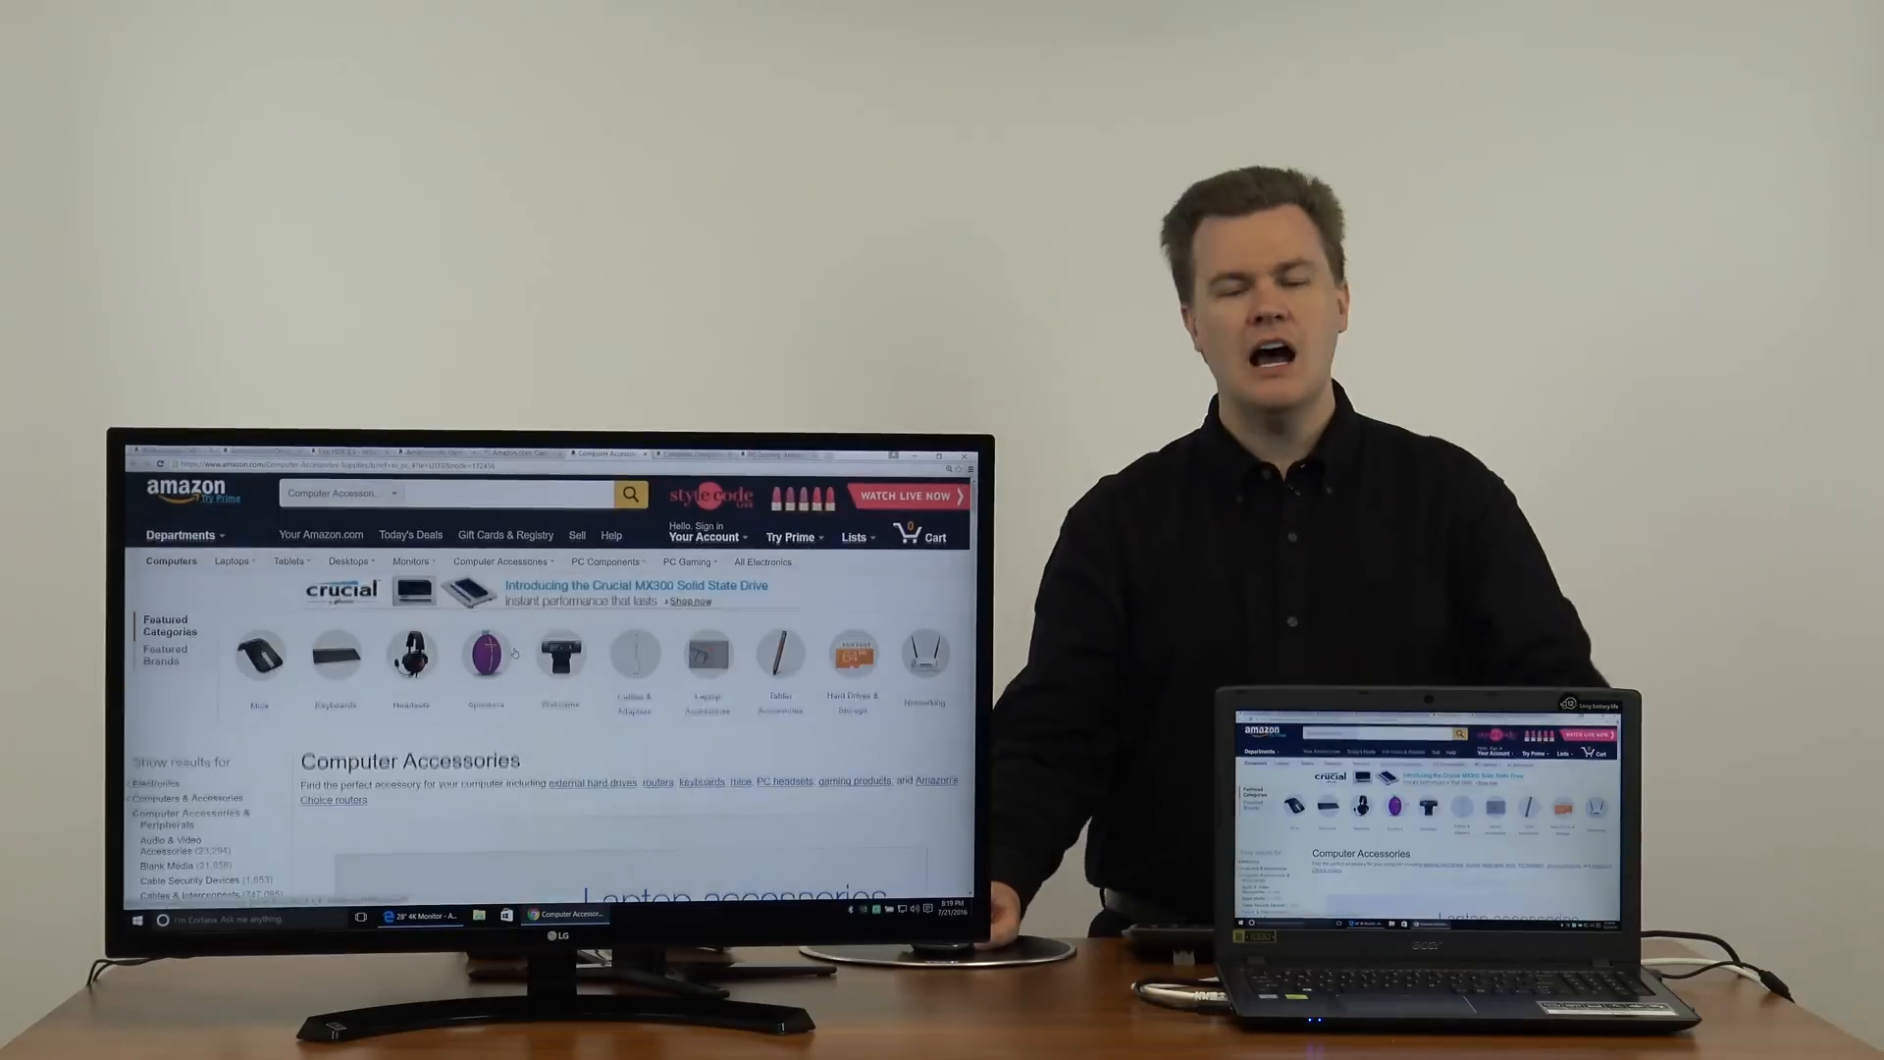
pyautogui.scroll(-3)
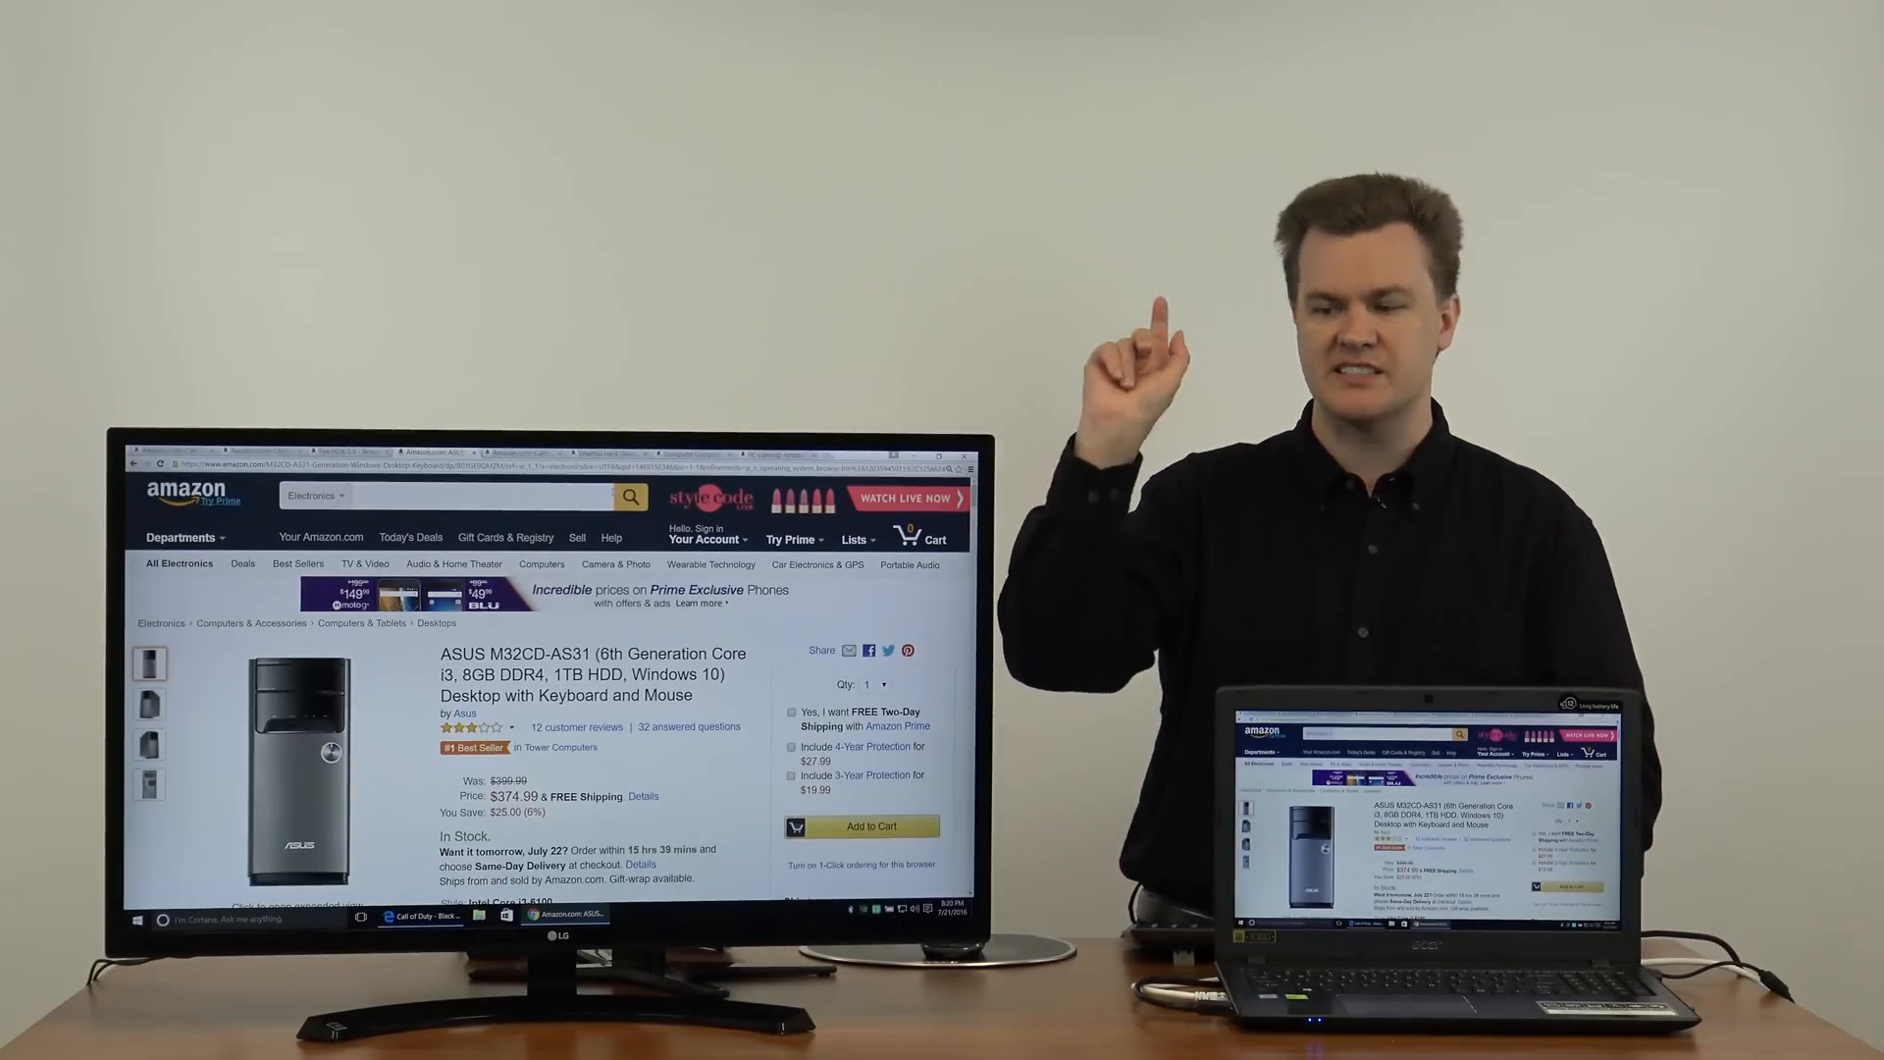
# Step: Scroll the Amazon listing toward the ASUS M32CD-AS31 desktop product link
pyautogui.scroll(-3)
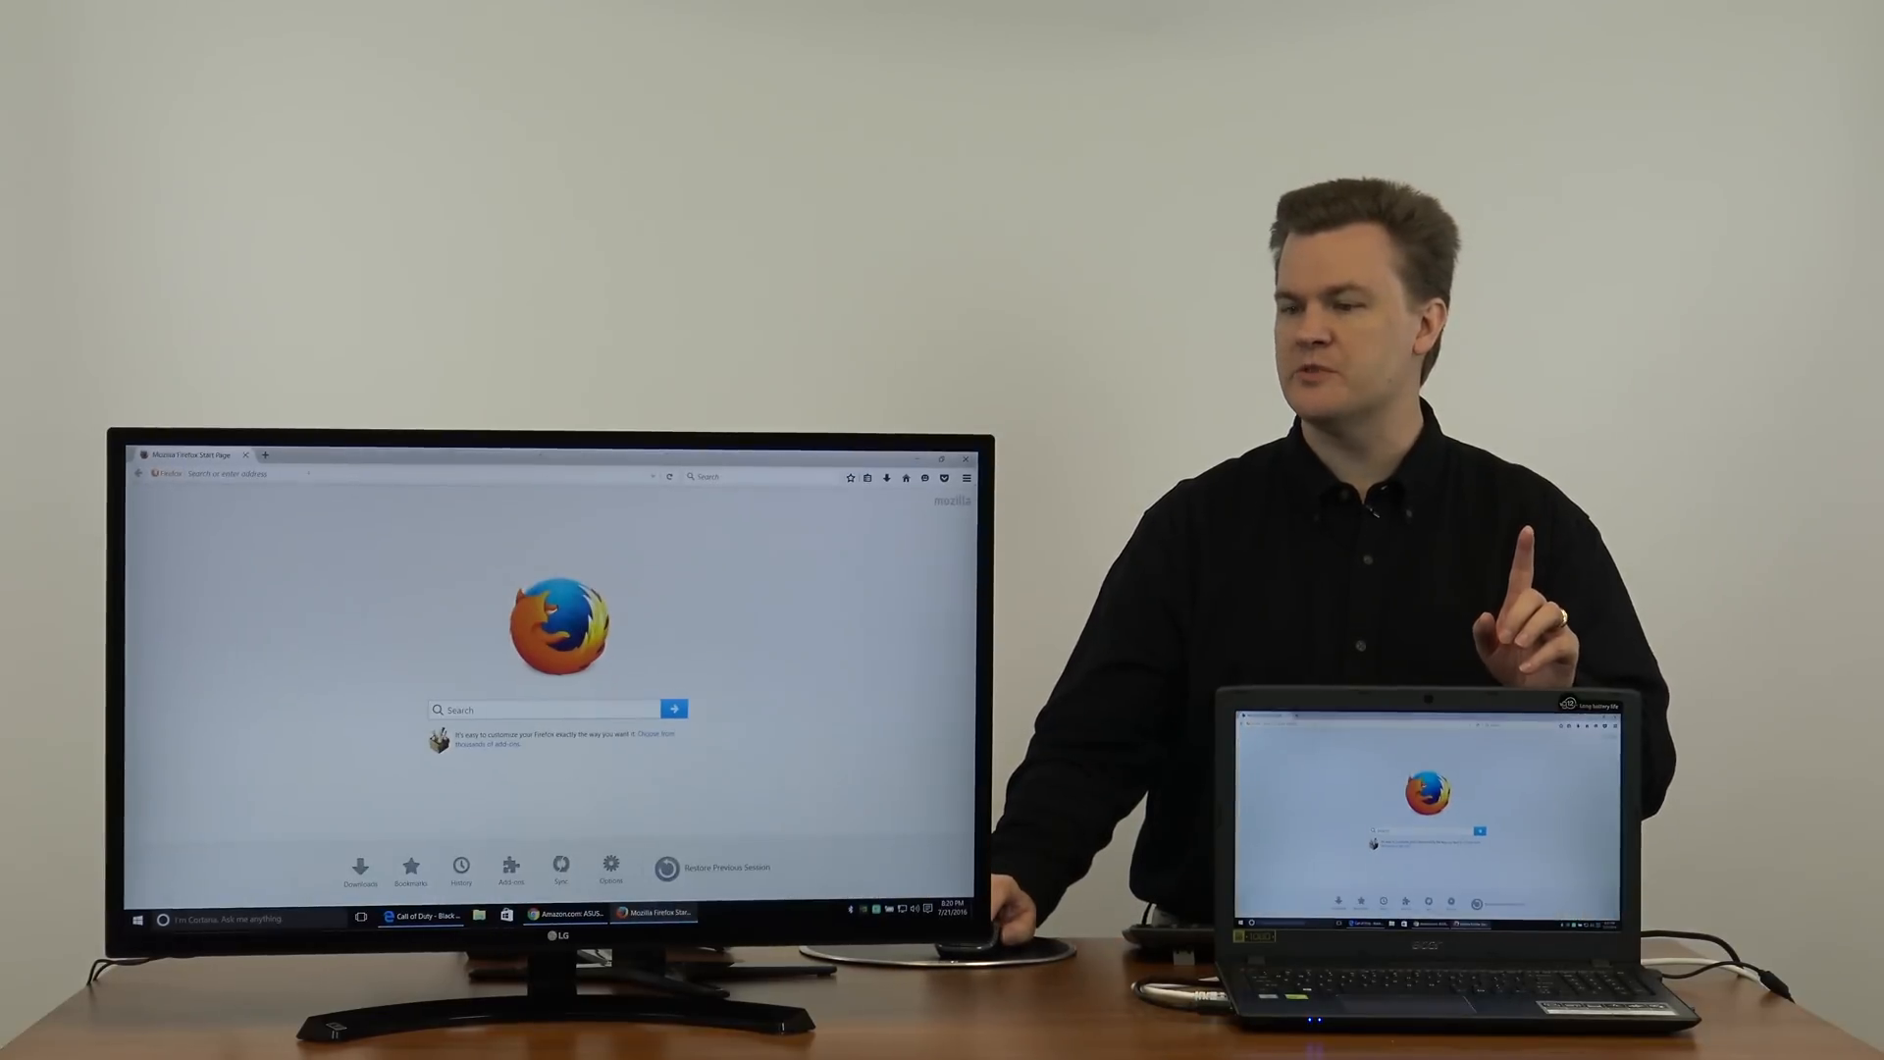
# Step: Search 'yahoo sports' from the Firefox address bar to reach the Yahoo Sports home page
pyautogui.write('yahoo.com/?_yl=')
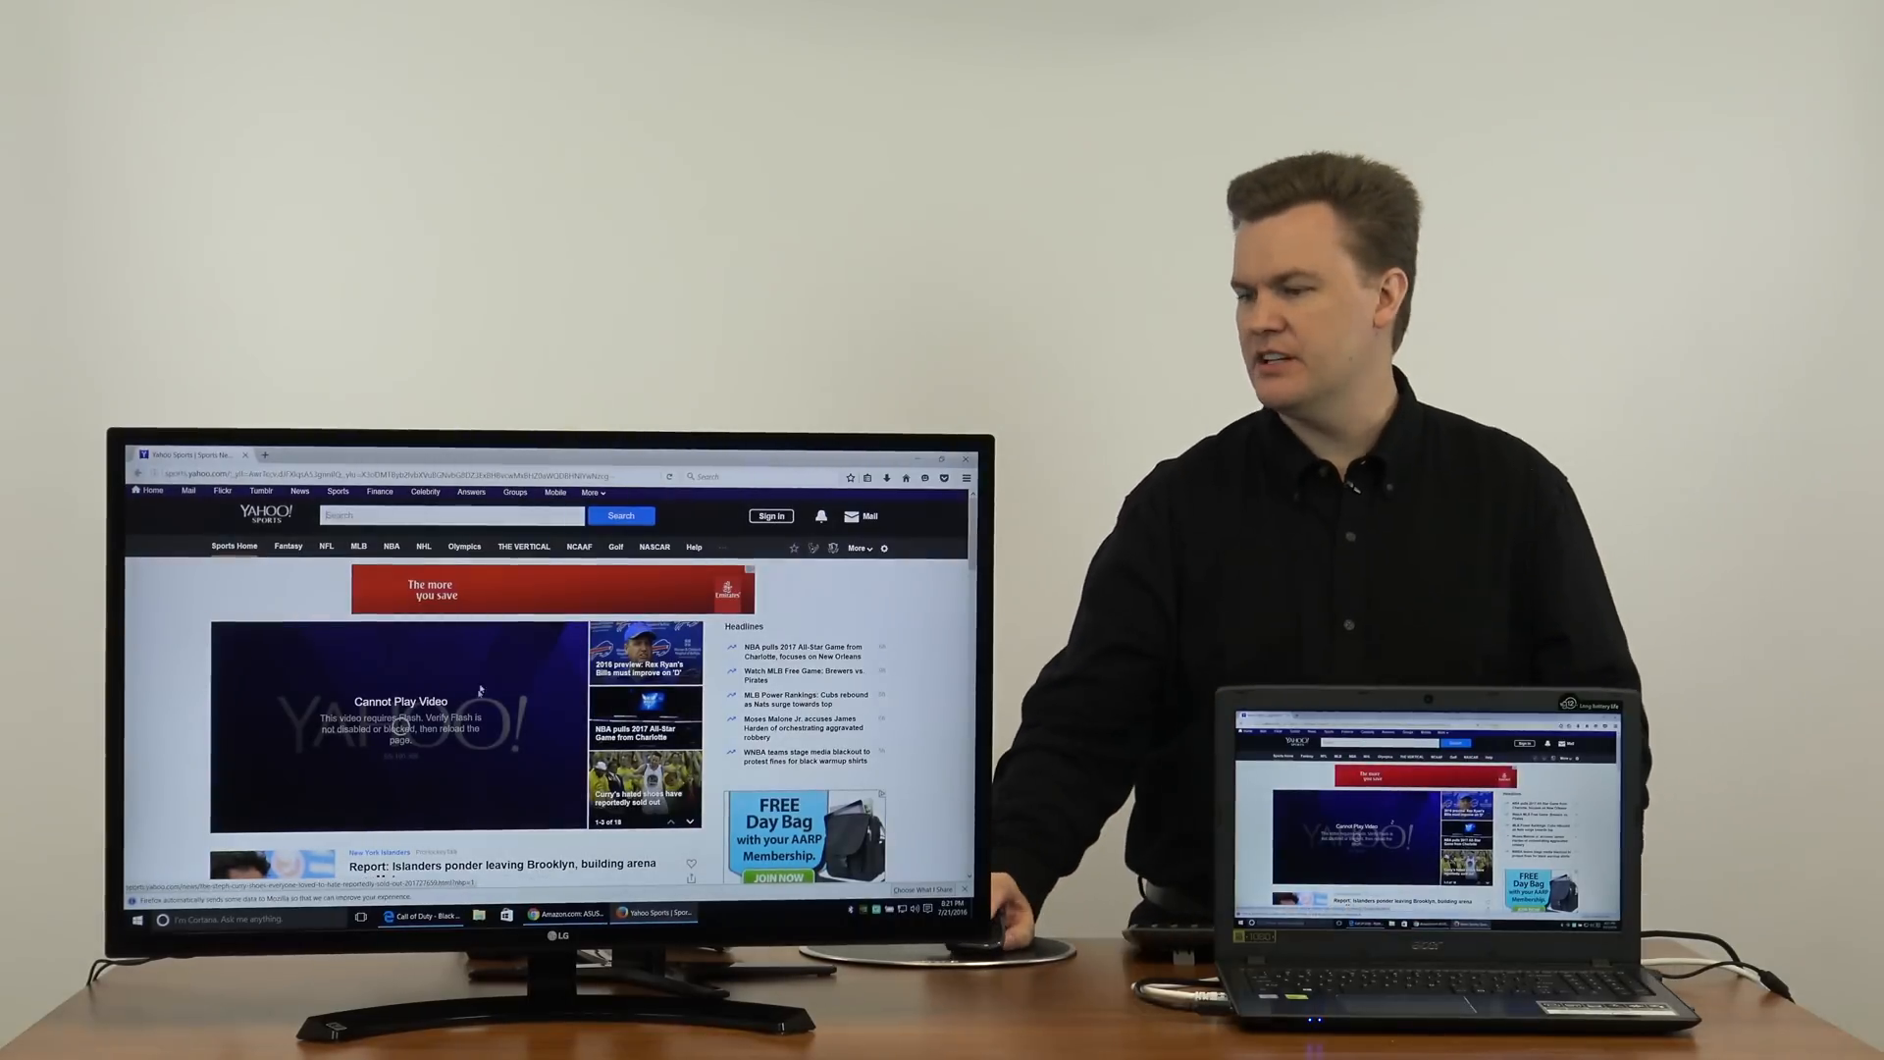
# Step: Open the Yahoo Sports Fantasy and MLB sections in new tabs and scroll the current page
pyautogui.click(286, 545)
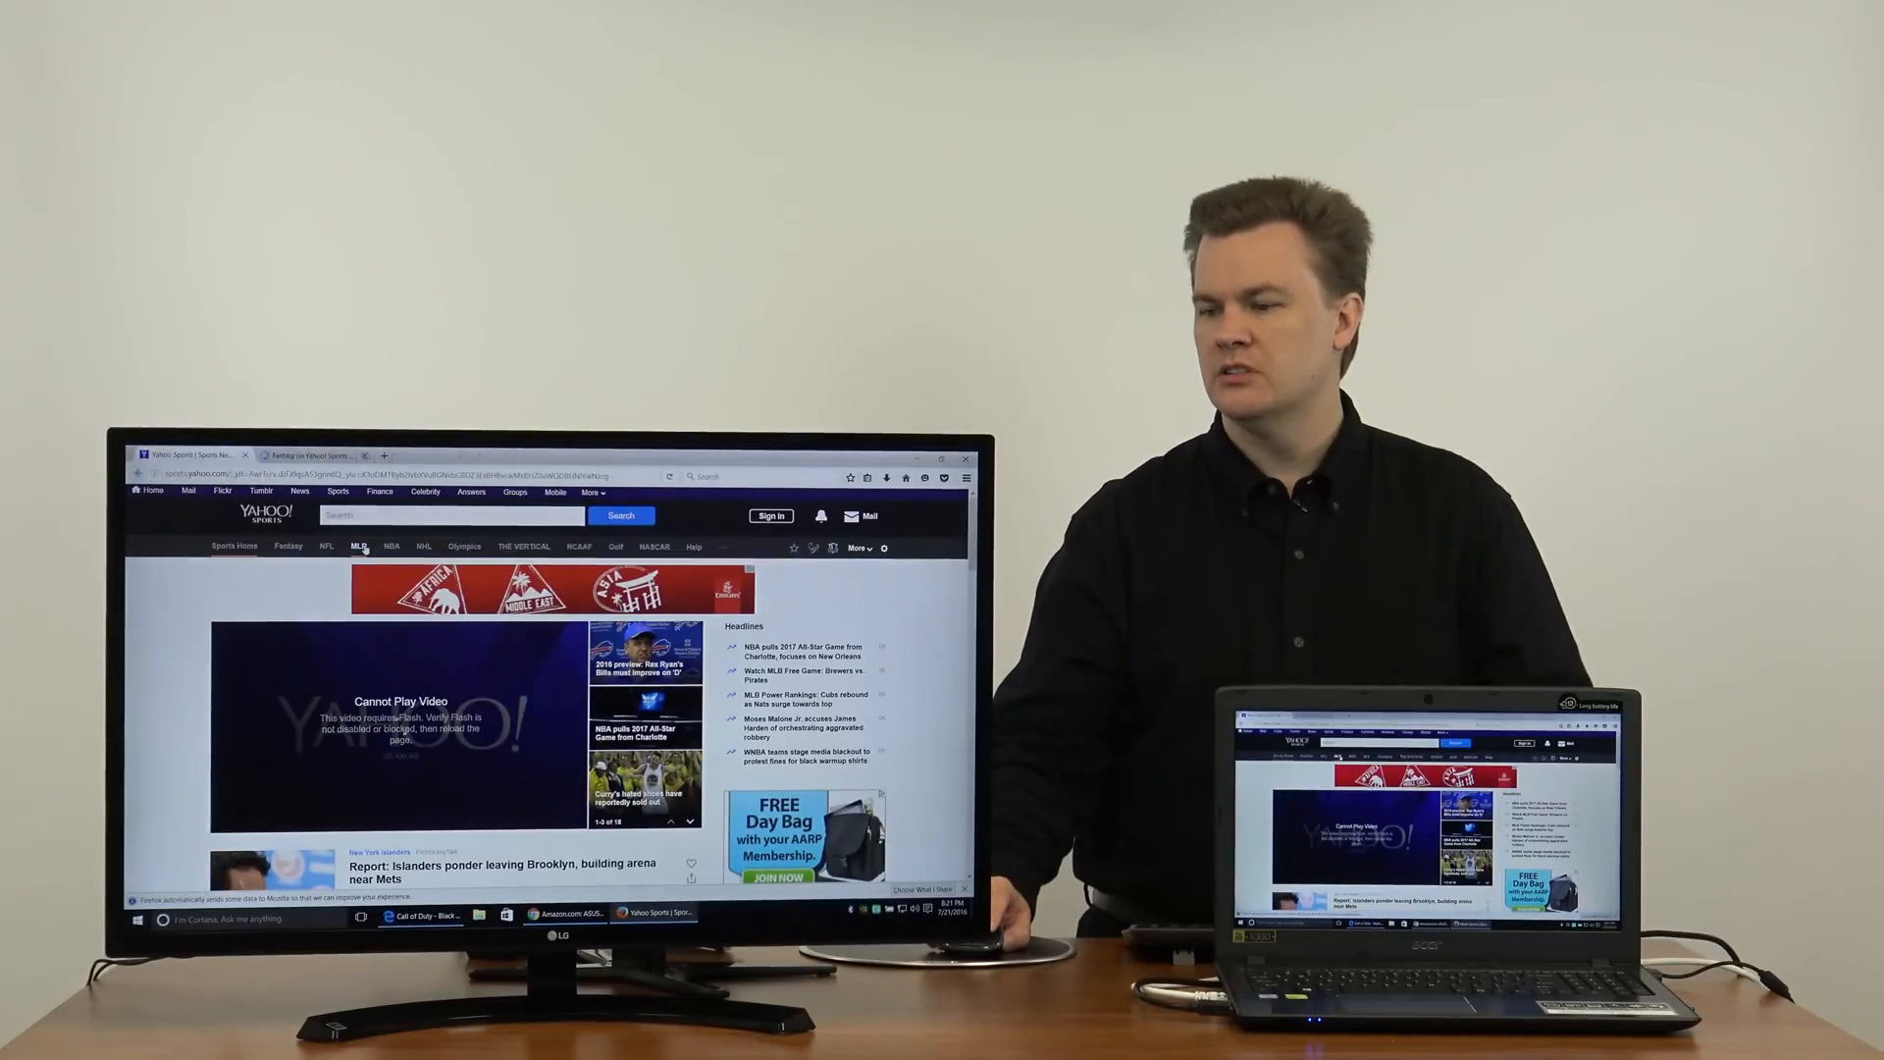
pyautogui.rightClick(390, 546)
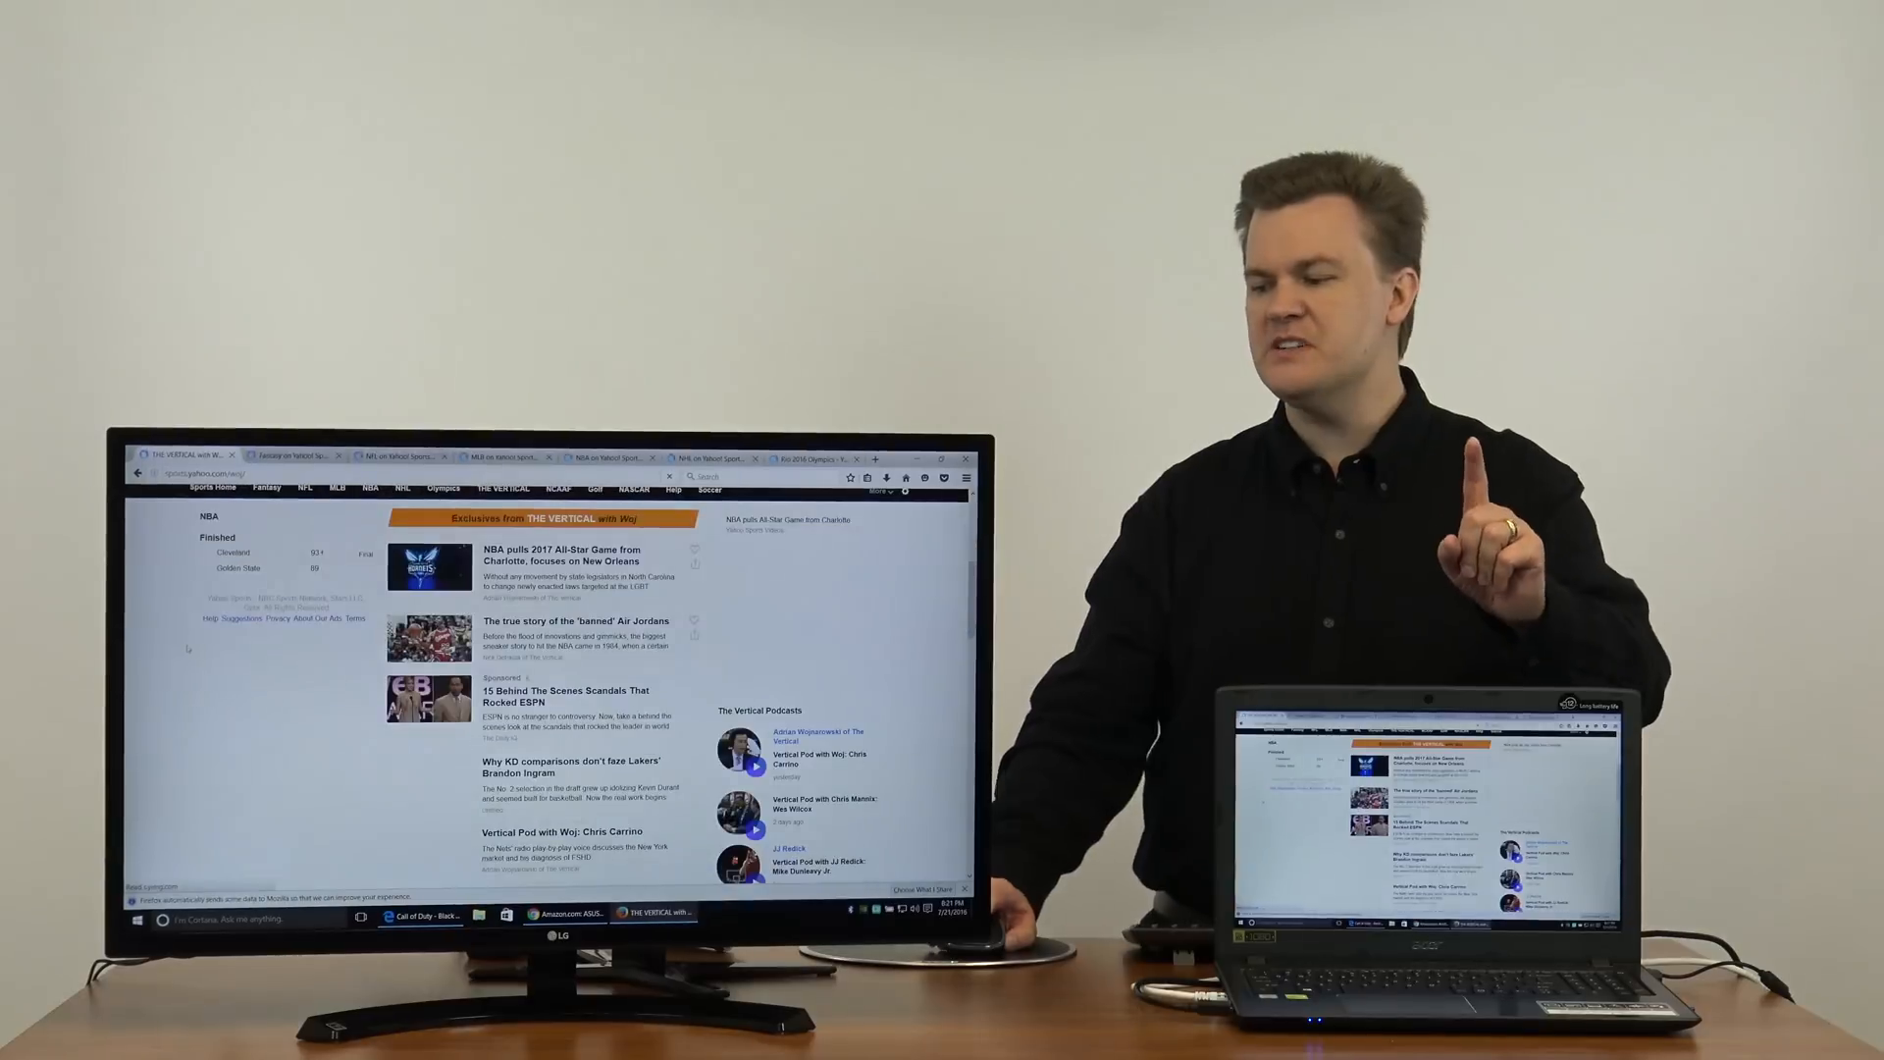
pyautogui.scroll(3)
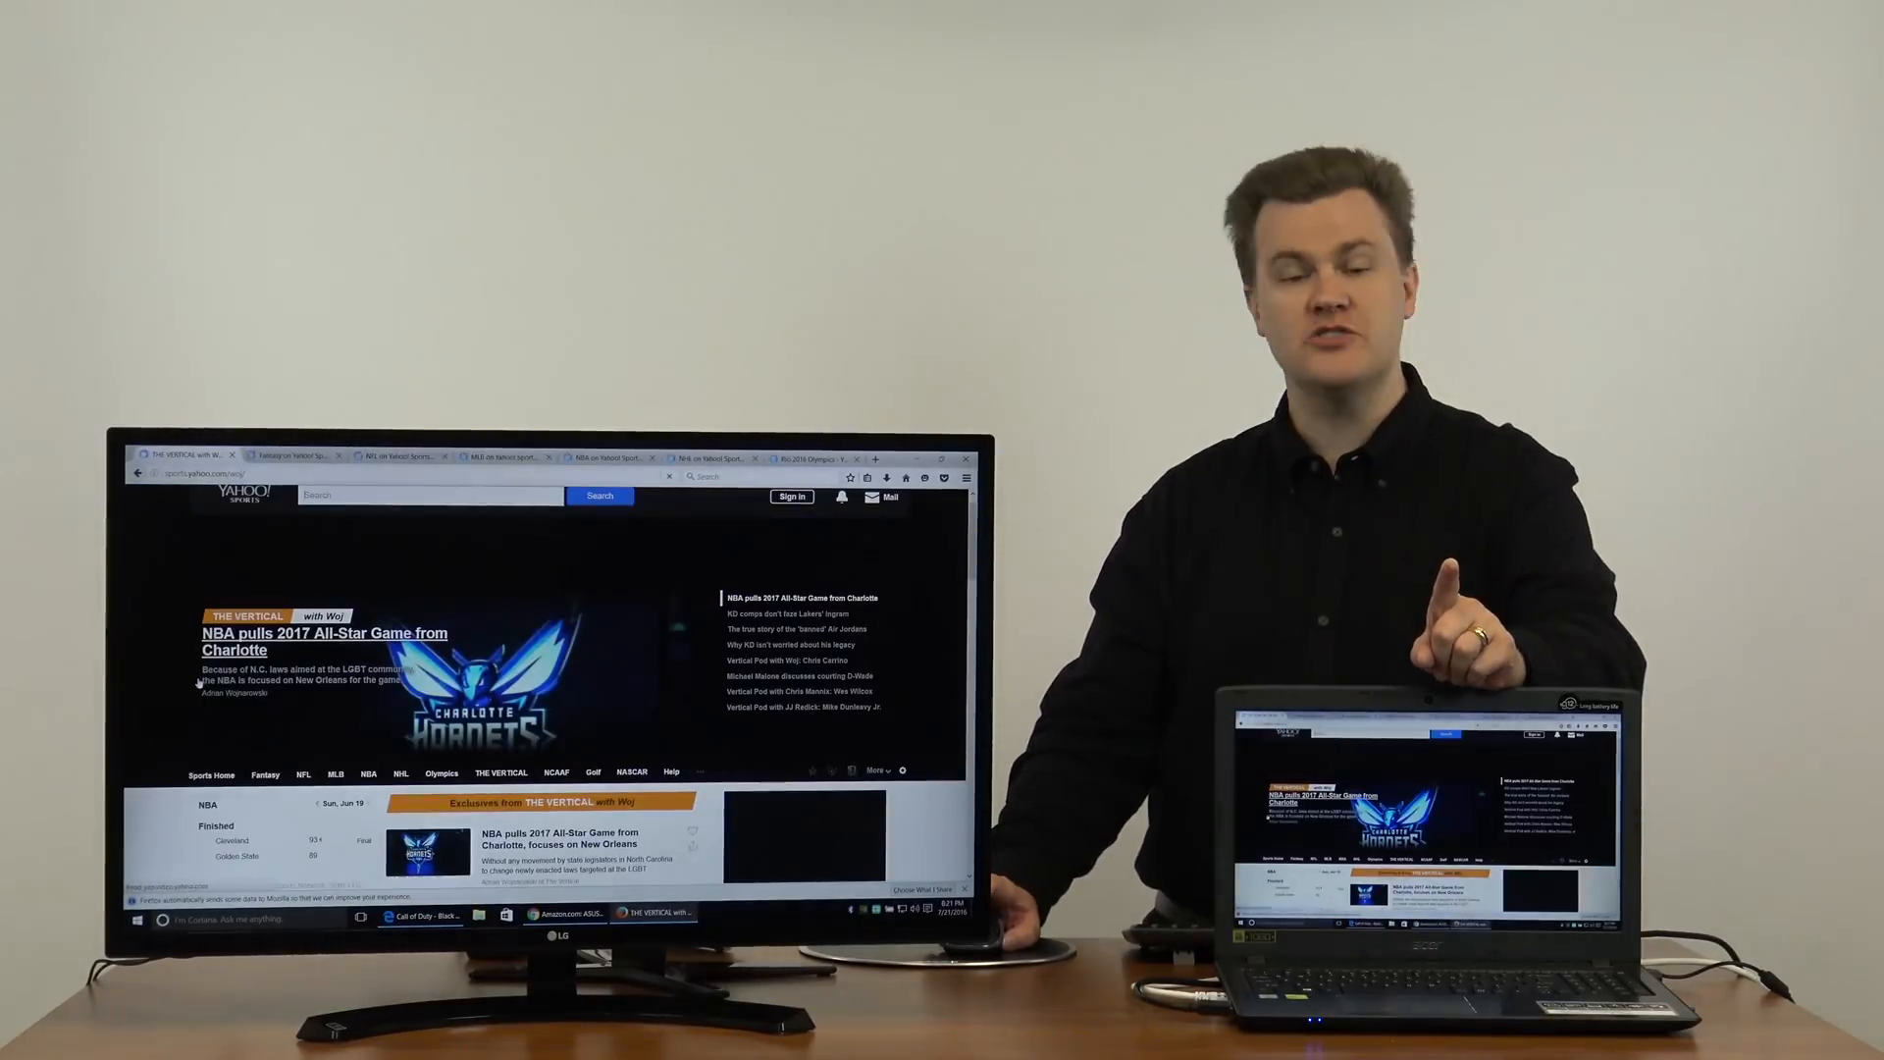
pyautogui.scroll(-3)
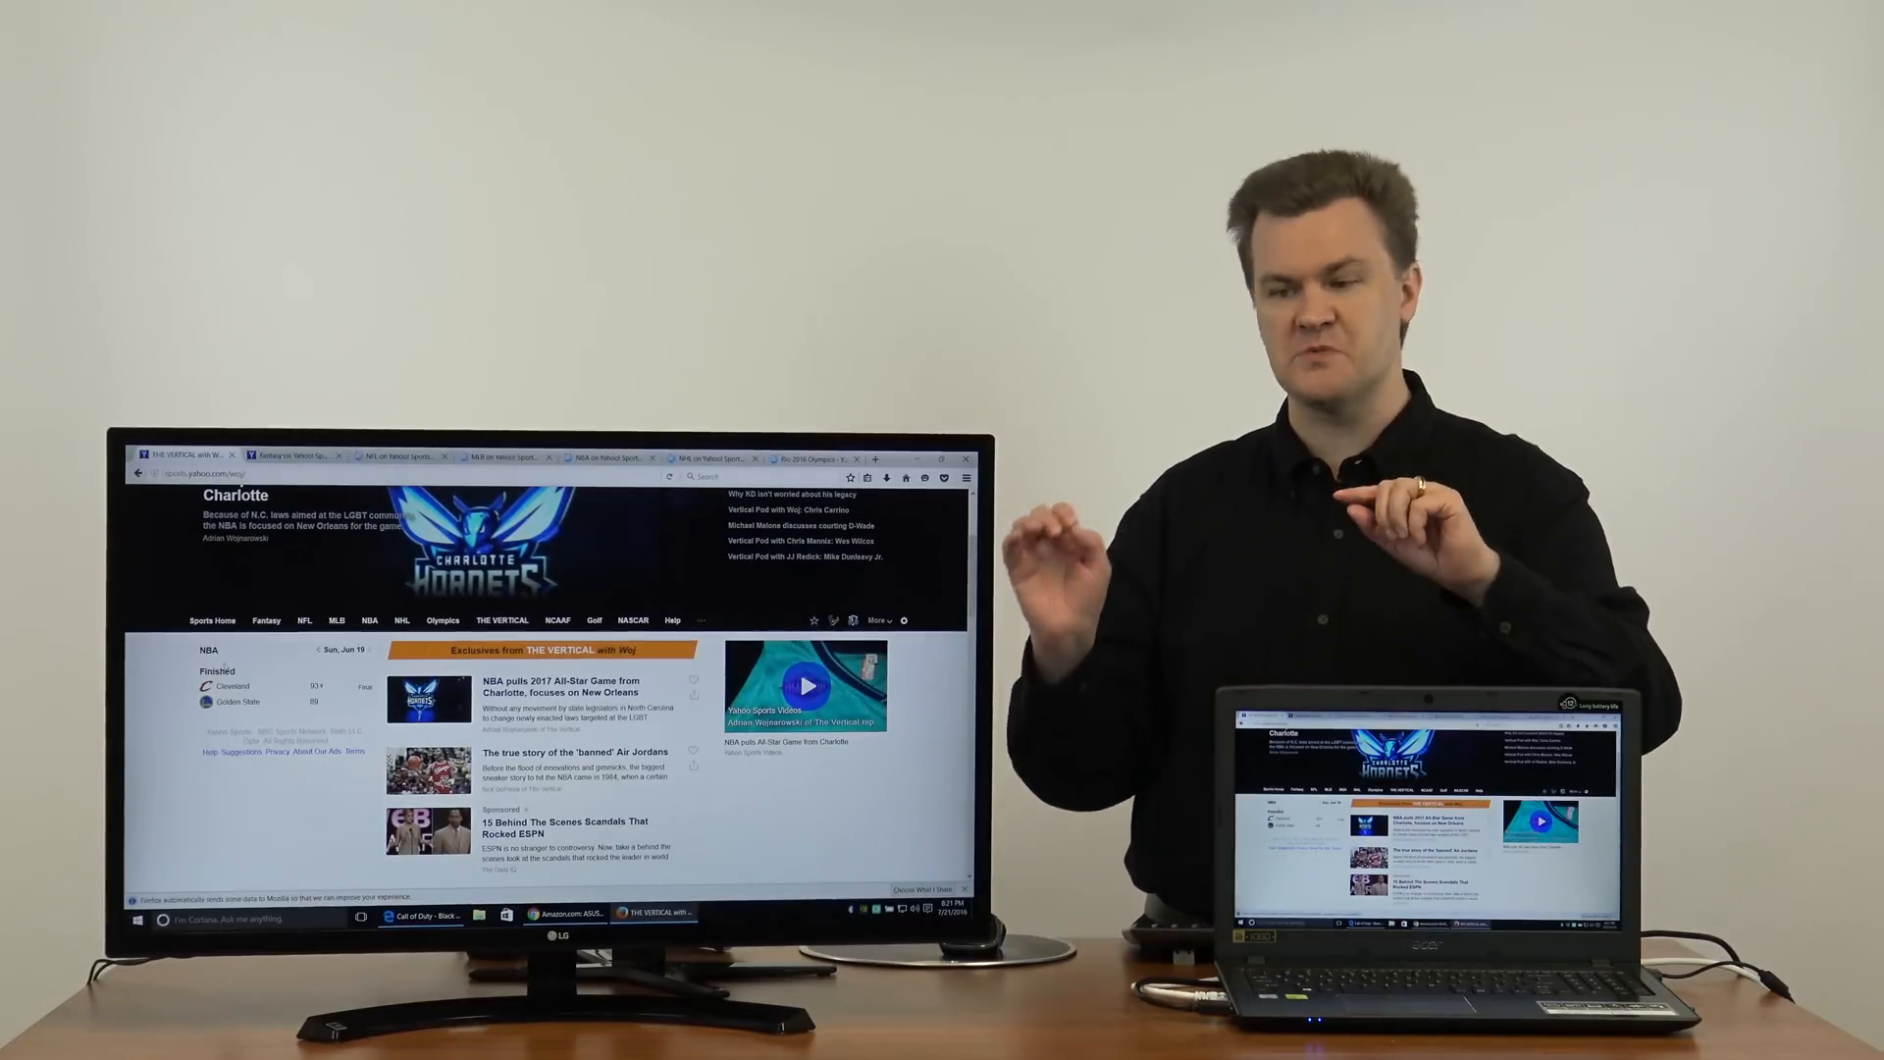
pyautogui.scroll(-3)
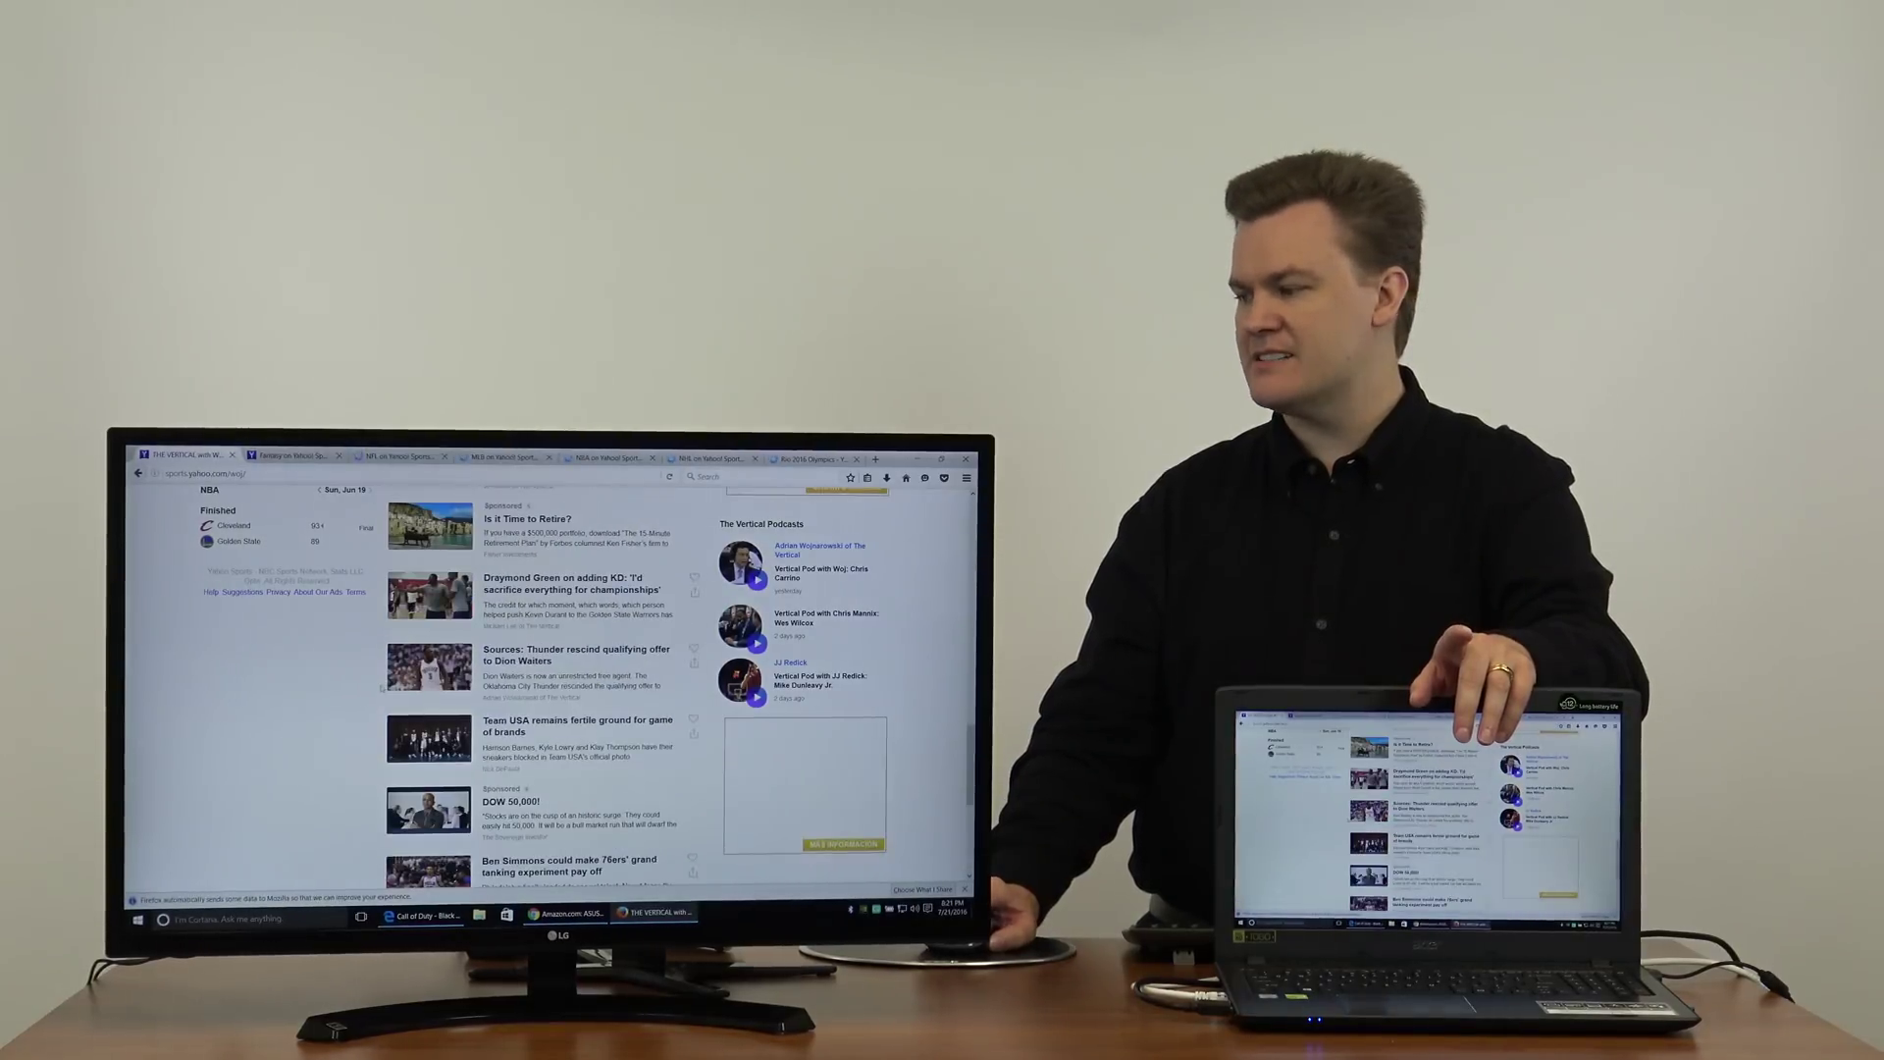
pyautogui.scroll(-3)
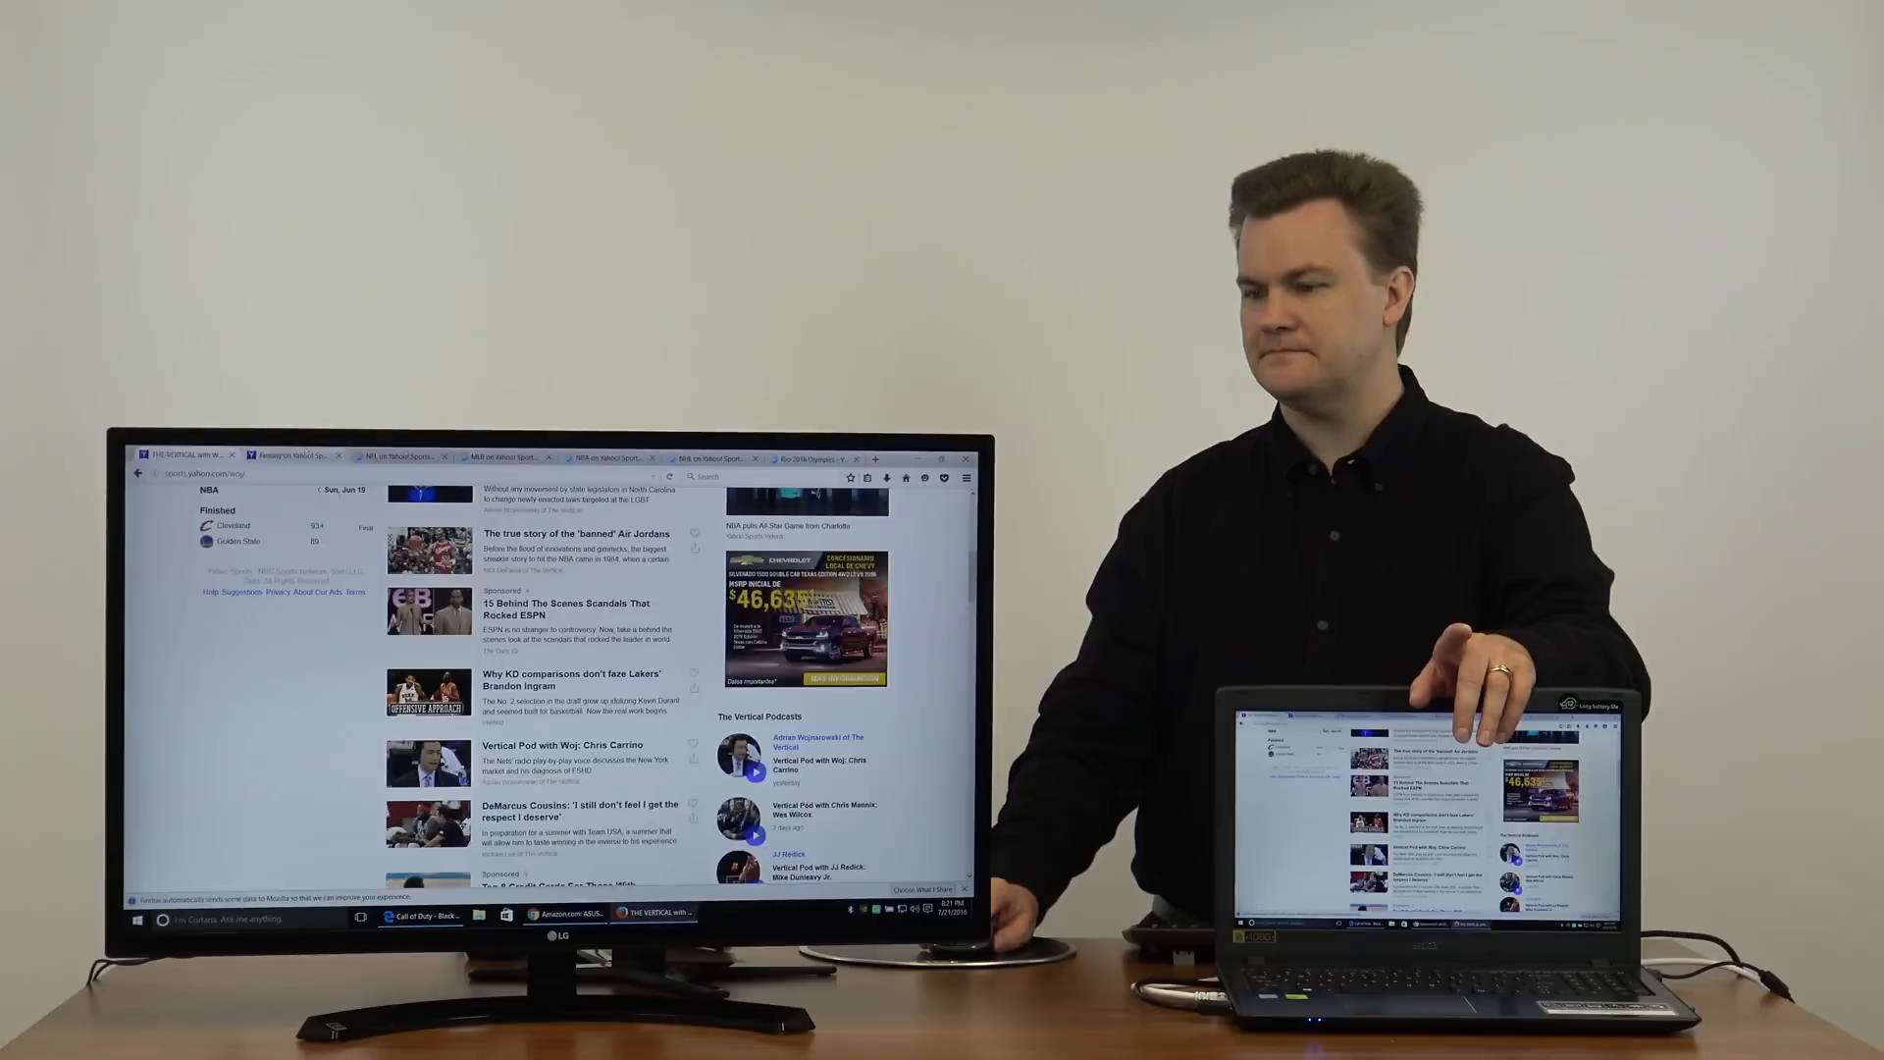
# Step: Switch to the Yahoo fantasy sports tab and browse down its page
pyautogui.click(288, 455)
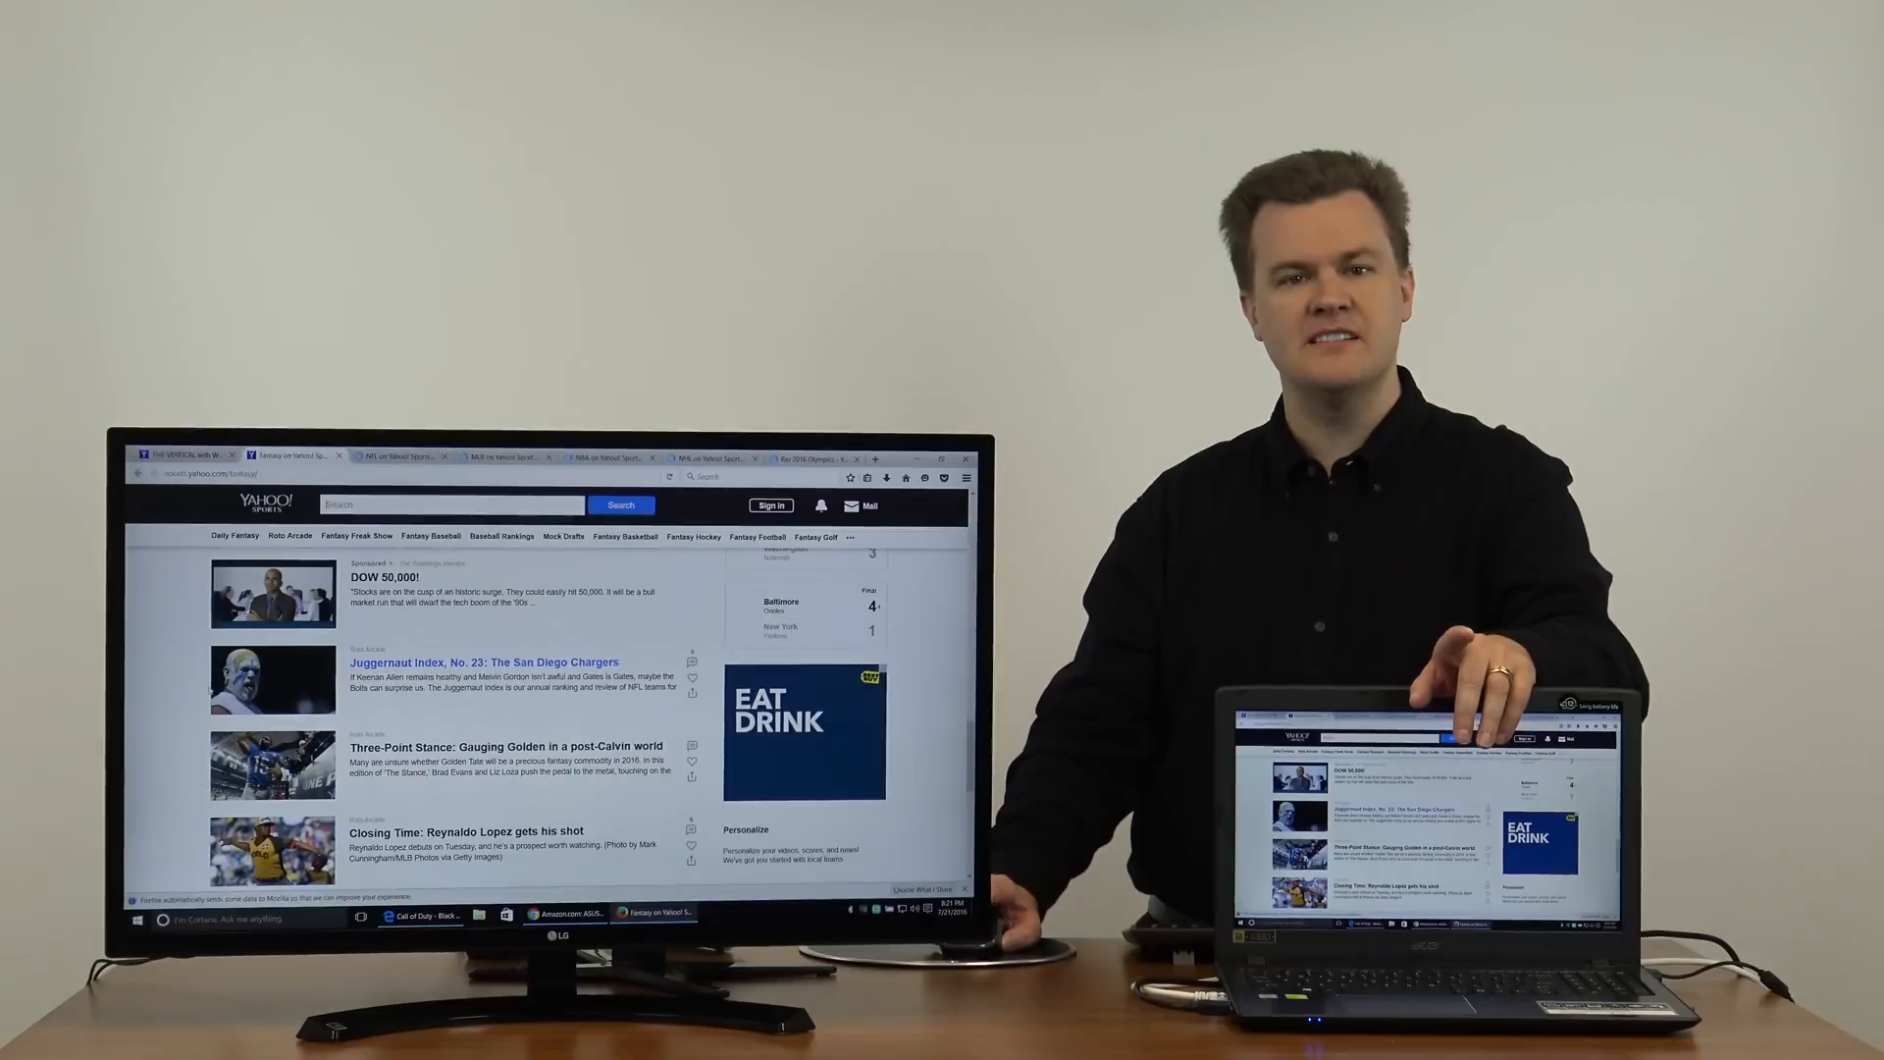
pyautogui.scroll(-3)
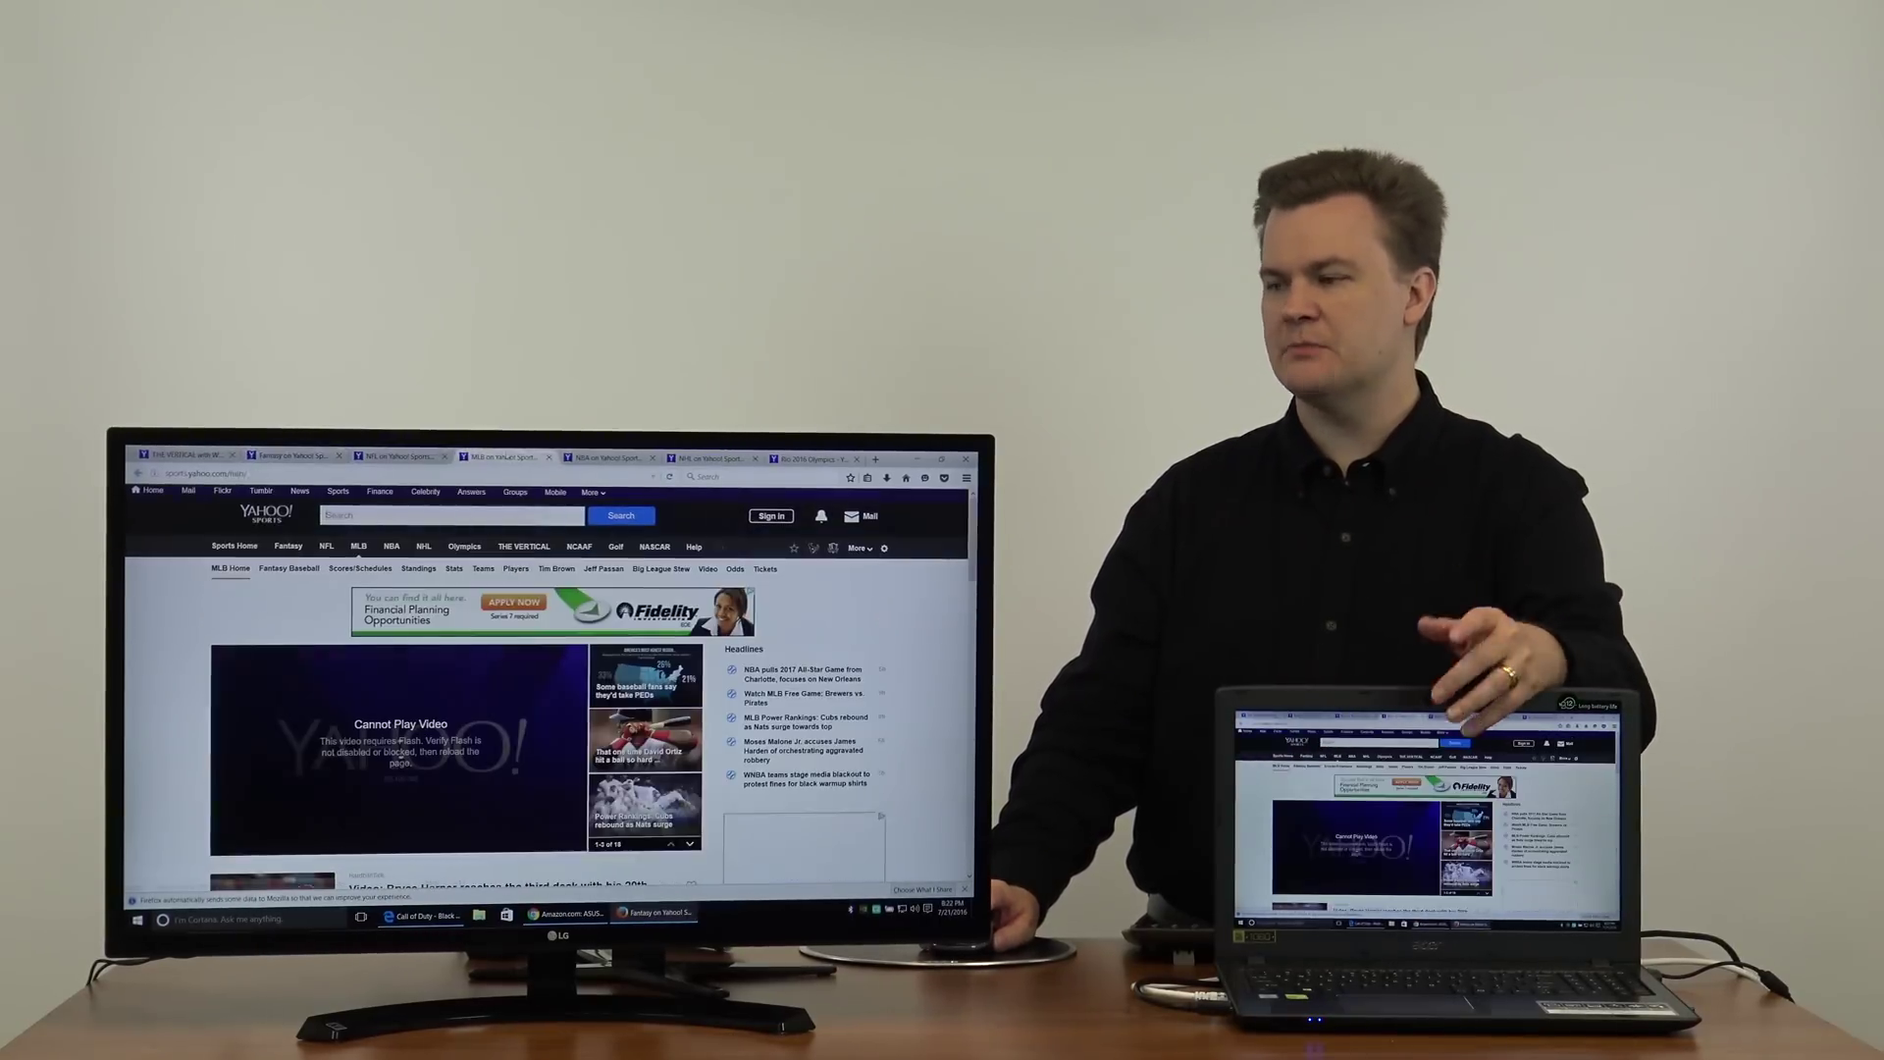
pyautogui.click(424, 546)
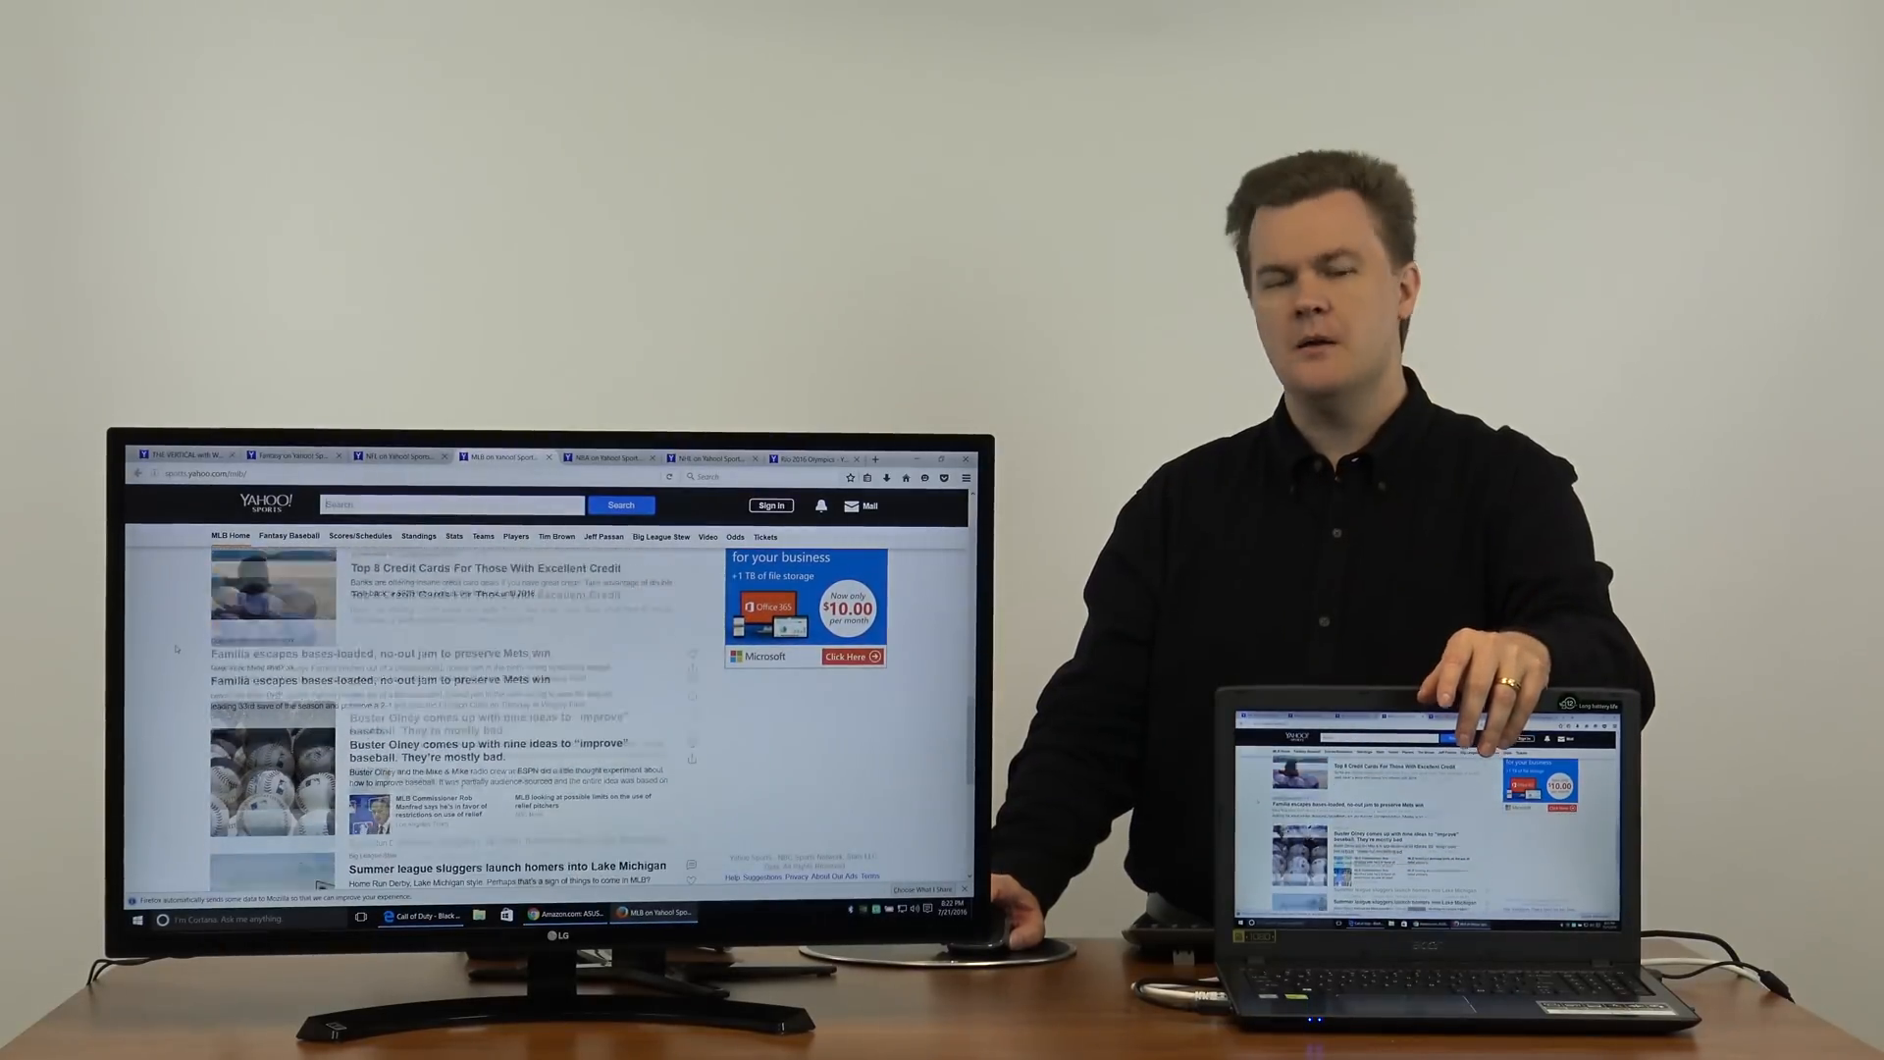
pyautogui.scroll(-3)
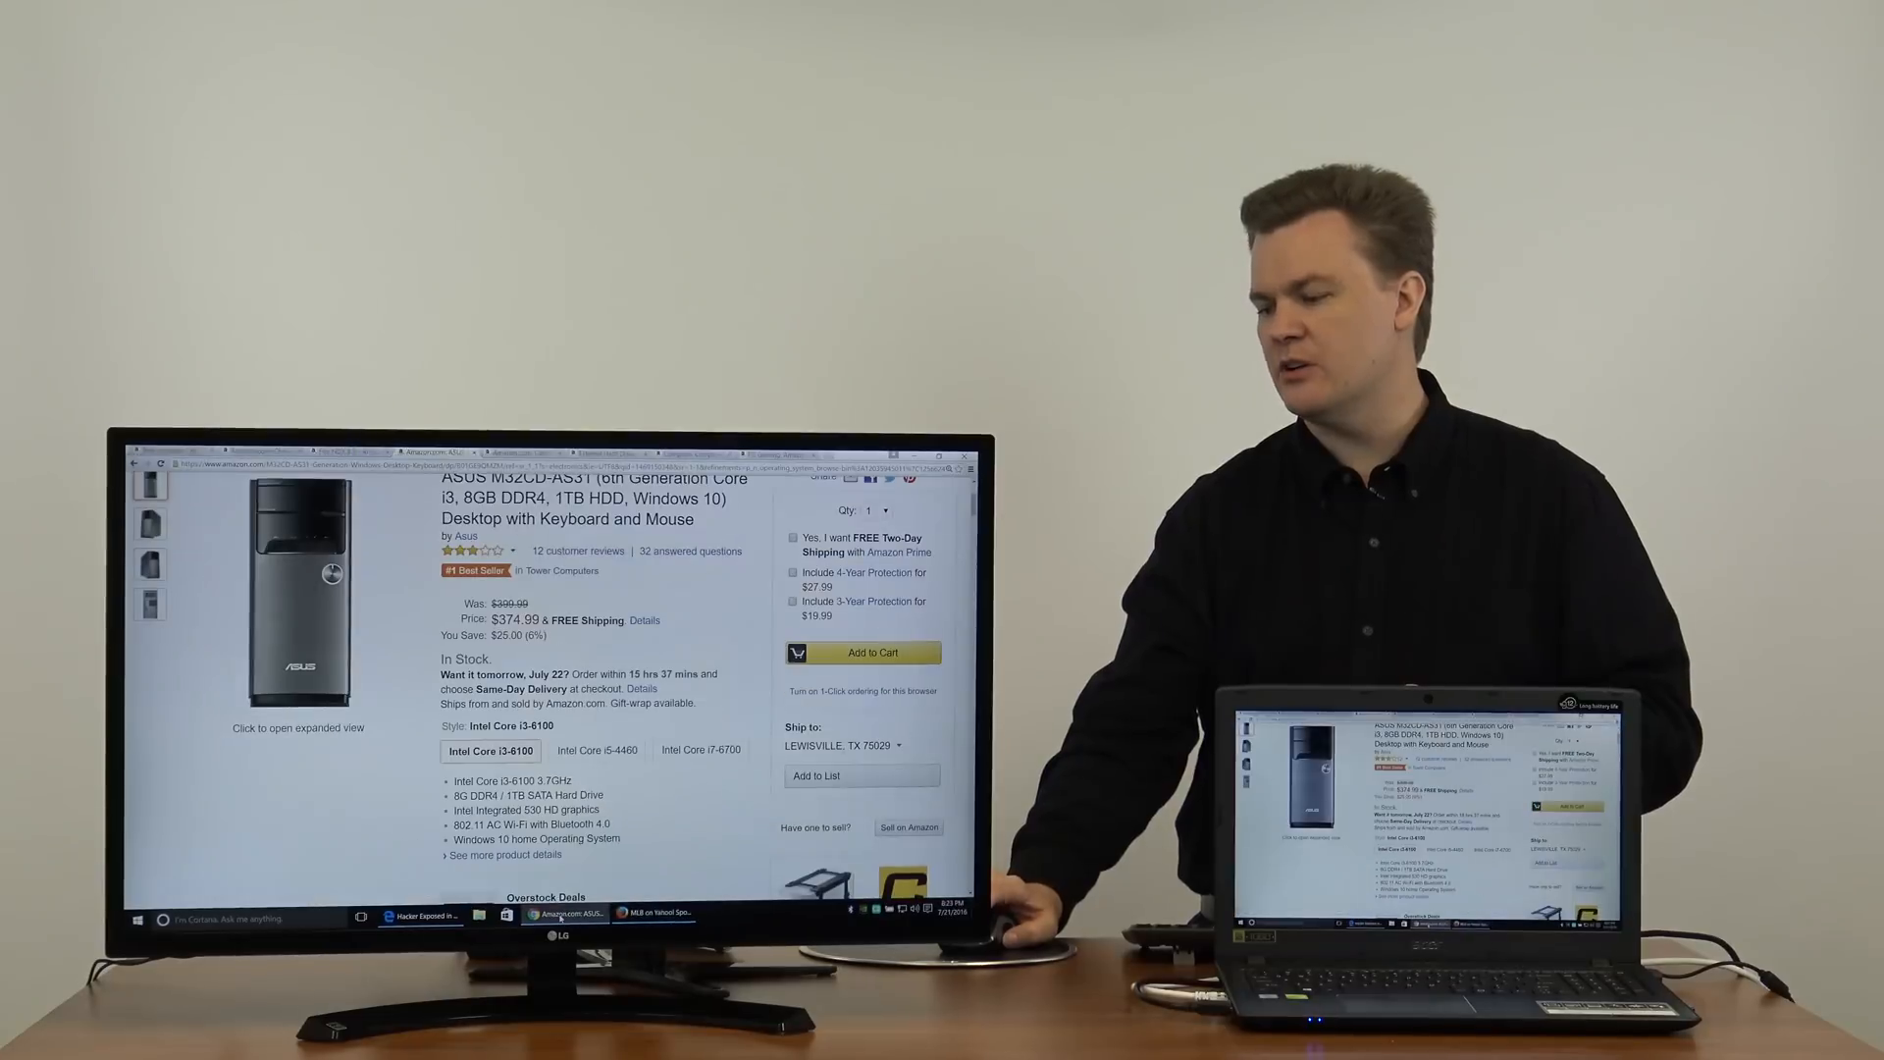
# Step: Browse down Amazon's Cell Phones & Accessories categories and open one of its links
pyautogui.scroll(-3)
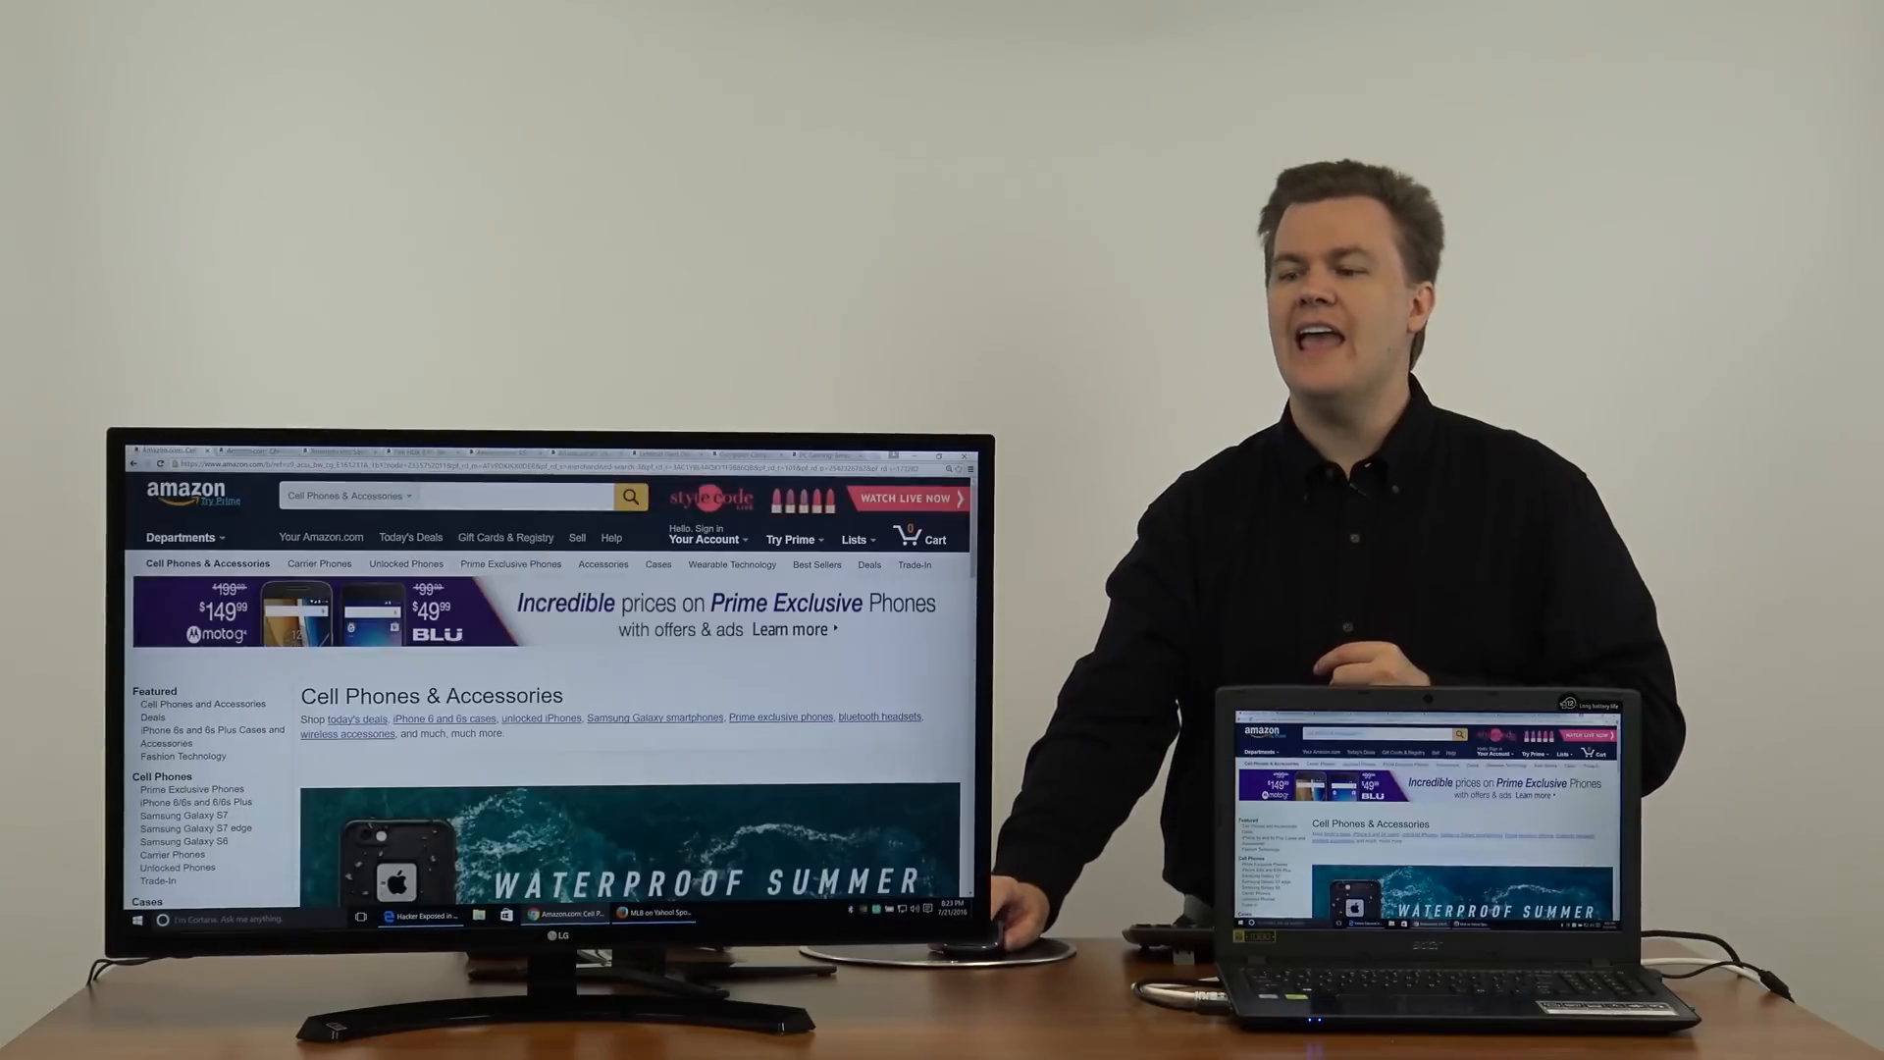
pyautogui.scroll(-3)
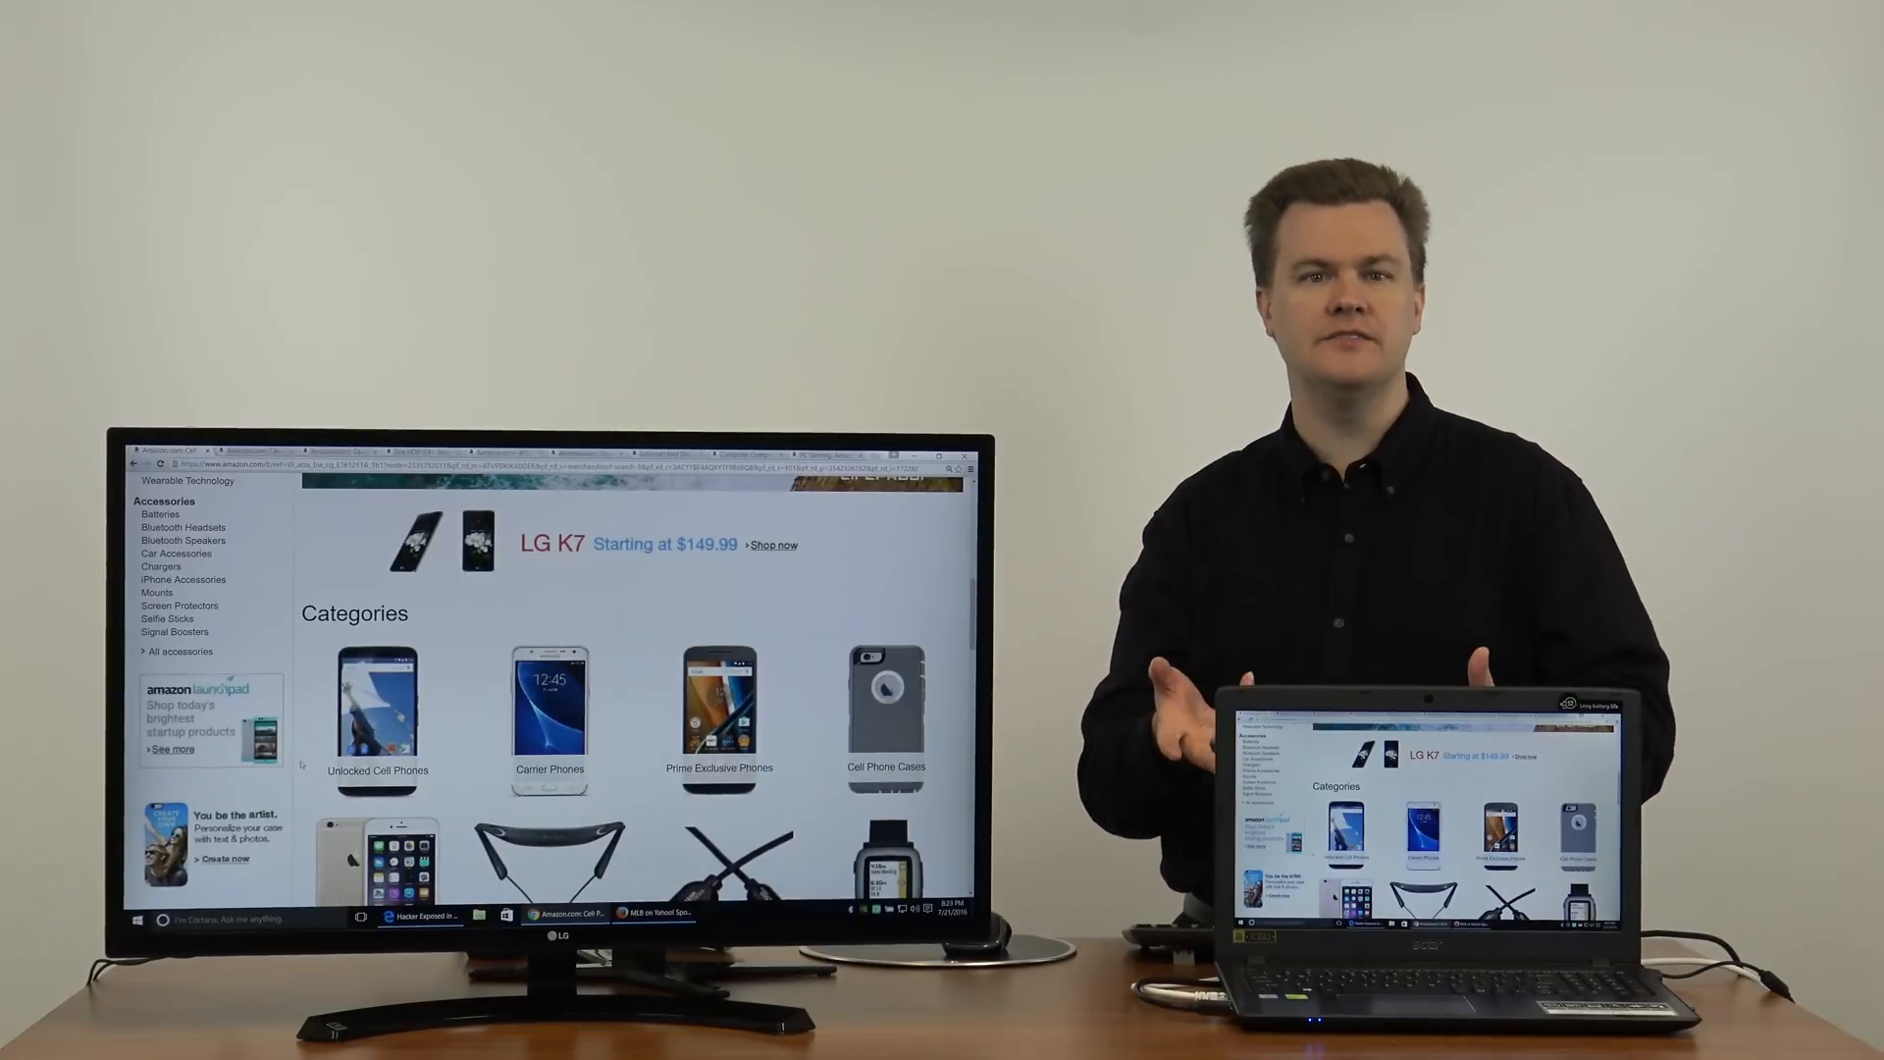
pyautogui.scroll(-3)
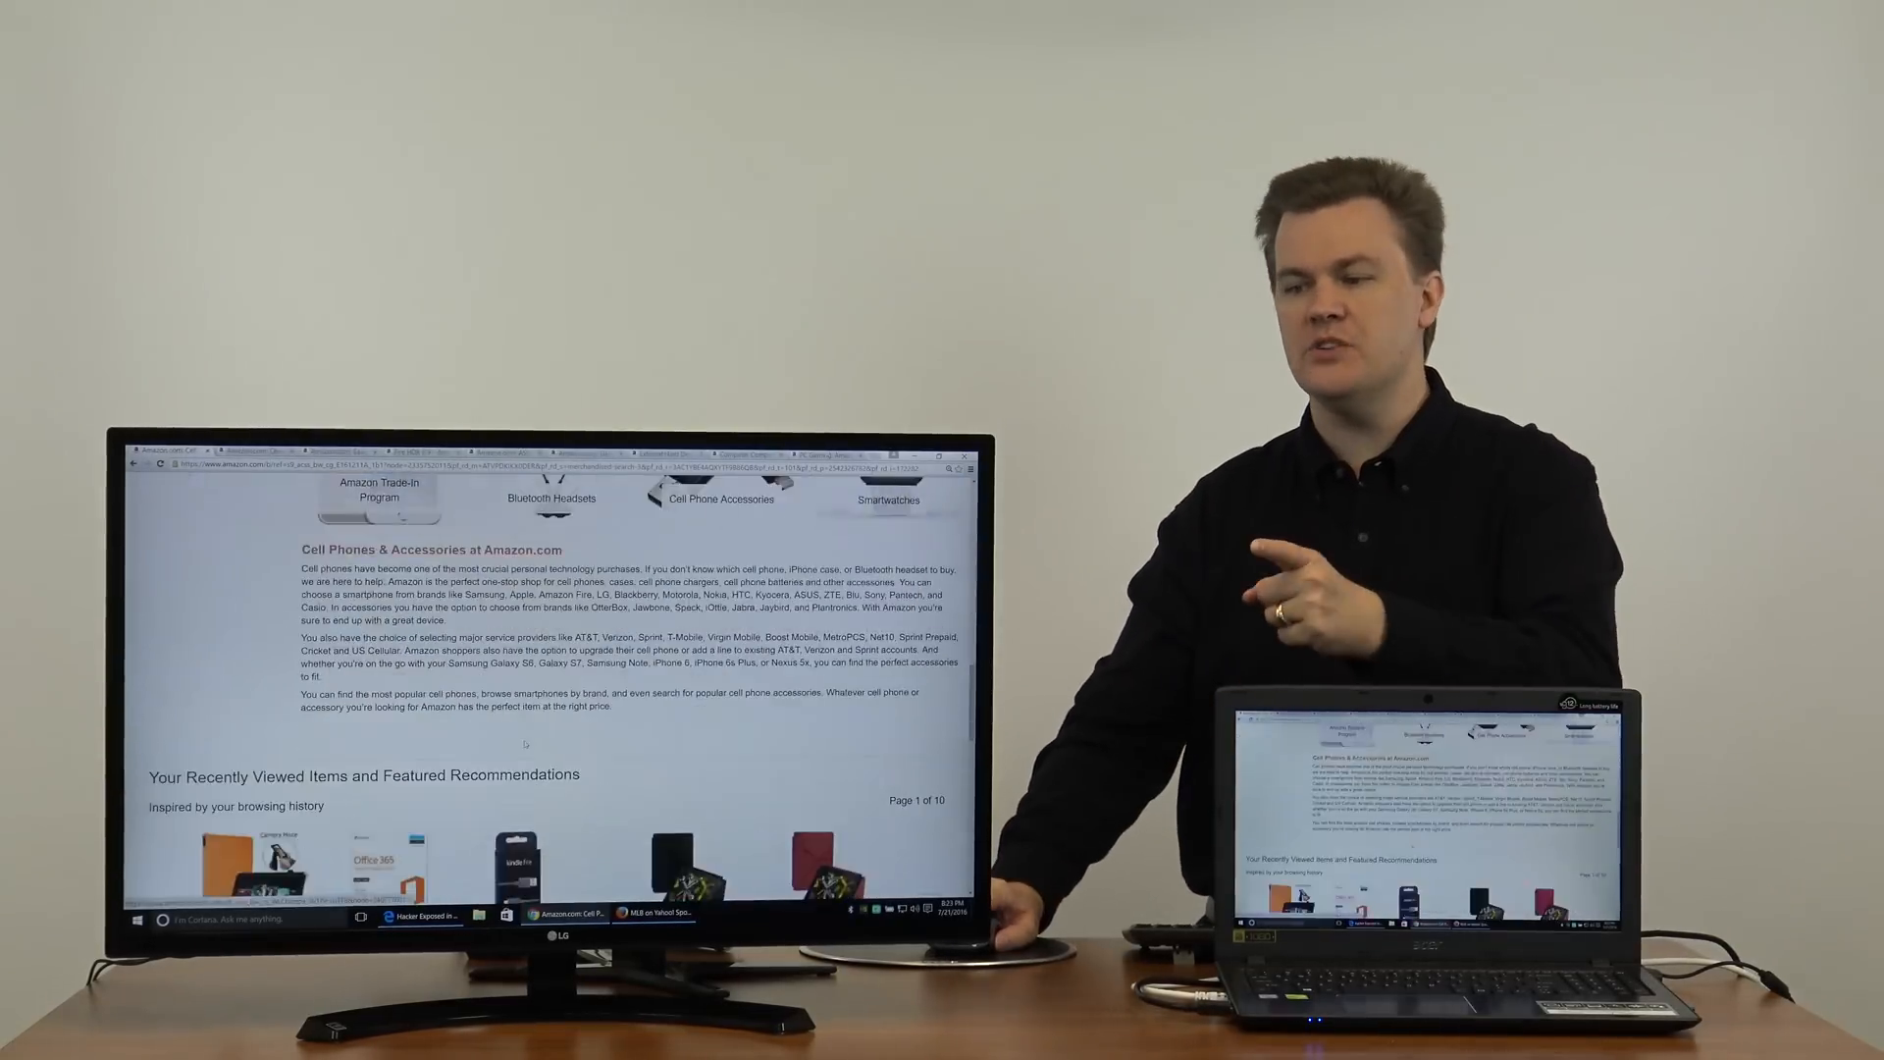
pyautogui.click(656, 915)
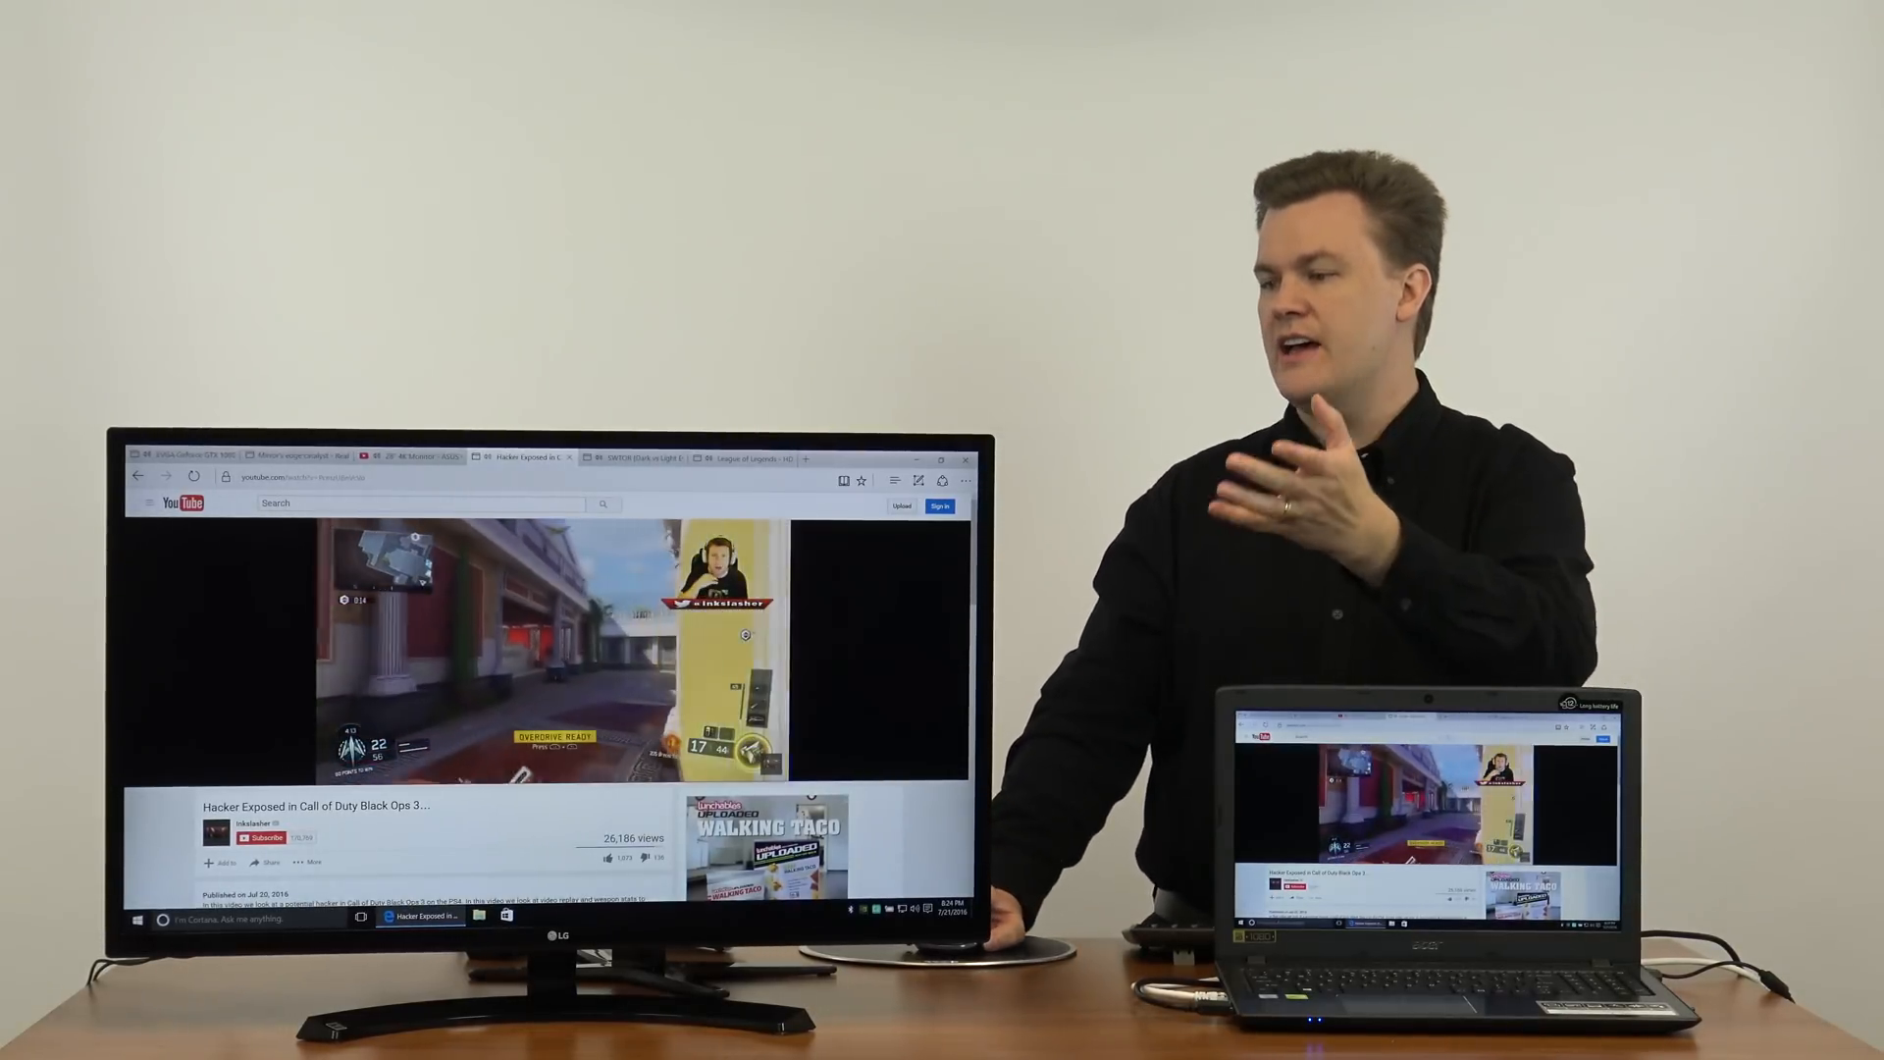
# Step: Switch Edge to the League of Legends i3-4170 game performance video tab
pyautogui.click(294, 456)
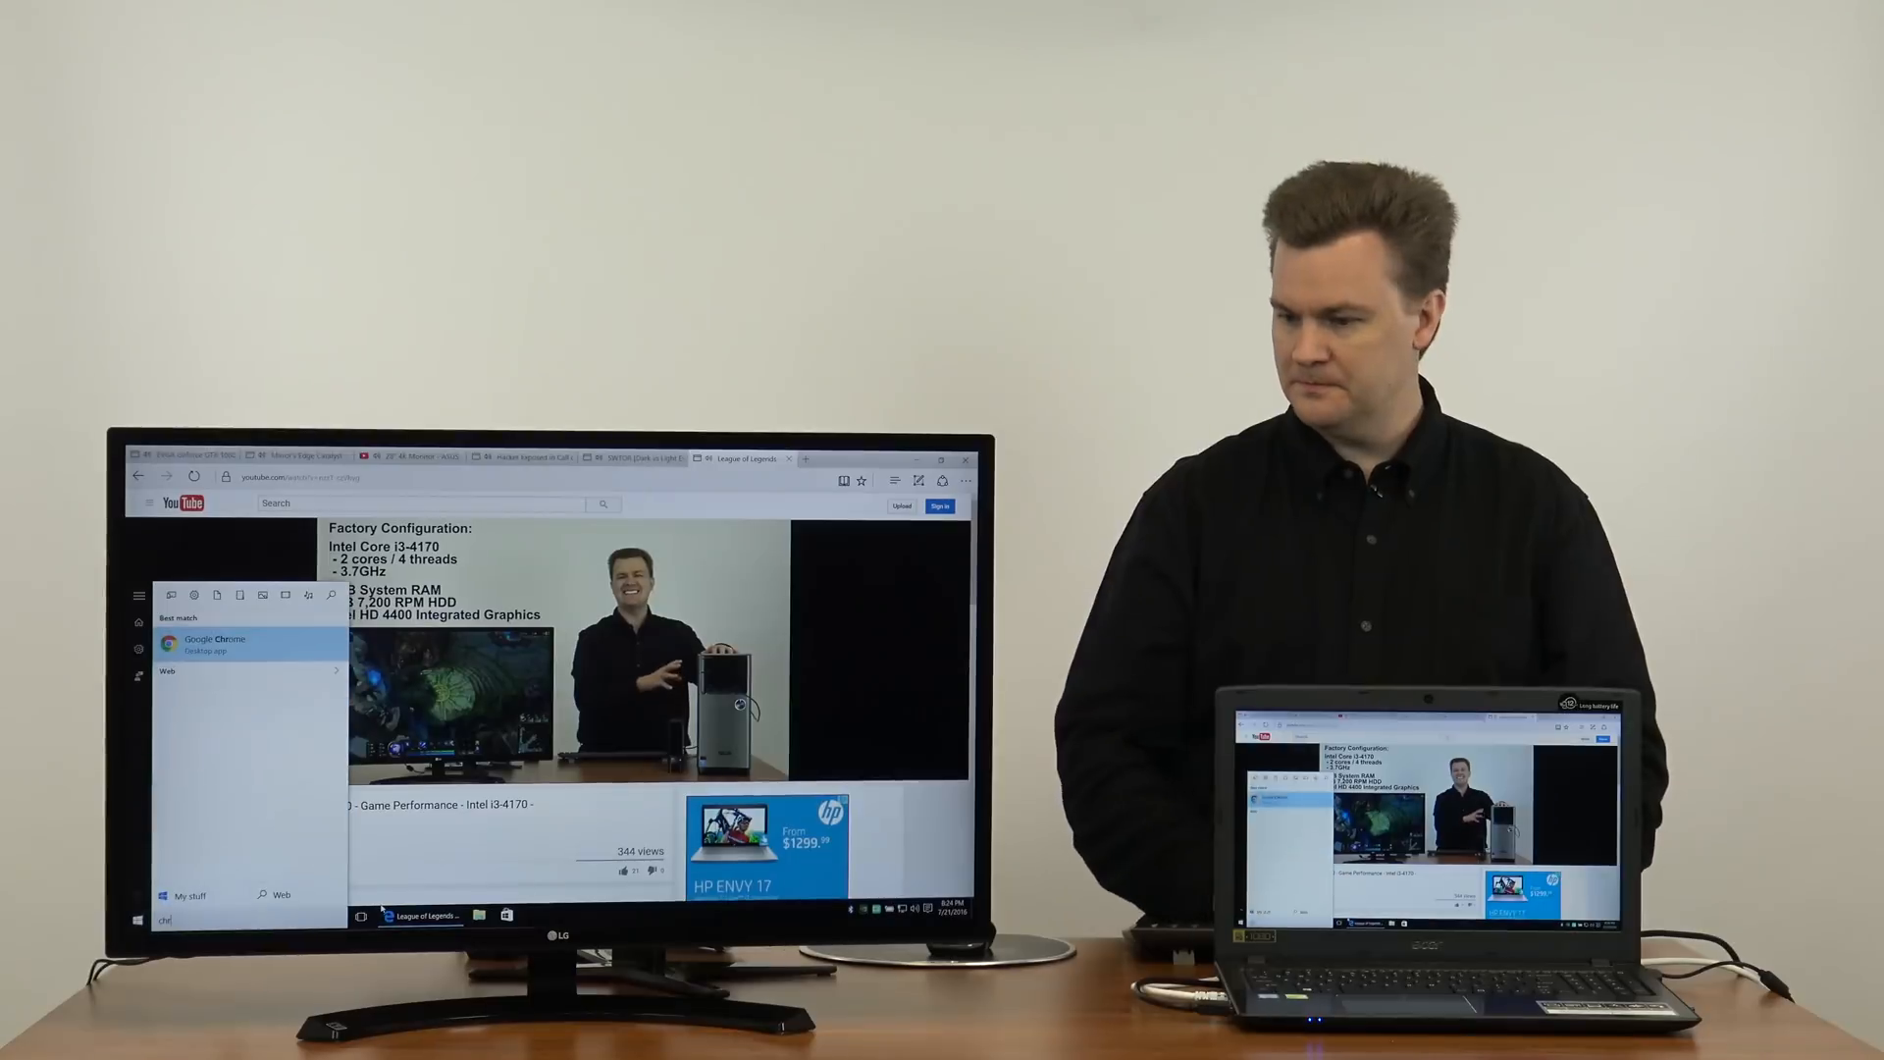
# Step: Launch Google Chrome from Windows search and browse the Yahoo Sports page
pyautogui.click(212, 640)
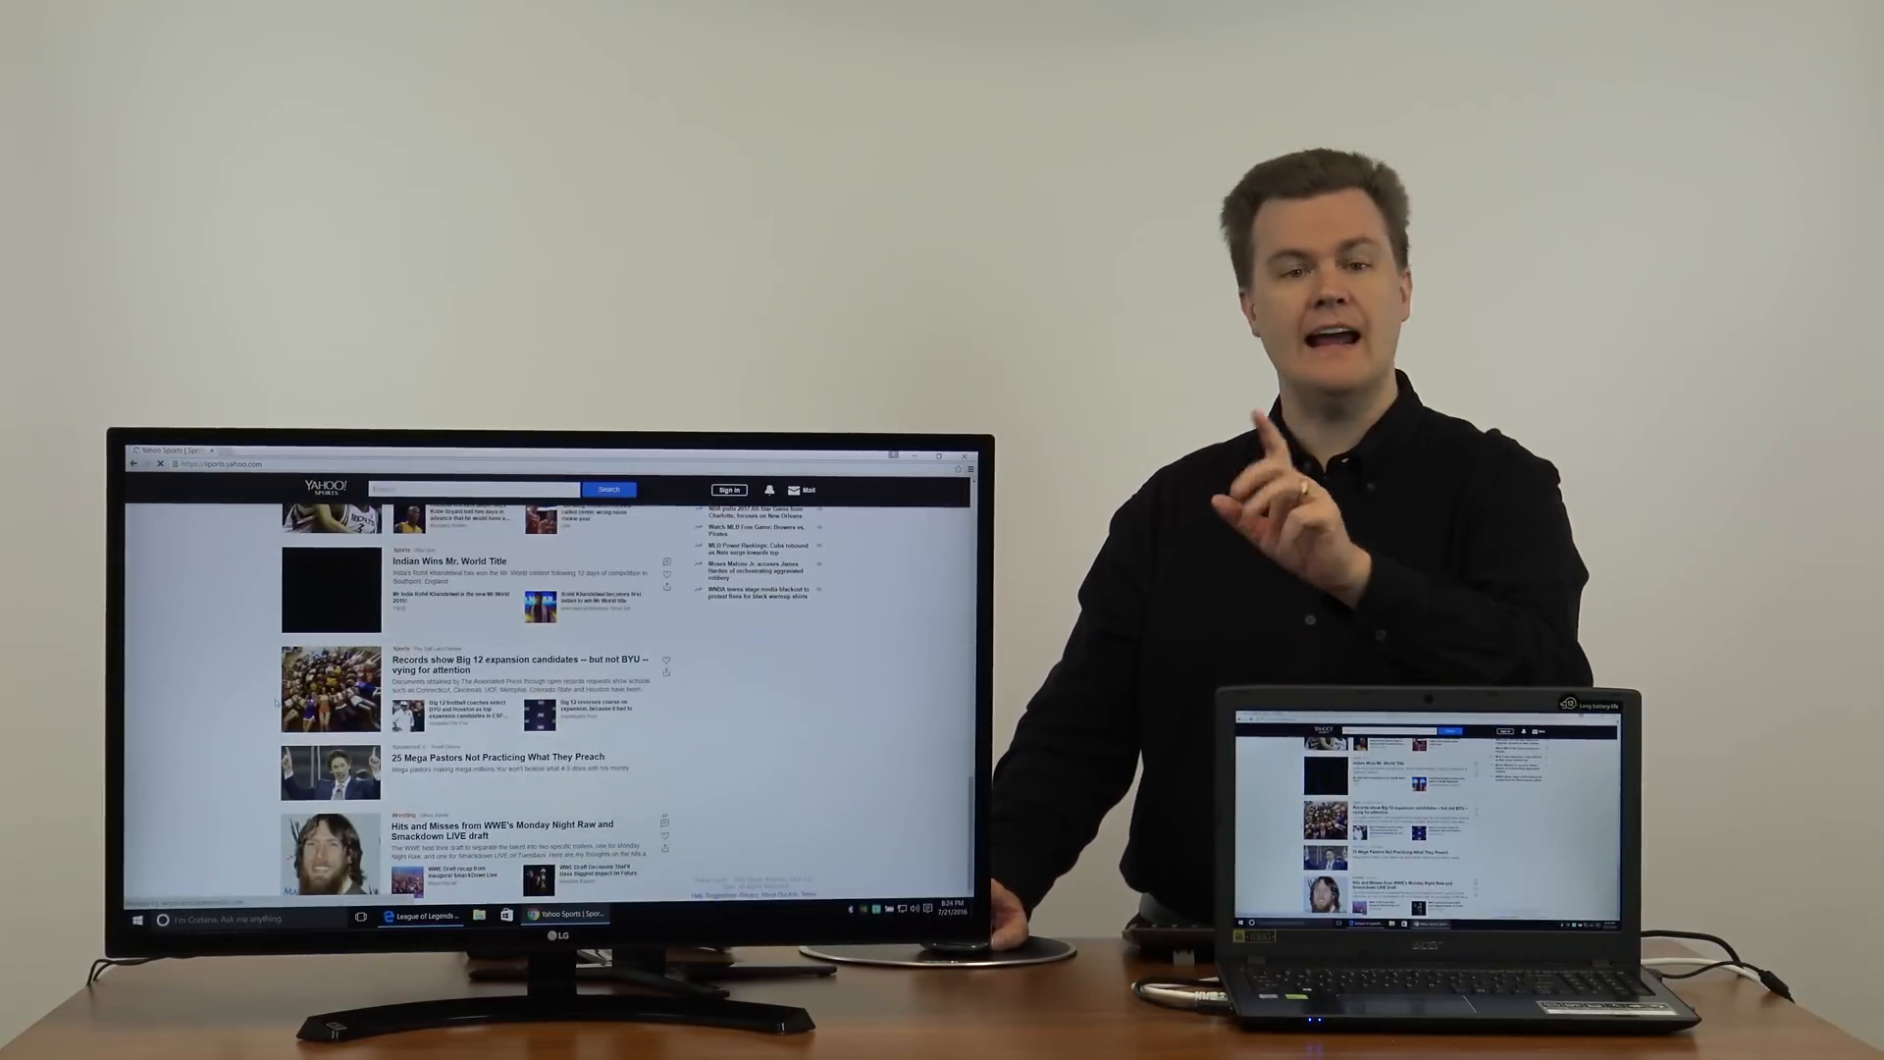
pyautogui.scroll(-3)
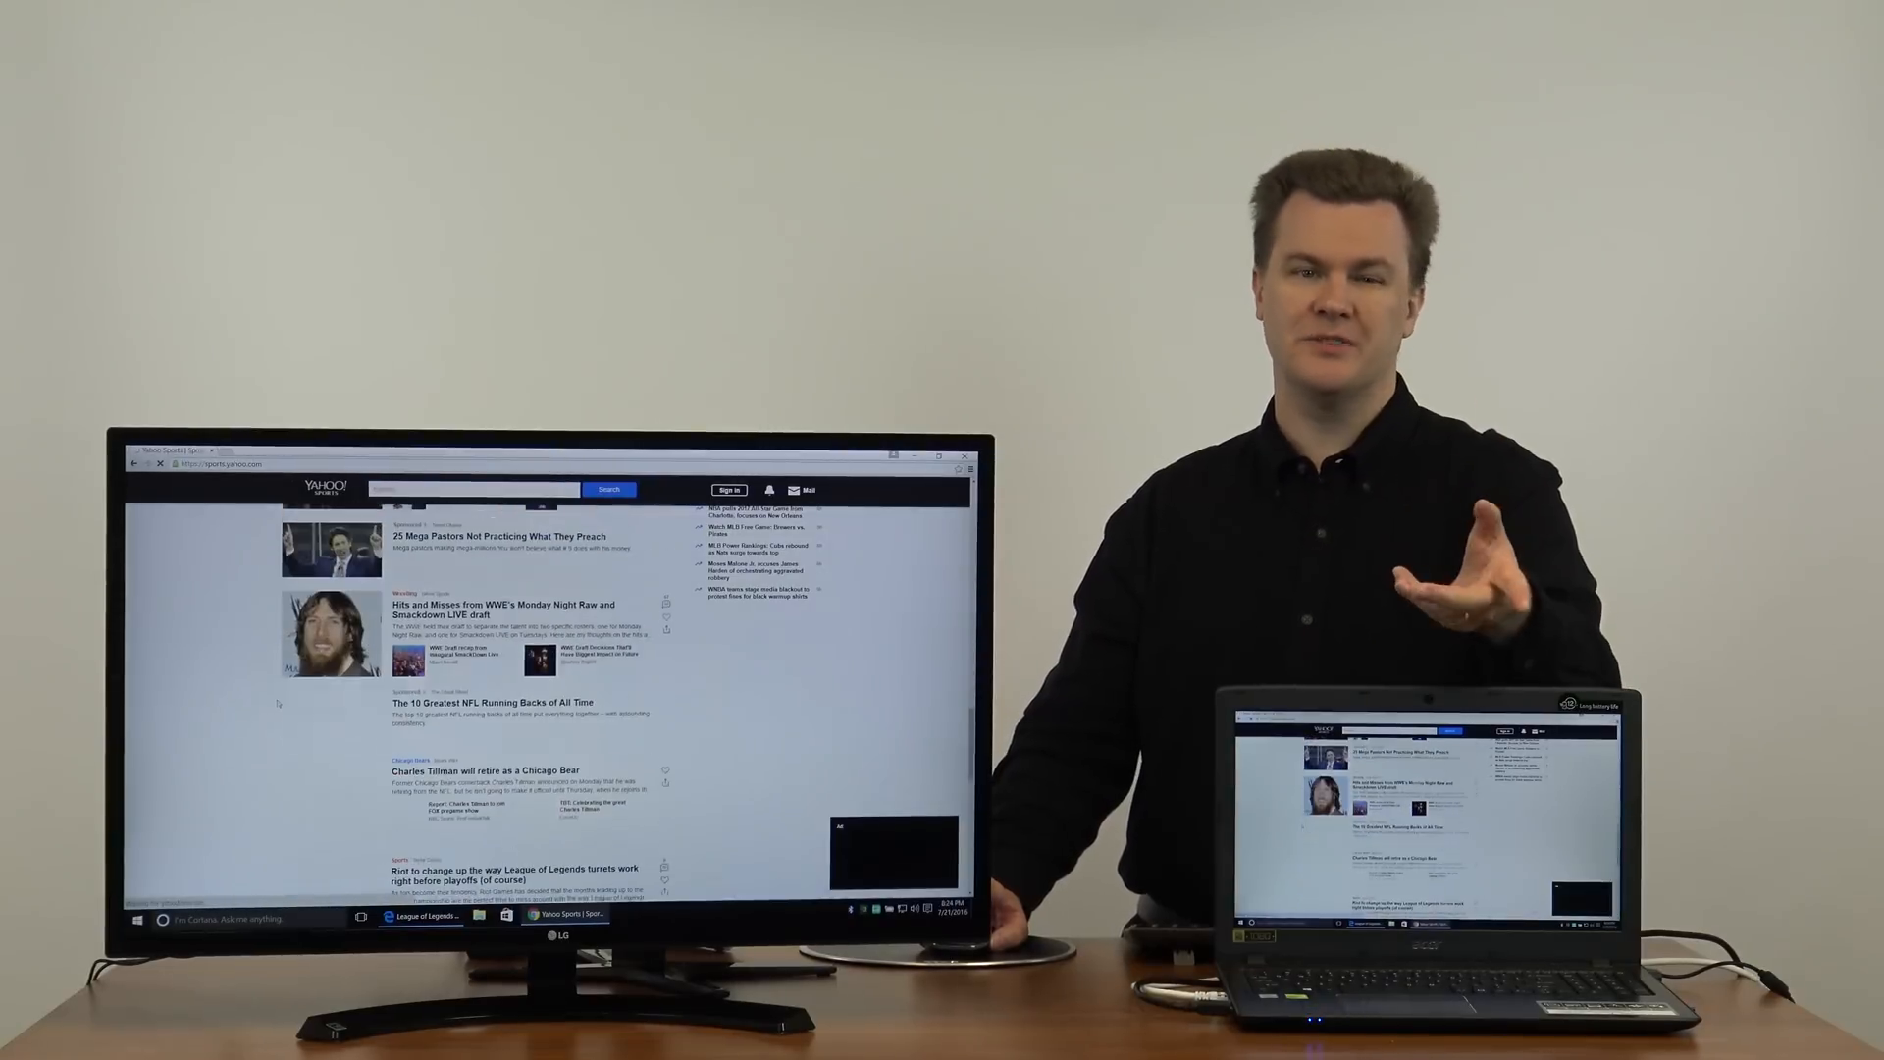
pyautogui.scroll(-3)
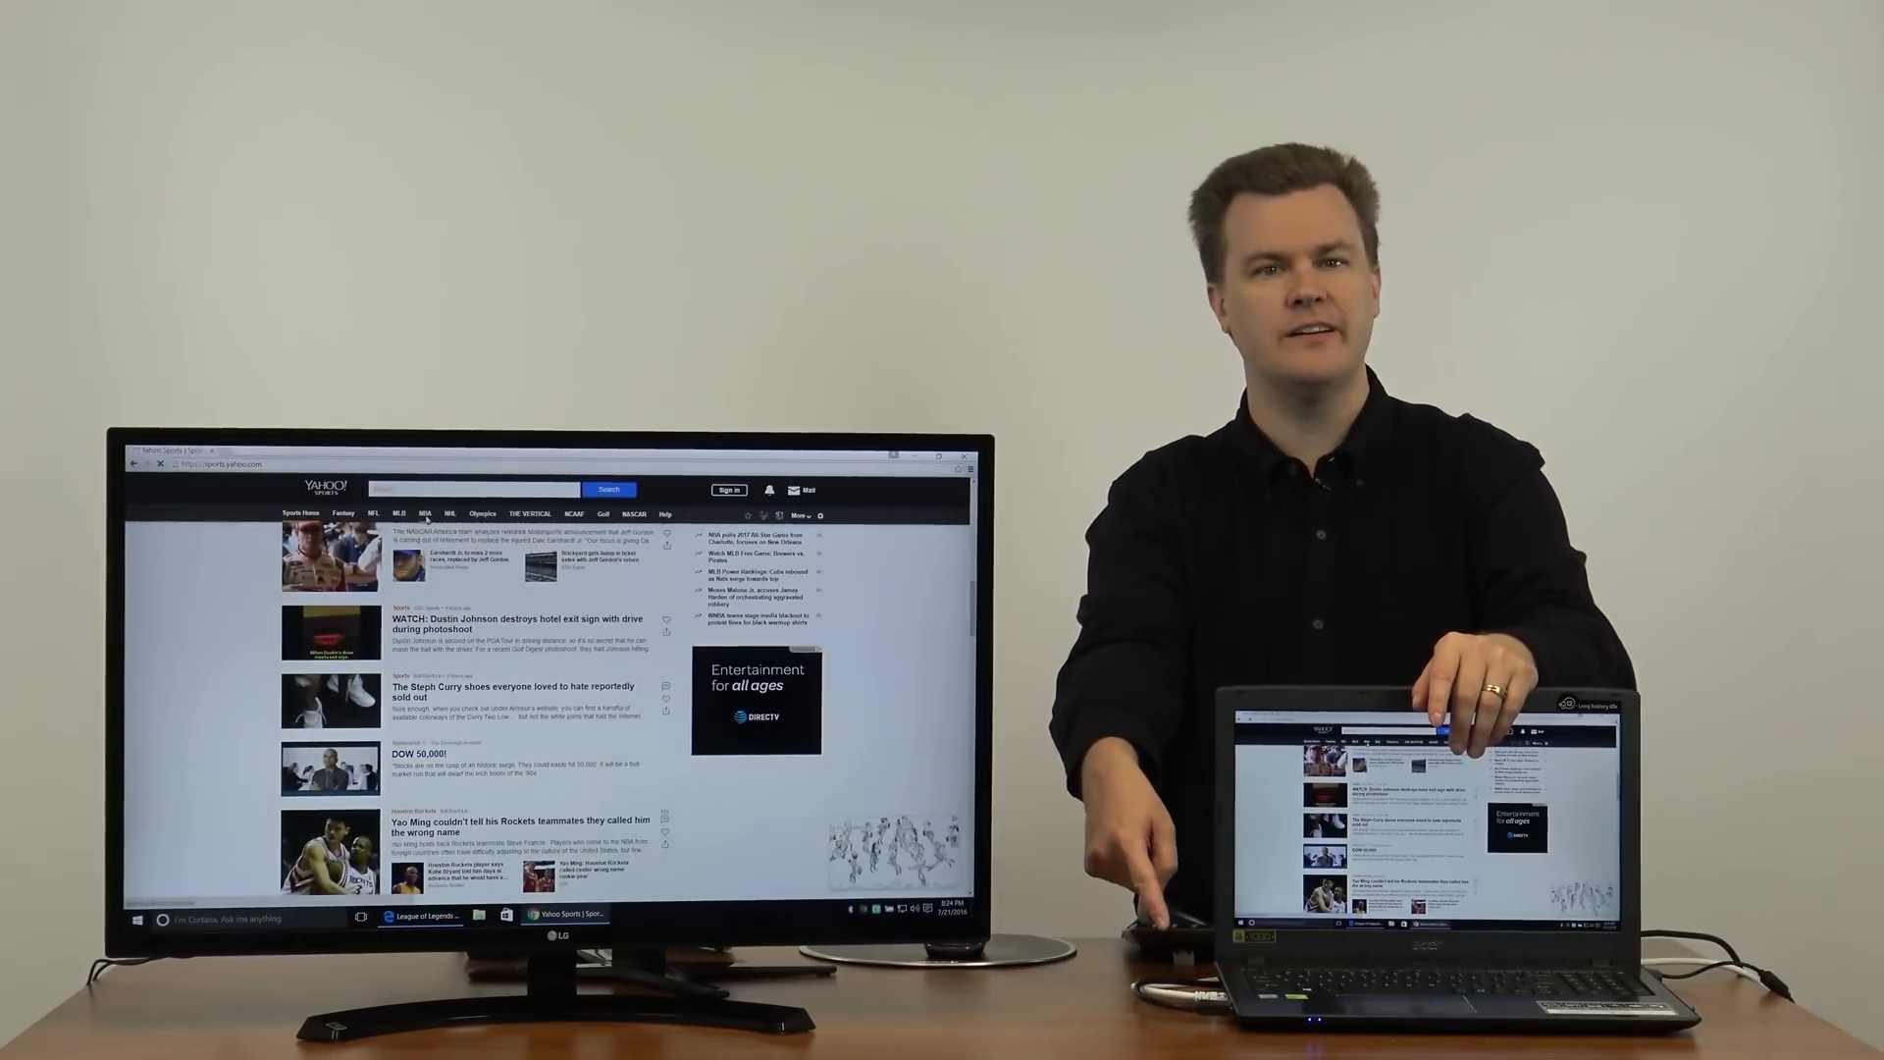
# Step: Go to the NCAAF college football section of Yahoo Sports and browse it
pyautogui.click(424, 515)
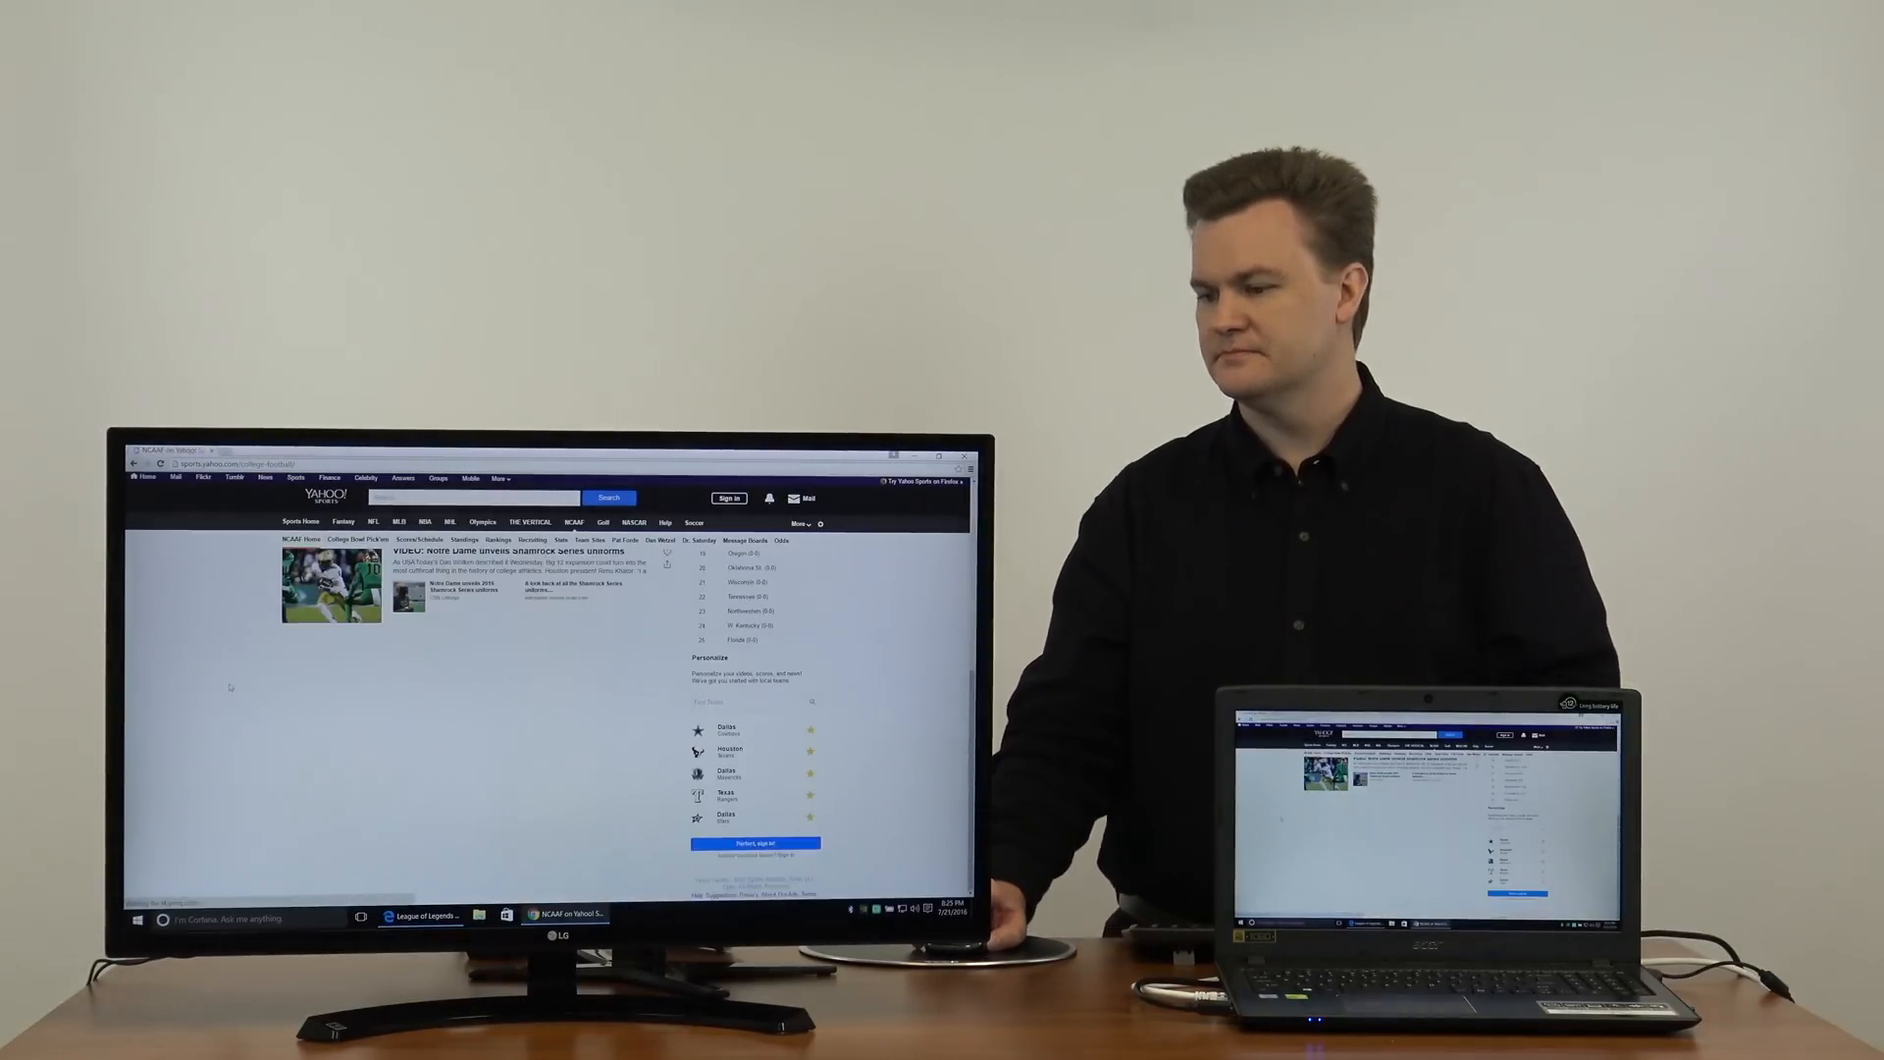
pyautogui.scroll(-3)
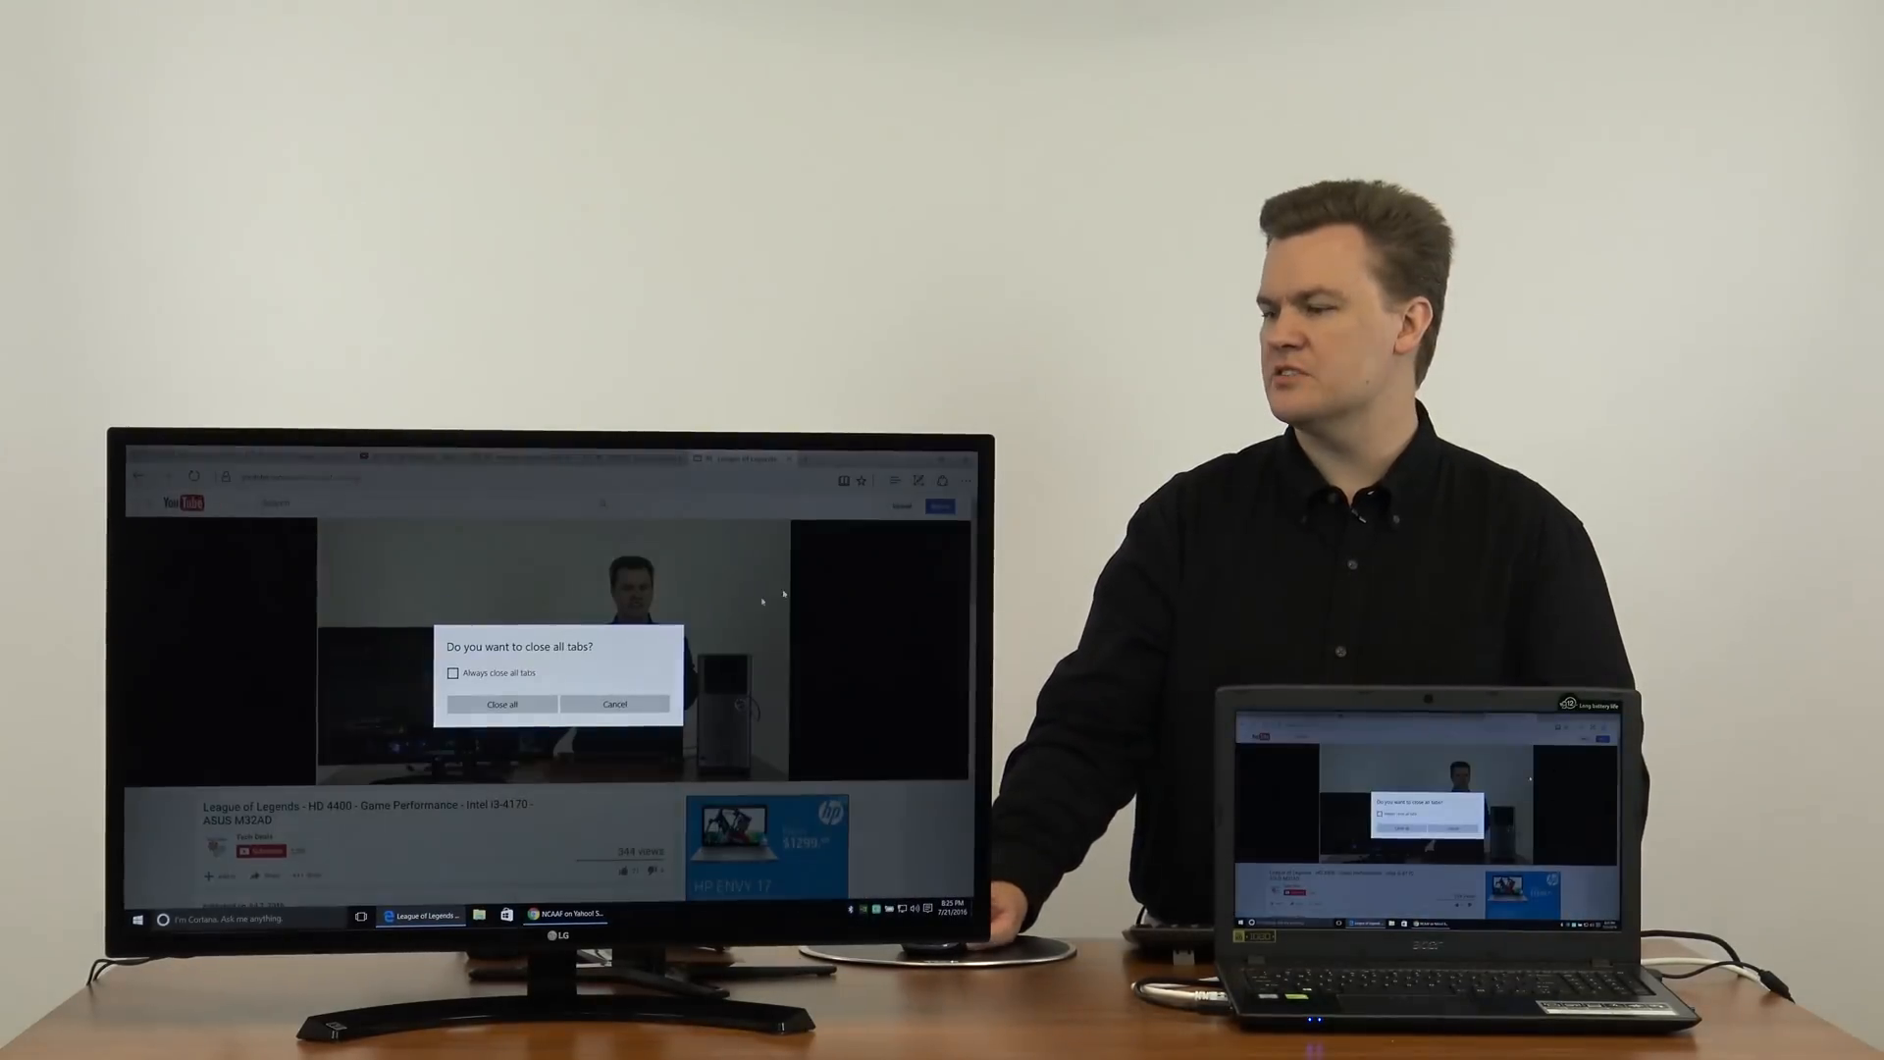
# Step: Confirm 'Close all' to shut Edge with all its video tabs
pyautogui.click(500, 703)
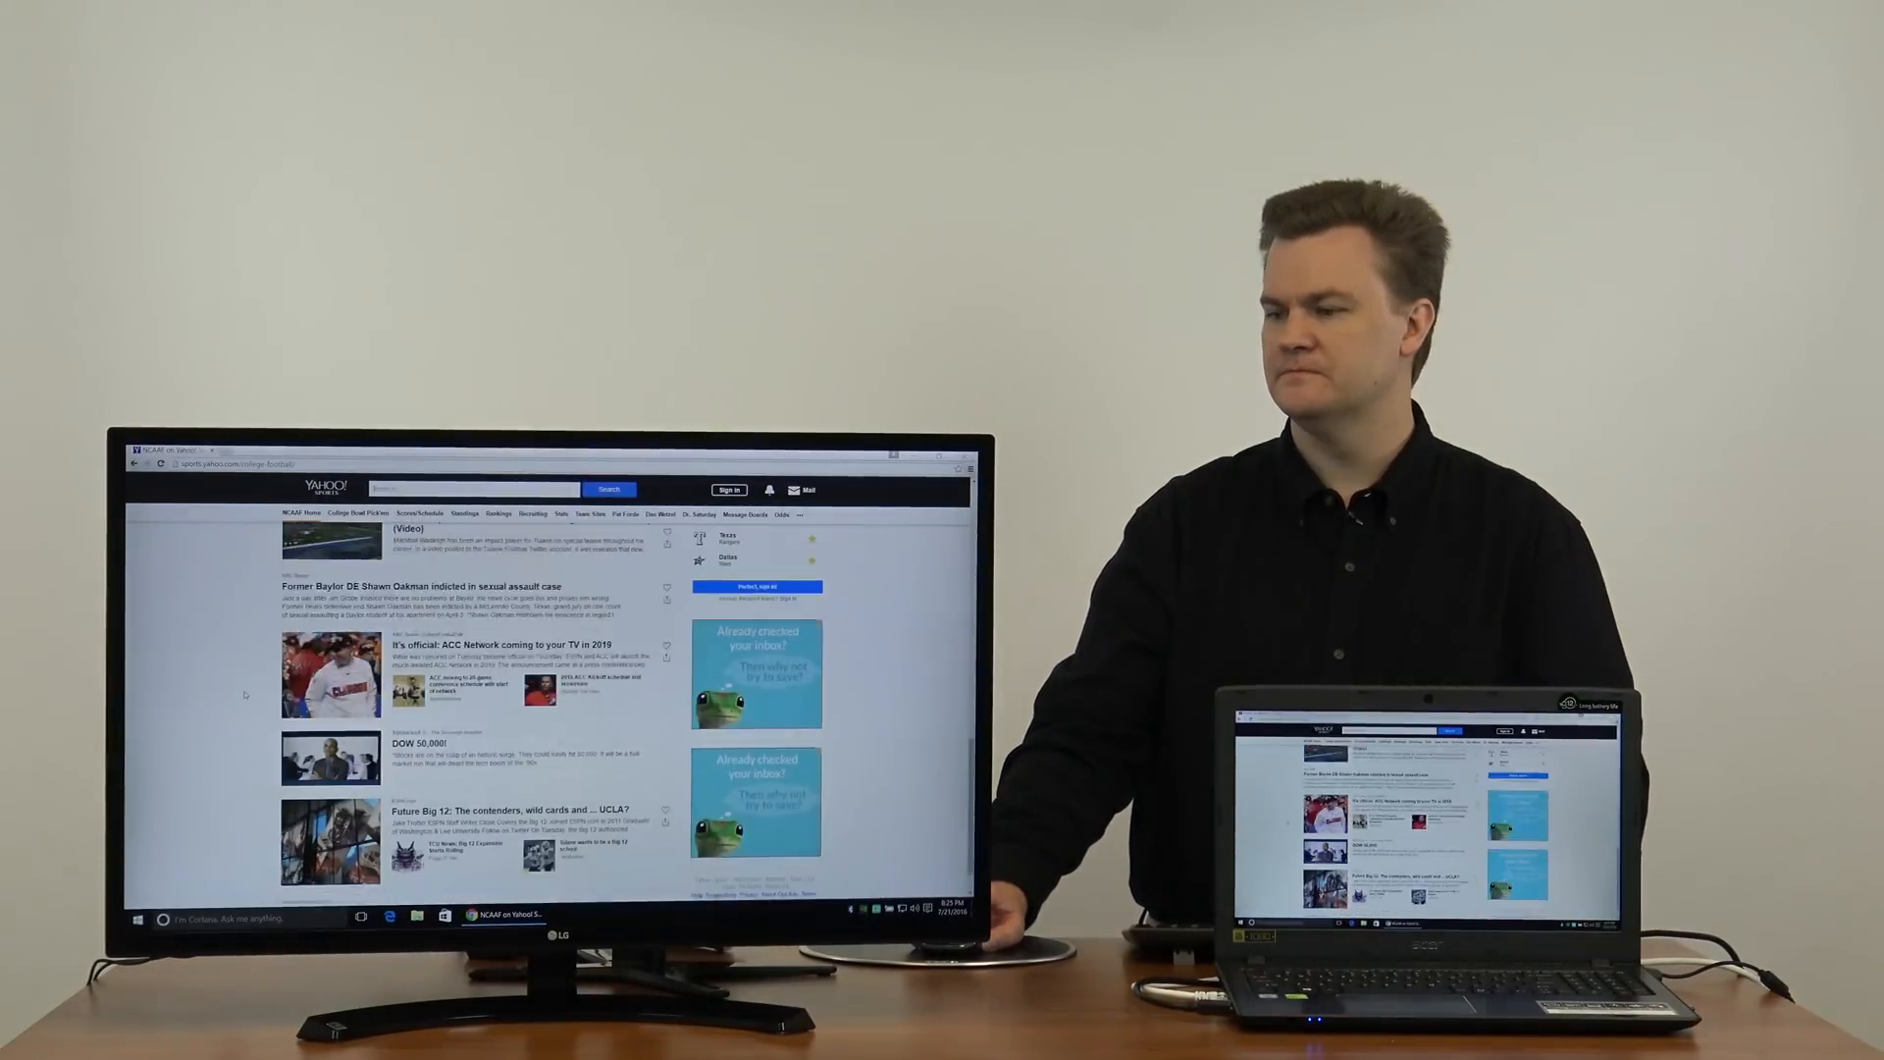